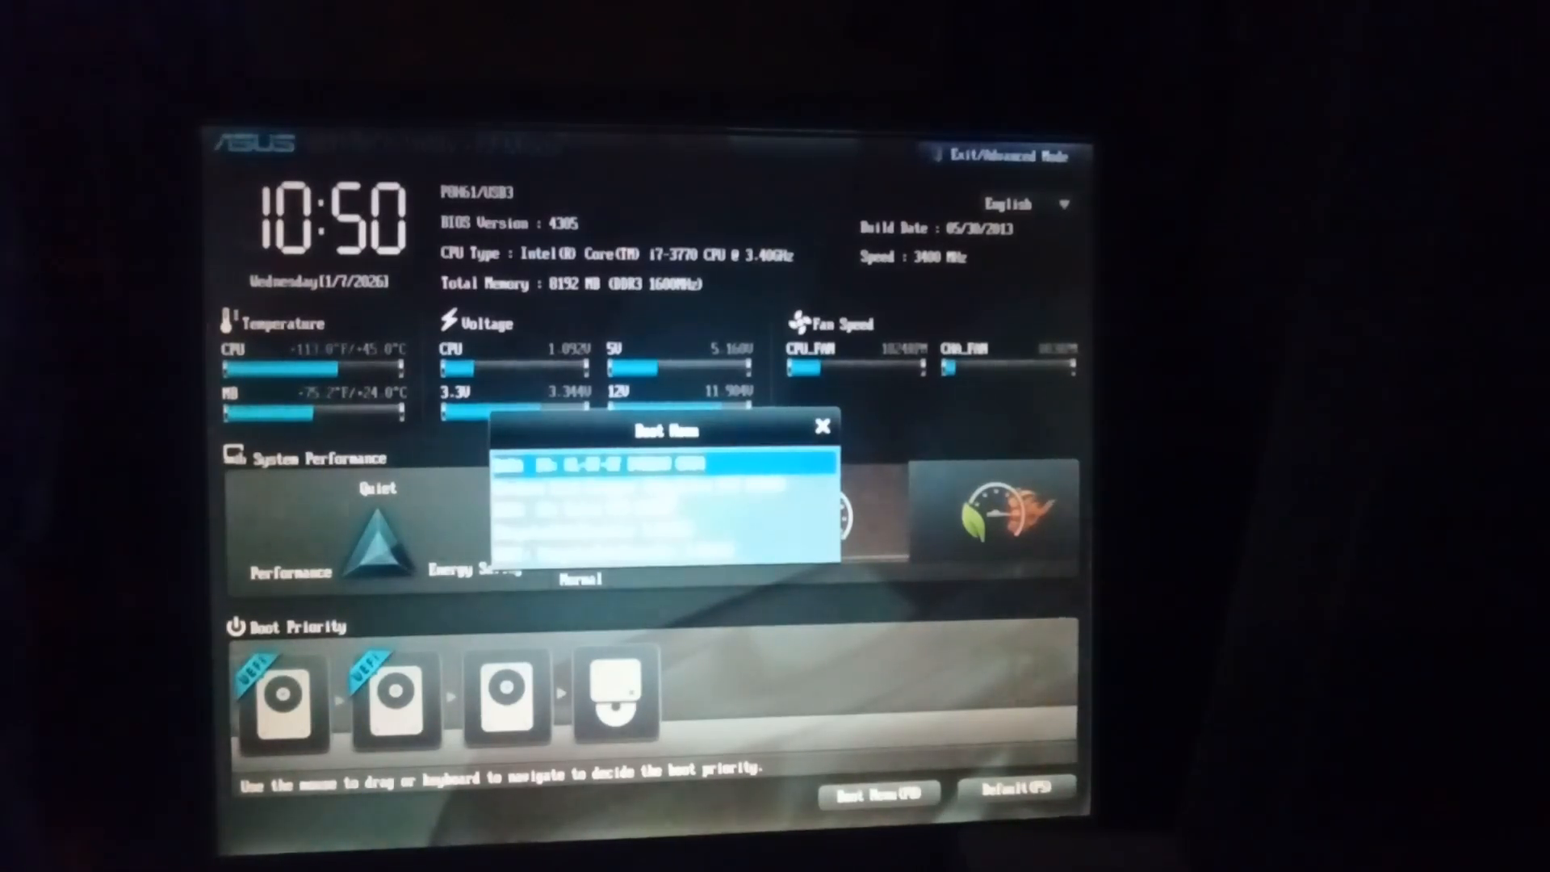
- Boot the machine from the USB install drive chosen in the ASUS boot menu
key(Down)
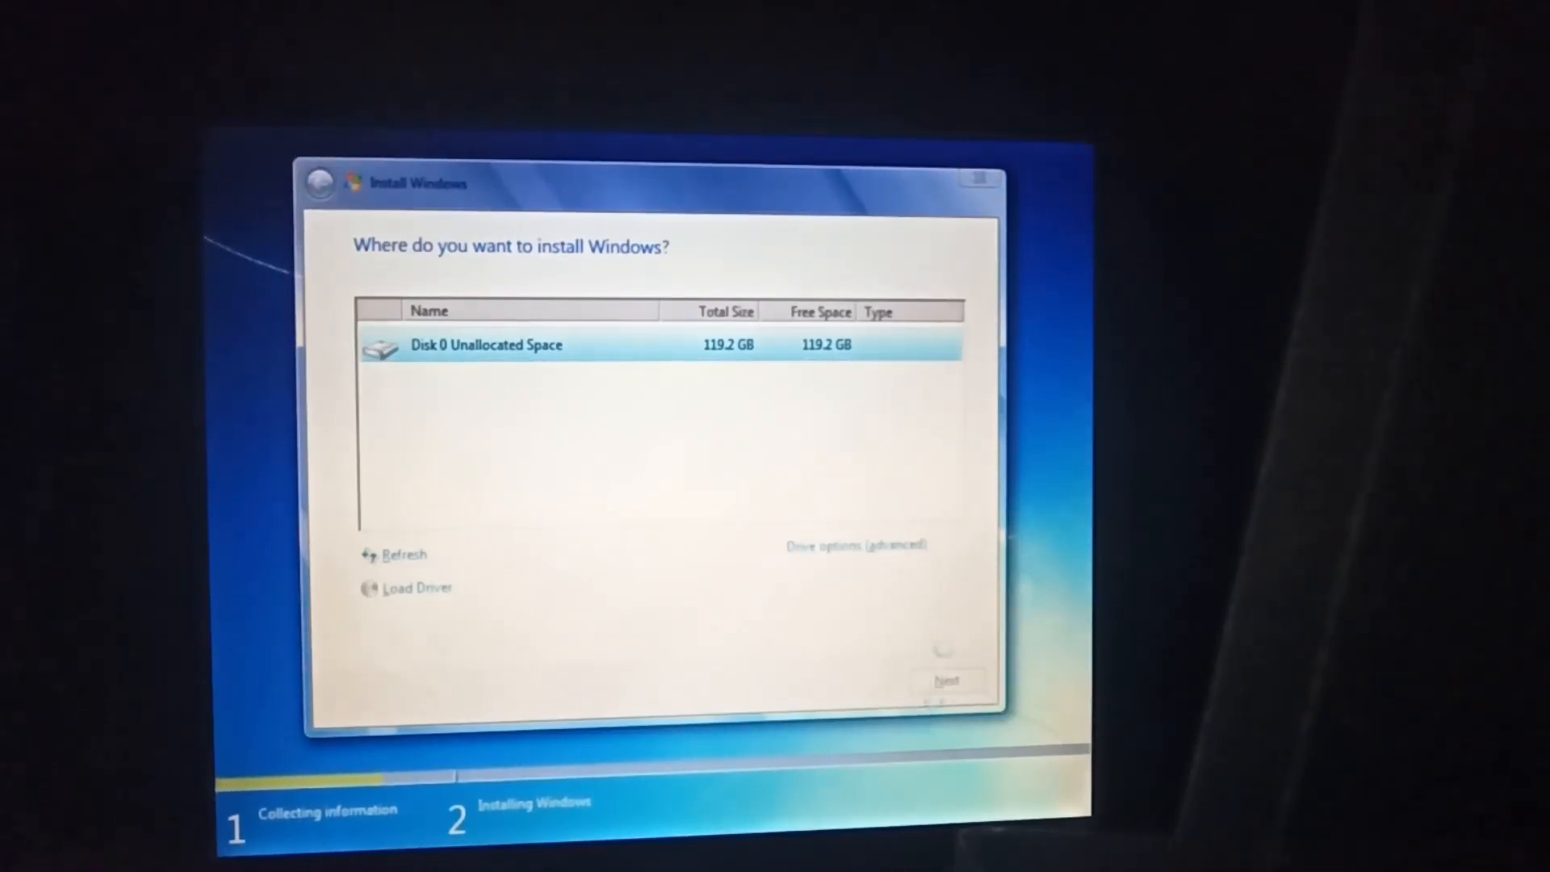
- Install Windows 7 onto Disk 0 Unallocated Space (119.2 GB)
click(942, 679)
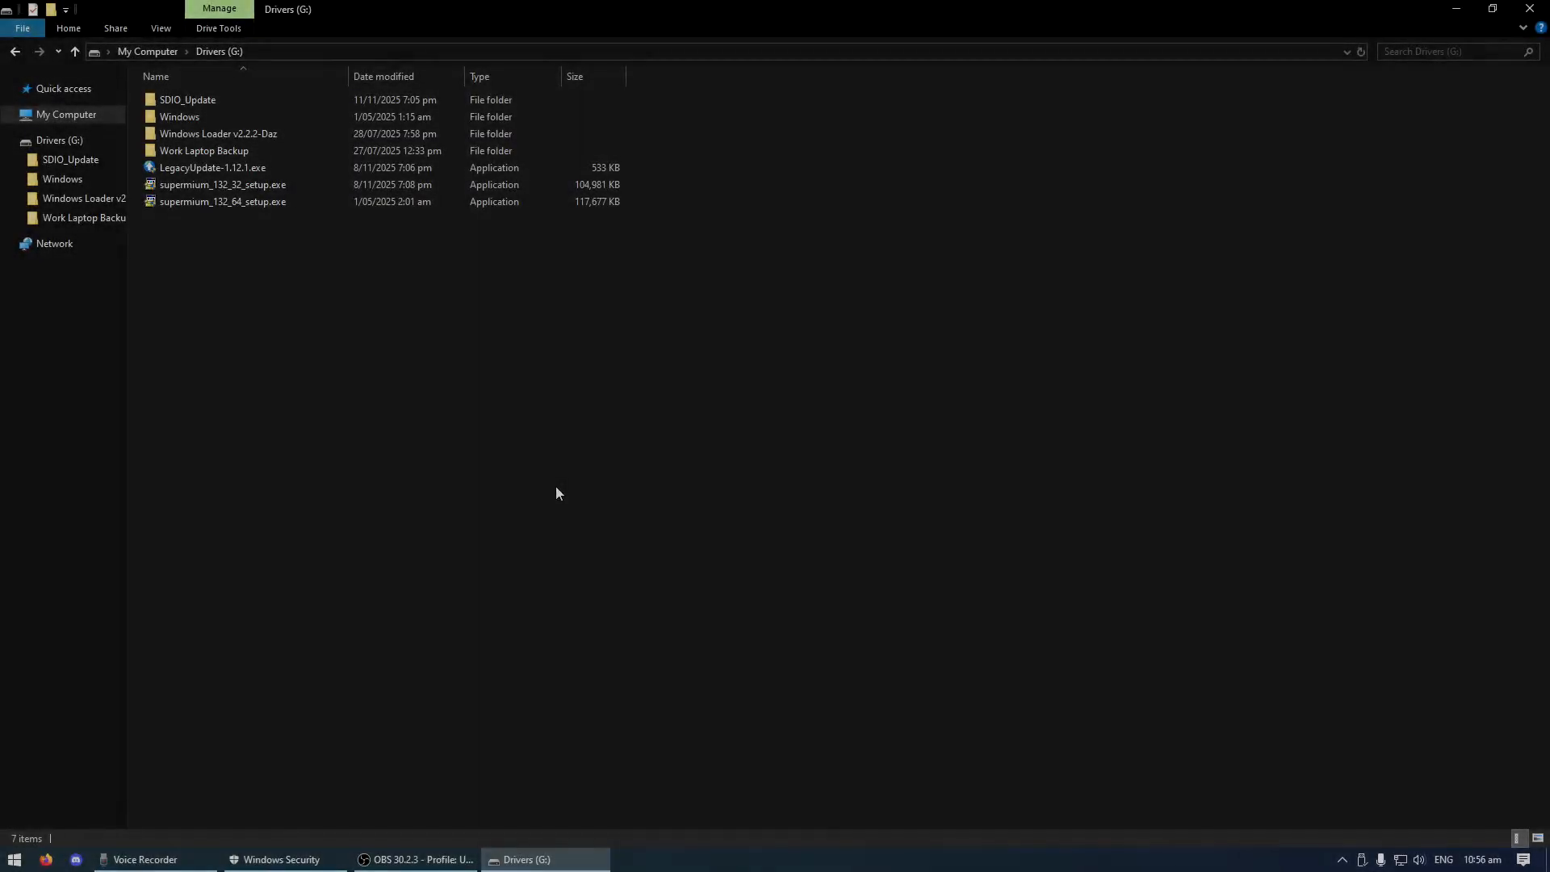
mouse_move(544, 466)
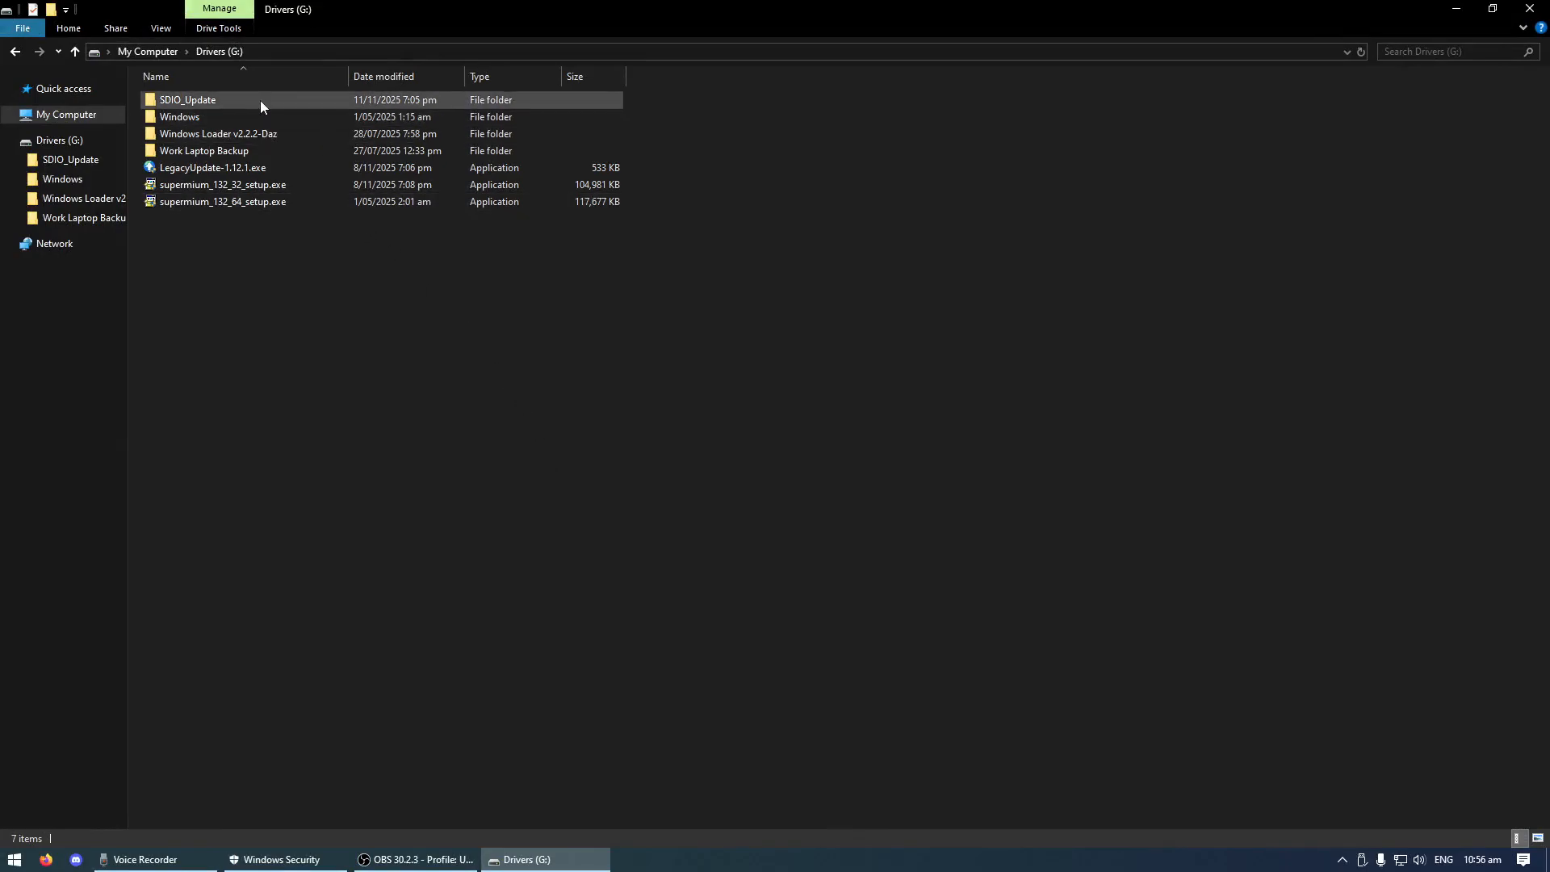
double_click(188, 99)
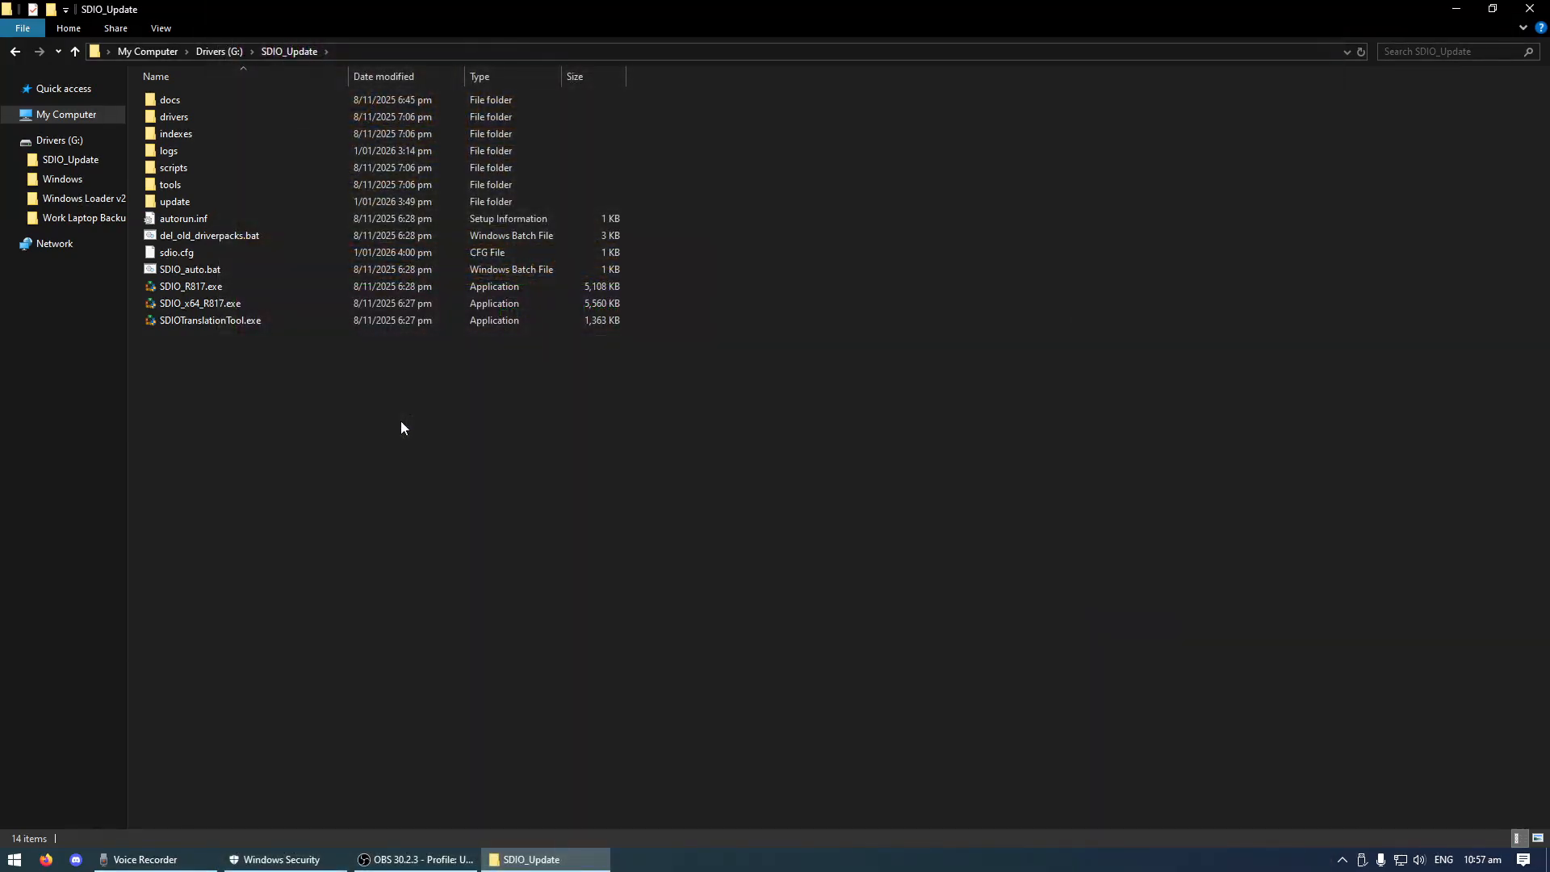
click(173, 116)
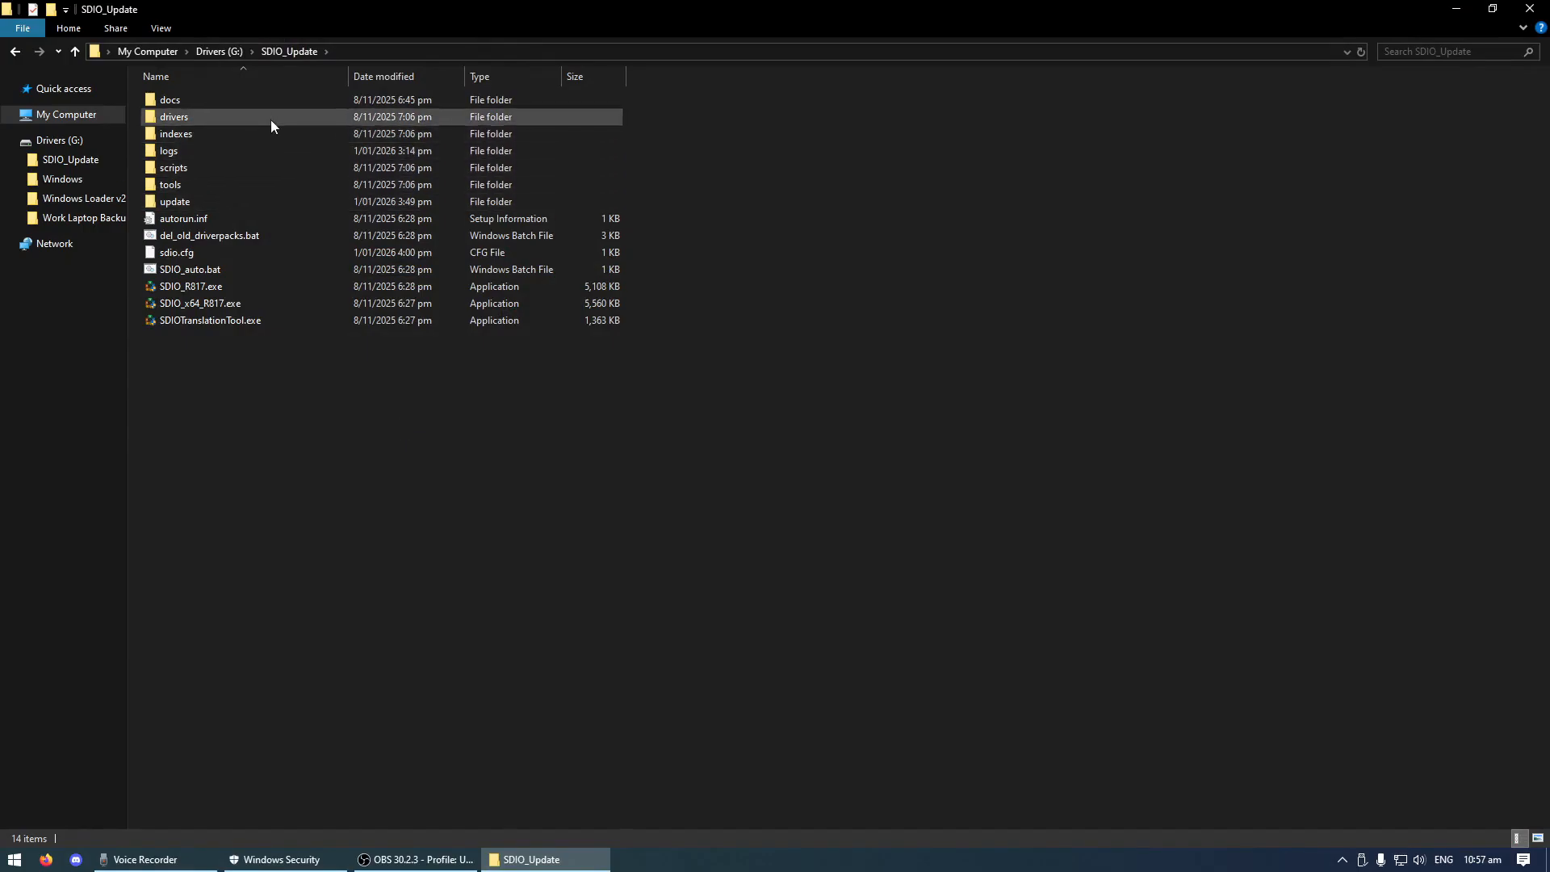
double_click(173, 116)
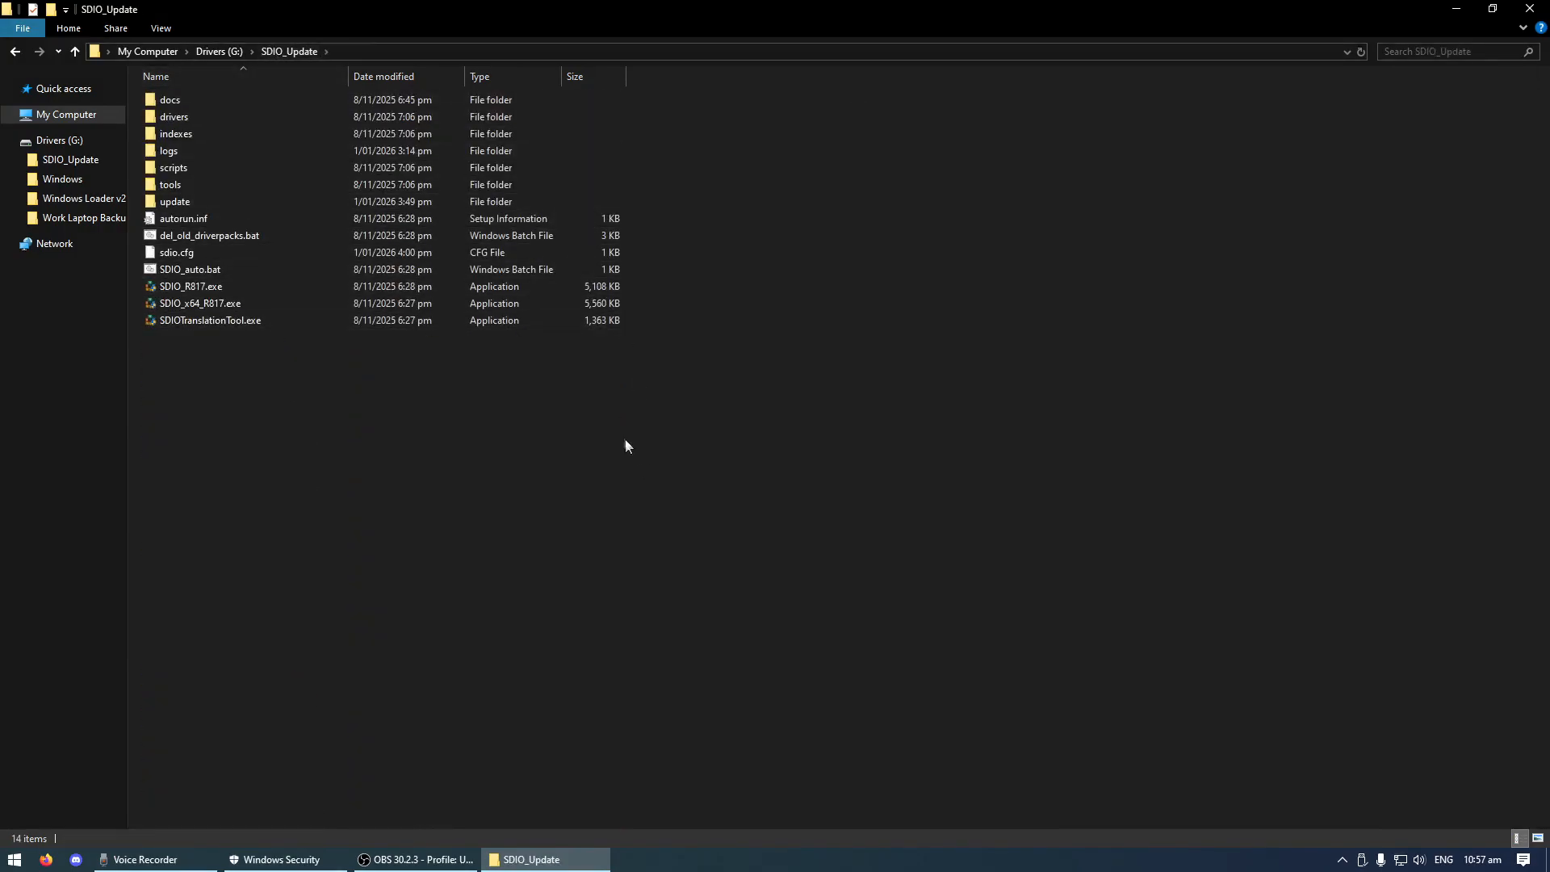
mouse_move(596, 416)
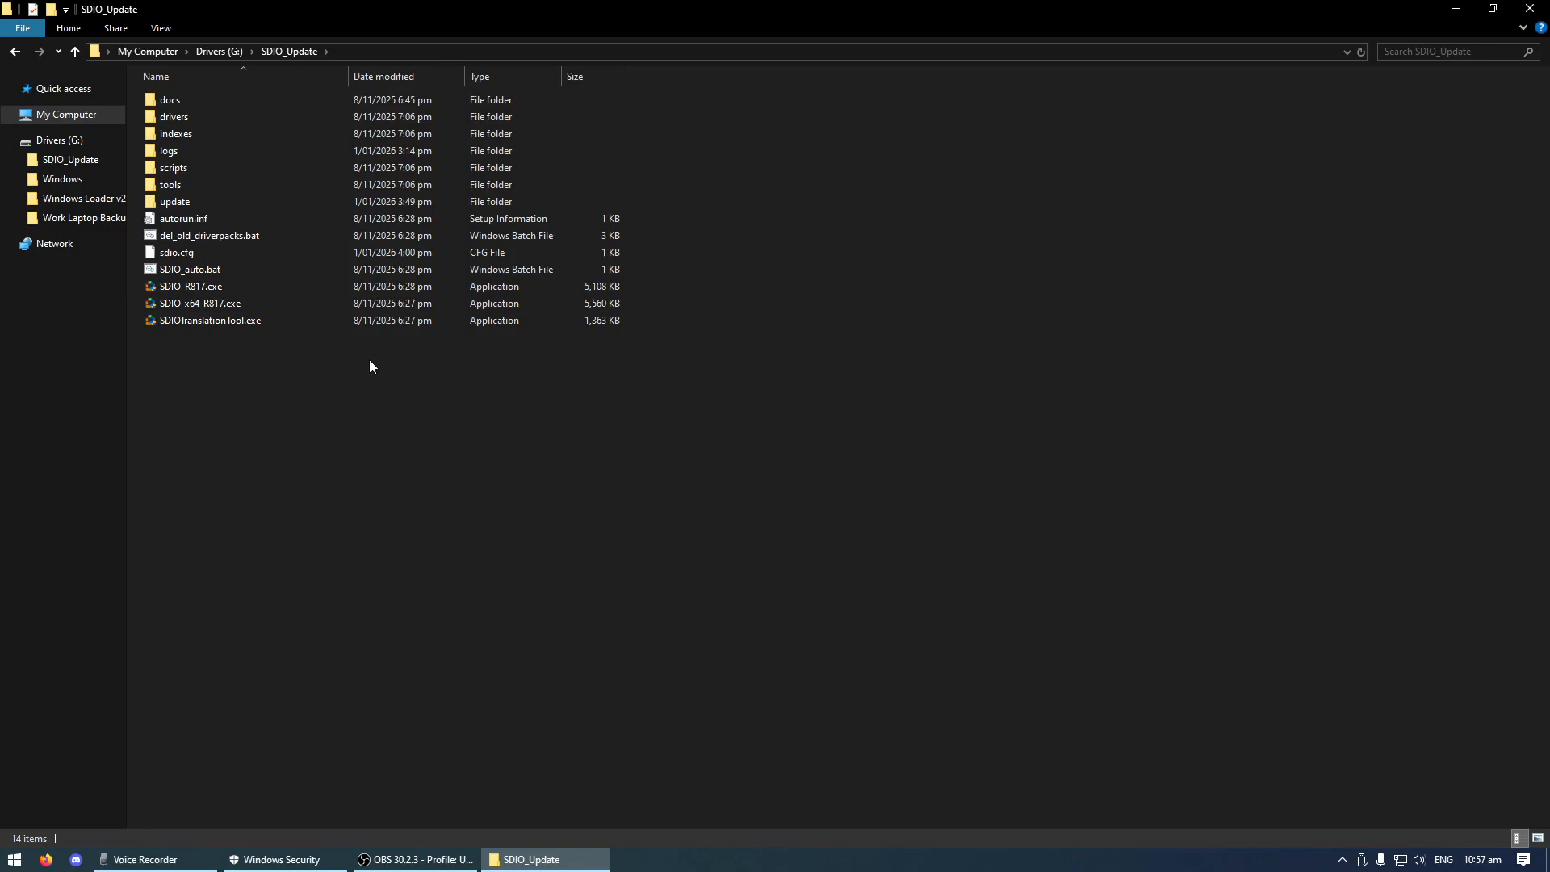
mouse_move(384, 369)
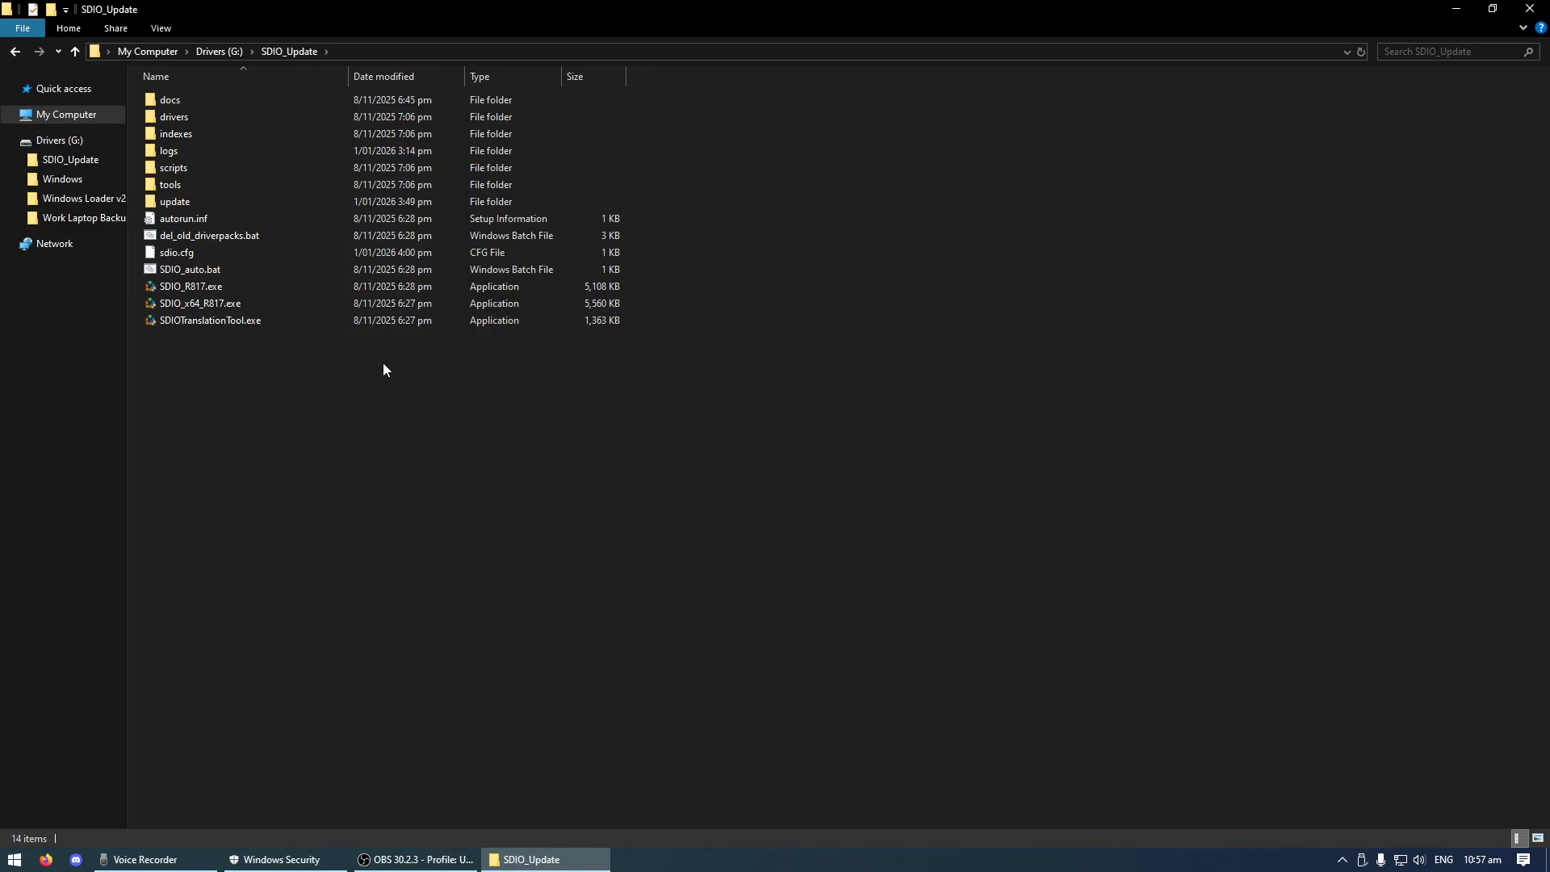
click(74, 52)
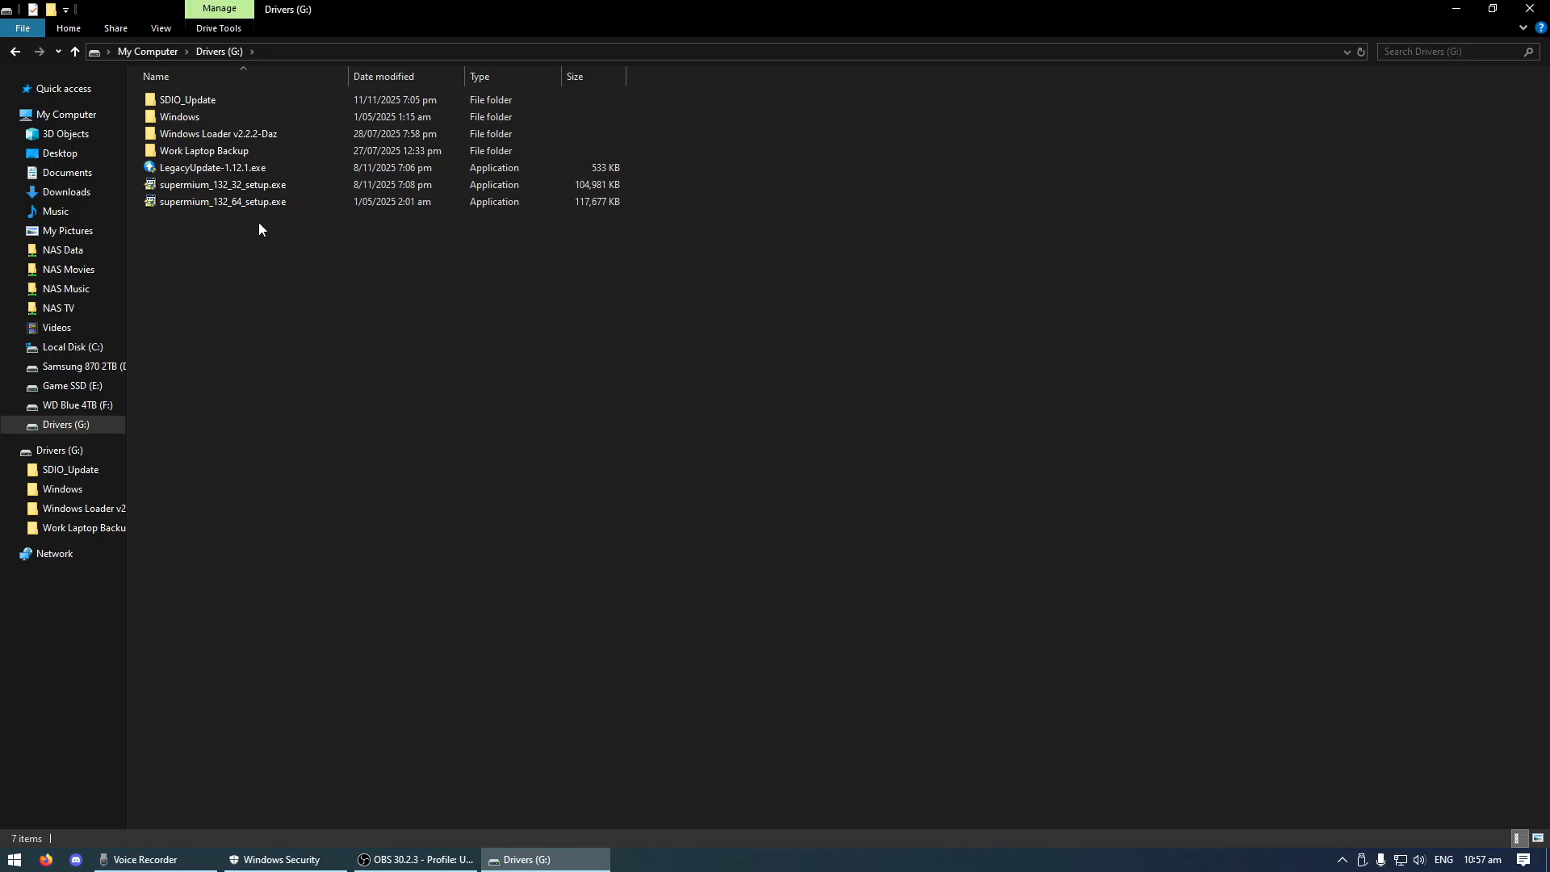
- Launch LegacyUpdate-1.12.1.exe from the Drivers drive to reach the Legacy Update welcome page
click(211, 167)
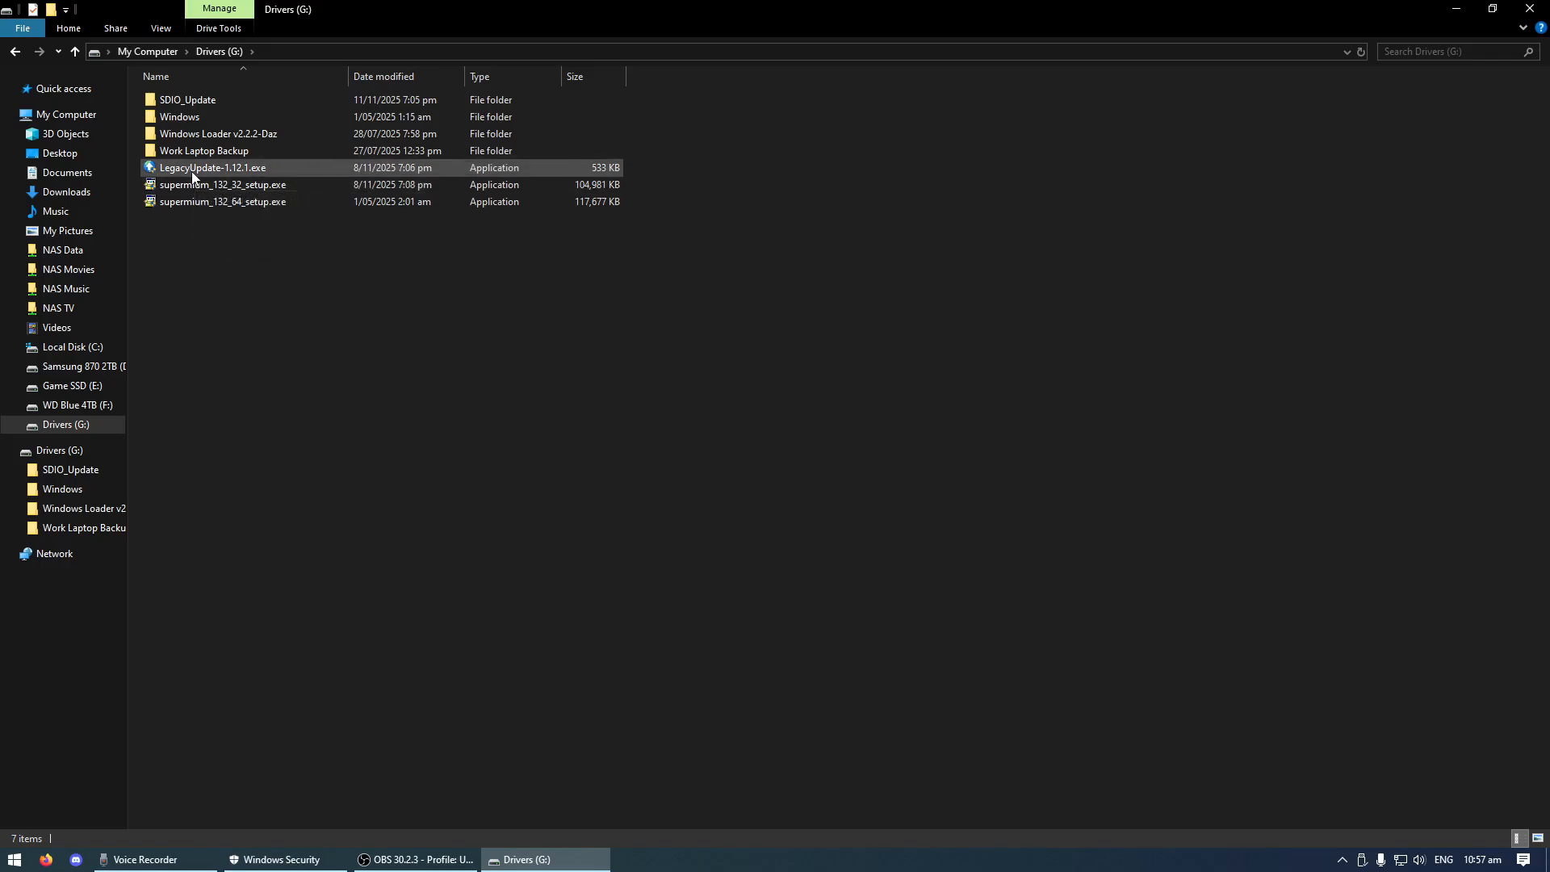
double_click(212, 167)
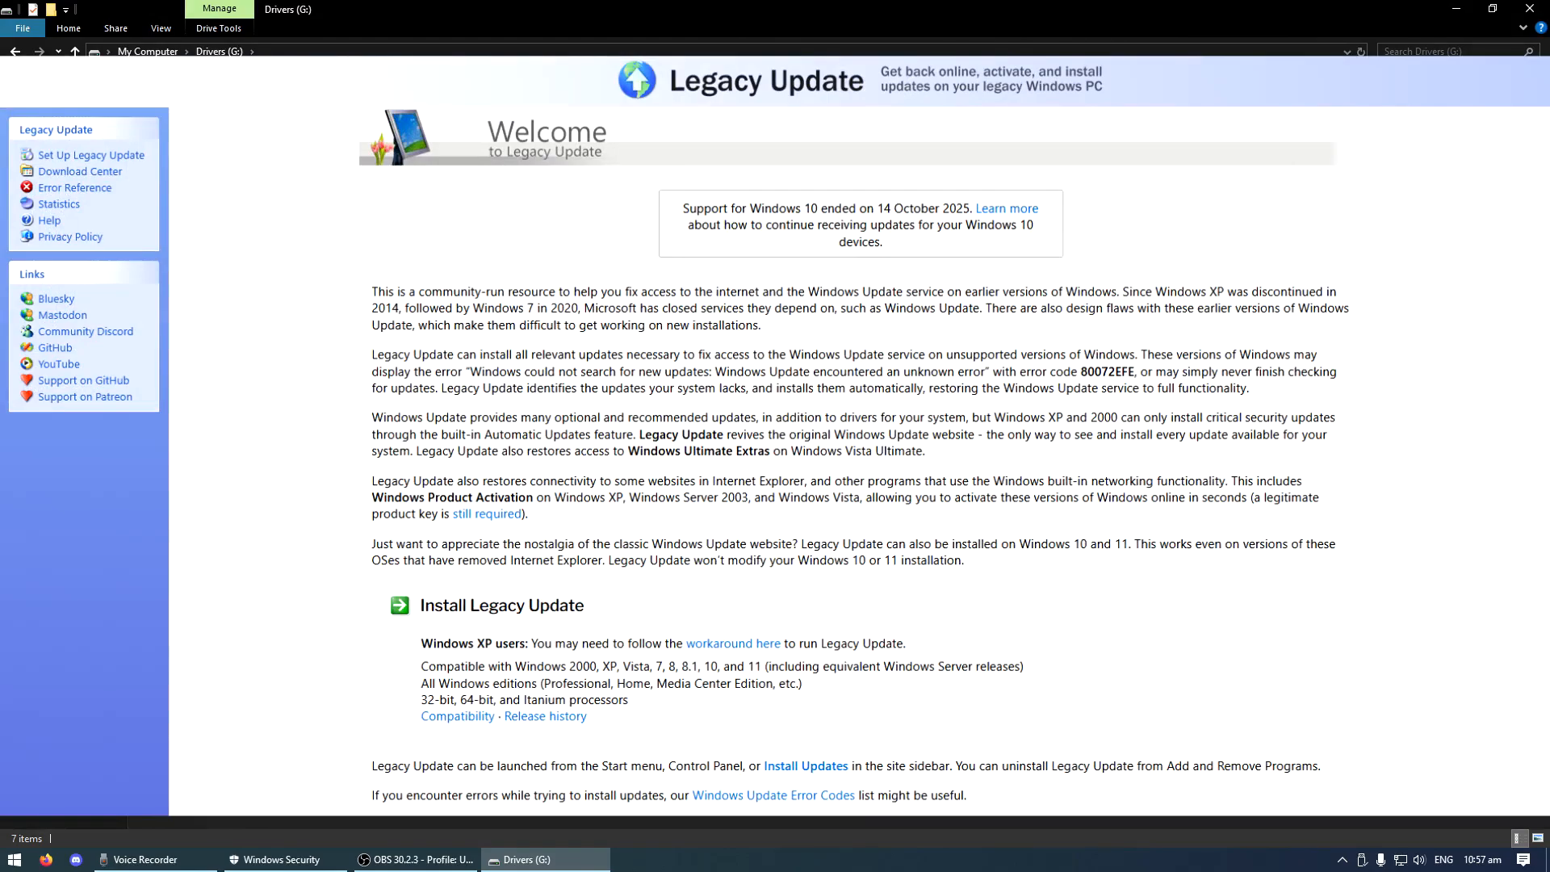
click(16, 52)
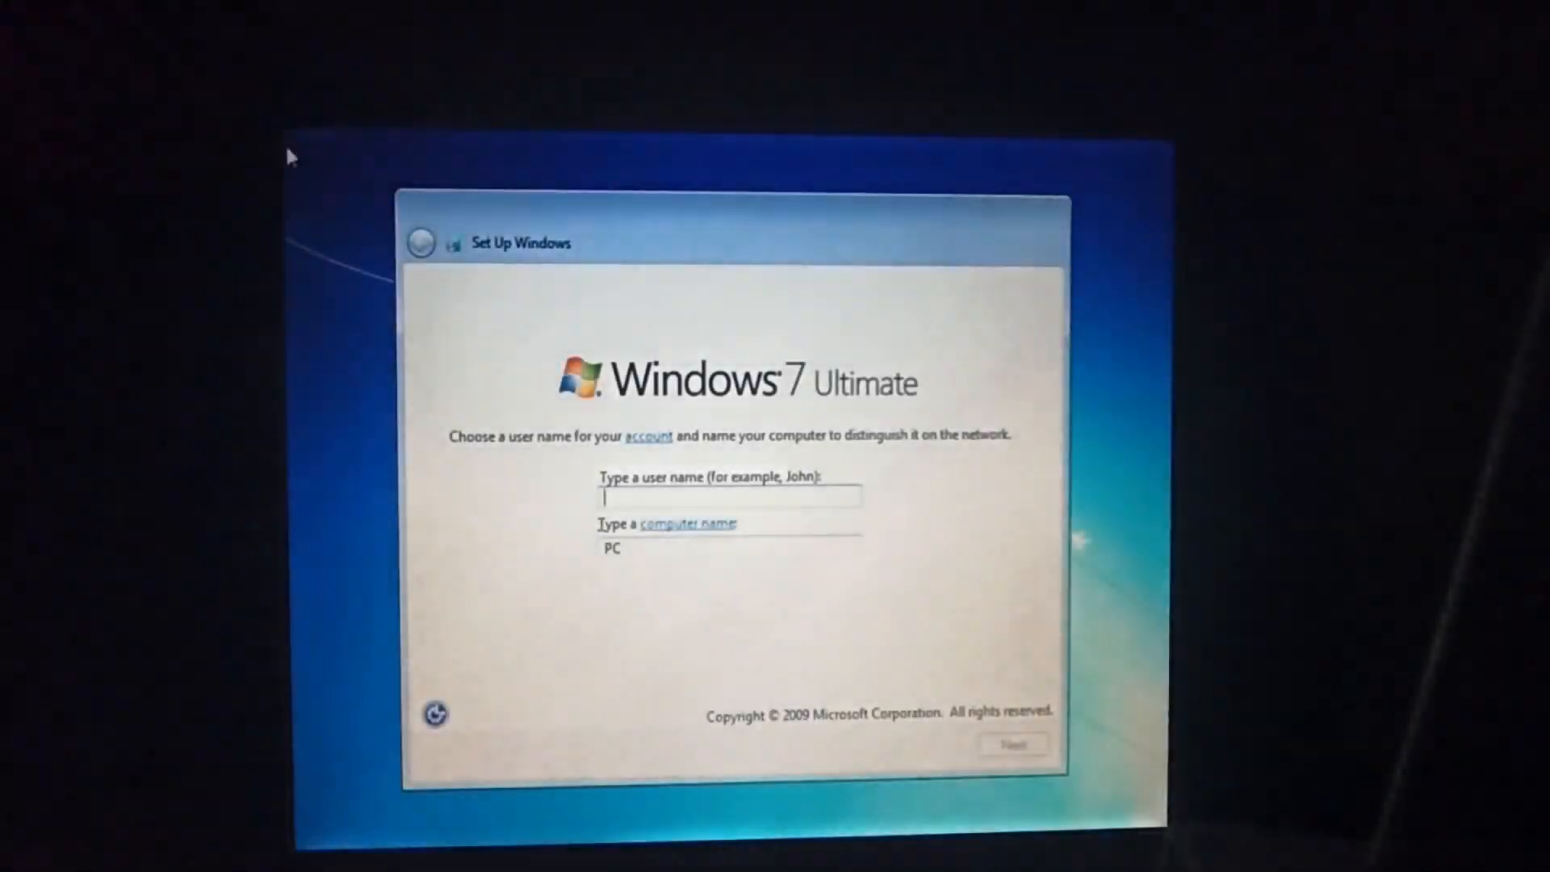
- Name the user User and computer i7-3770, then accept the Auckland, Wellington time settings
text(User)
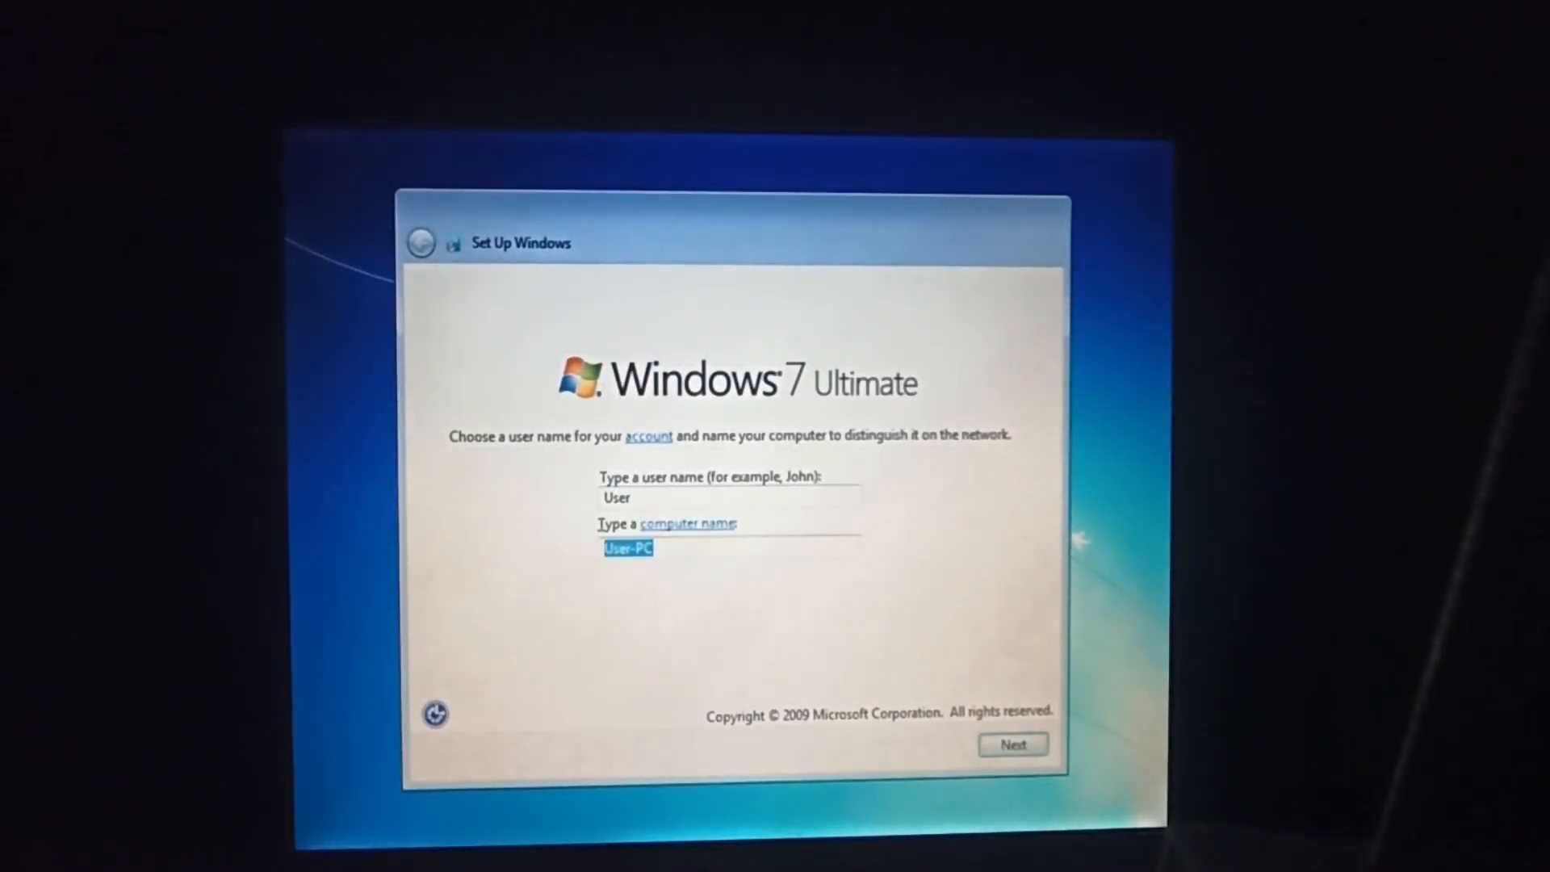
text(i7)
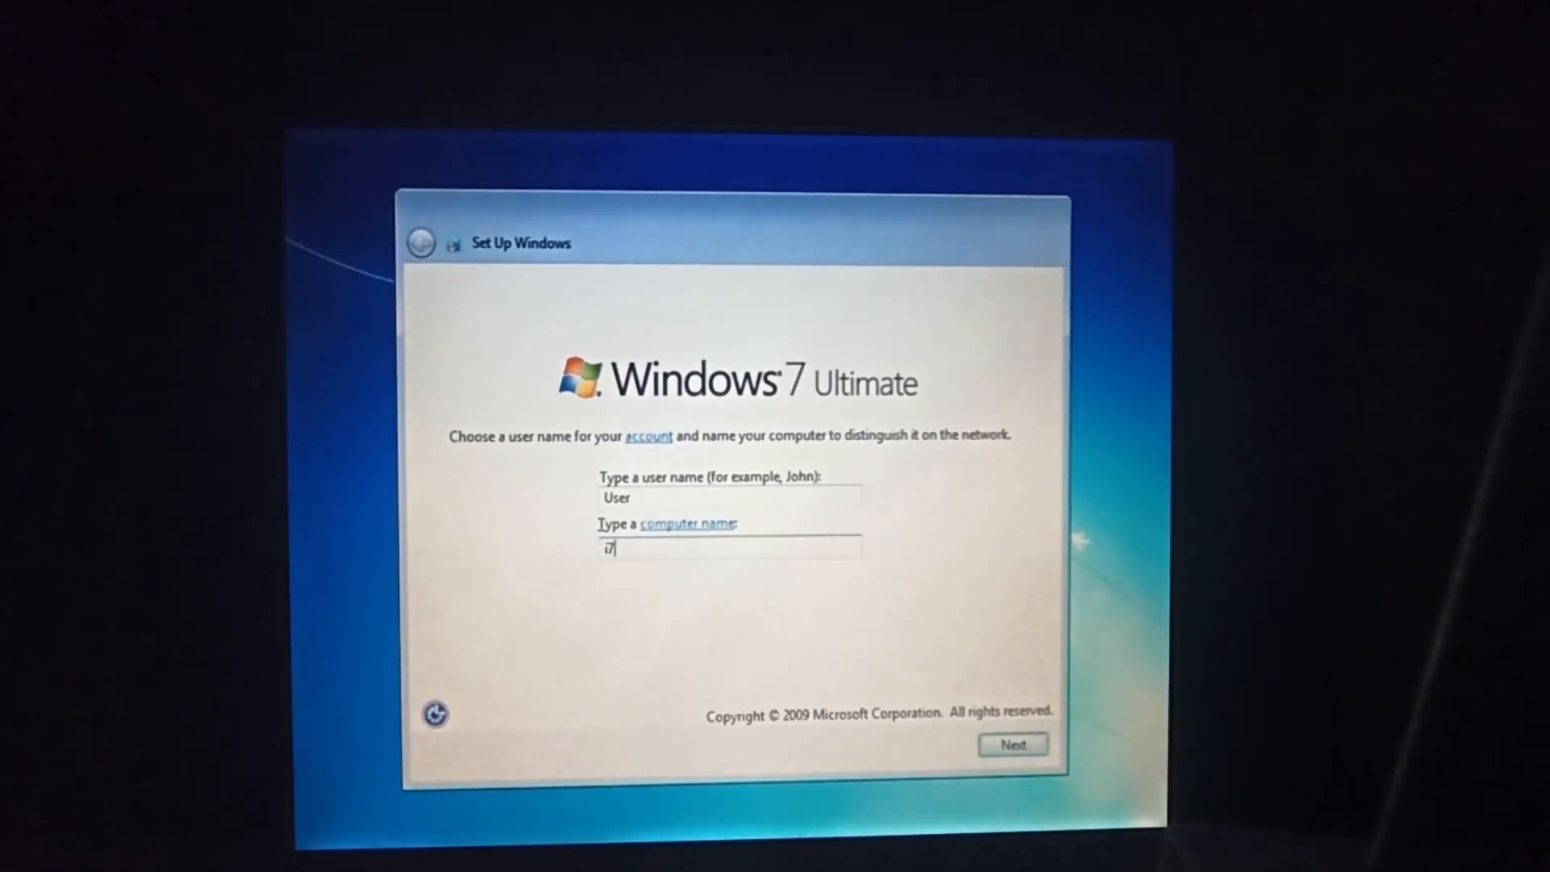
text(-3770)
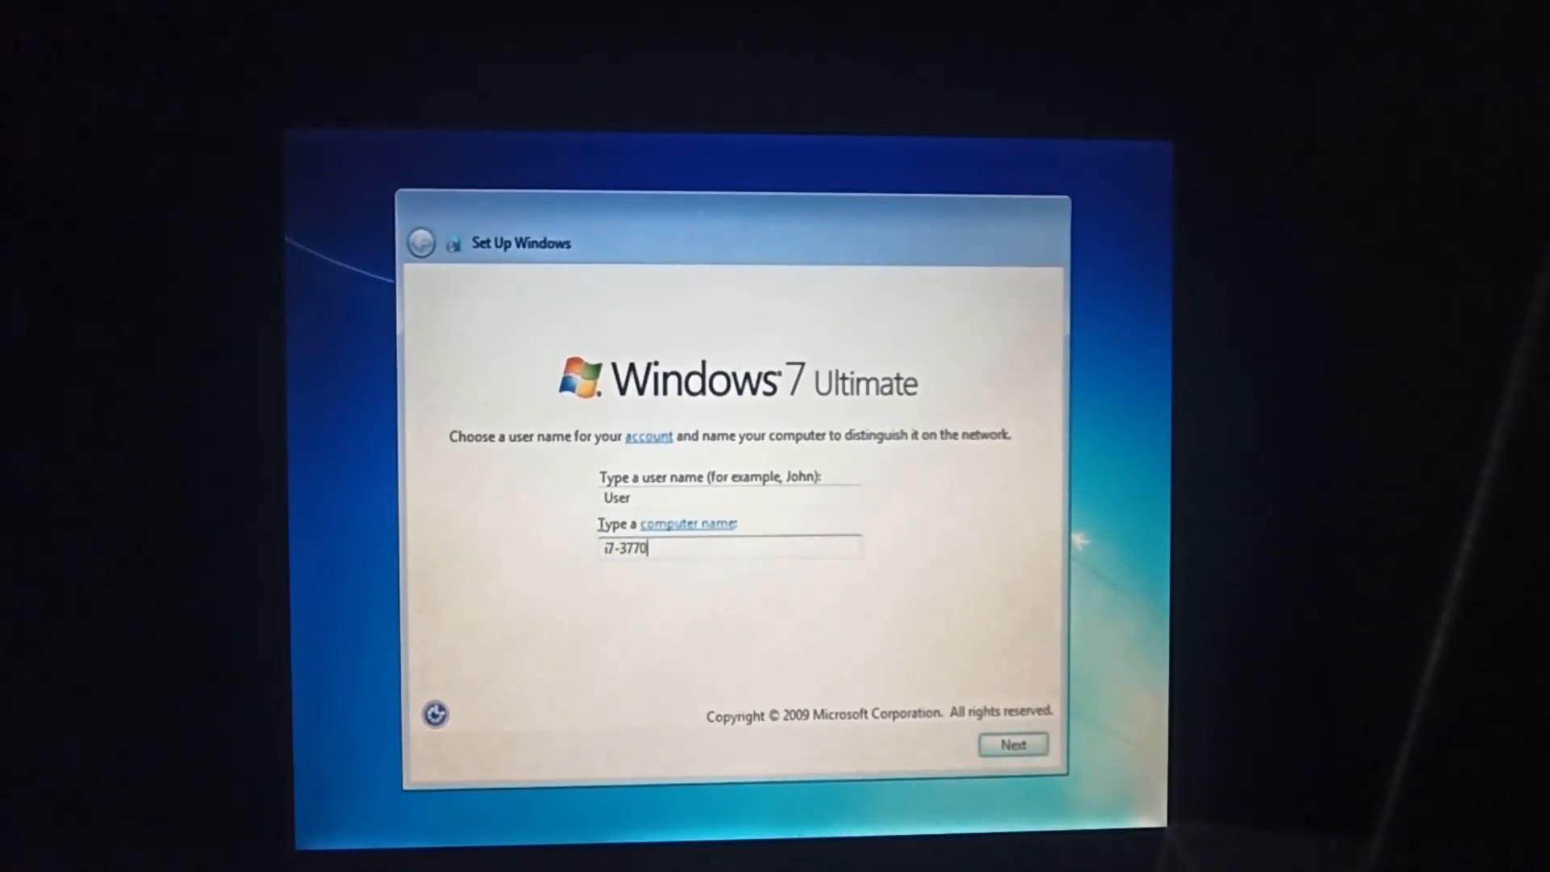
click(1013, 744)
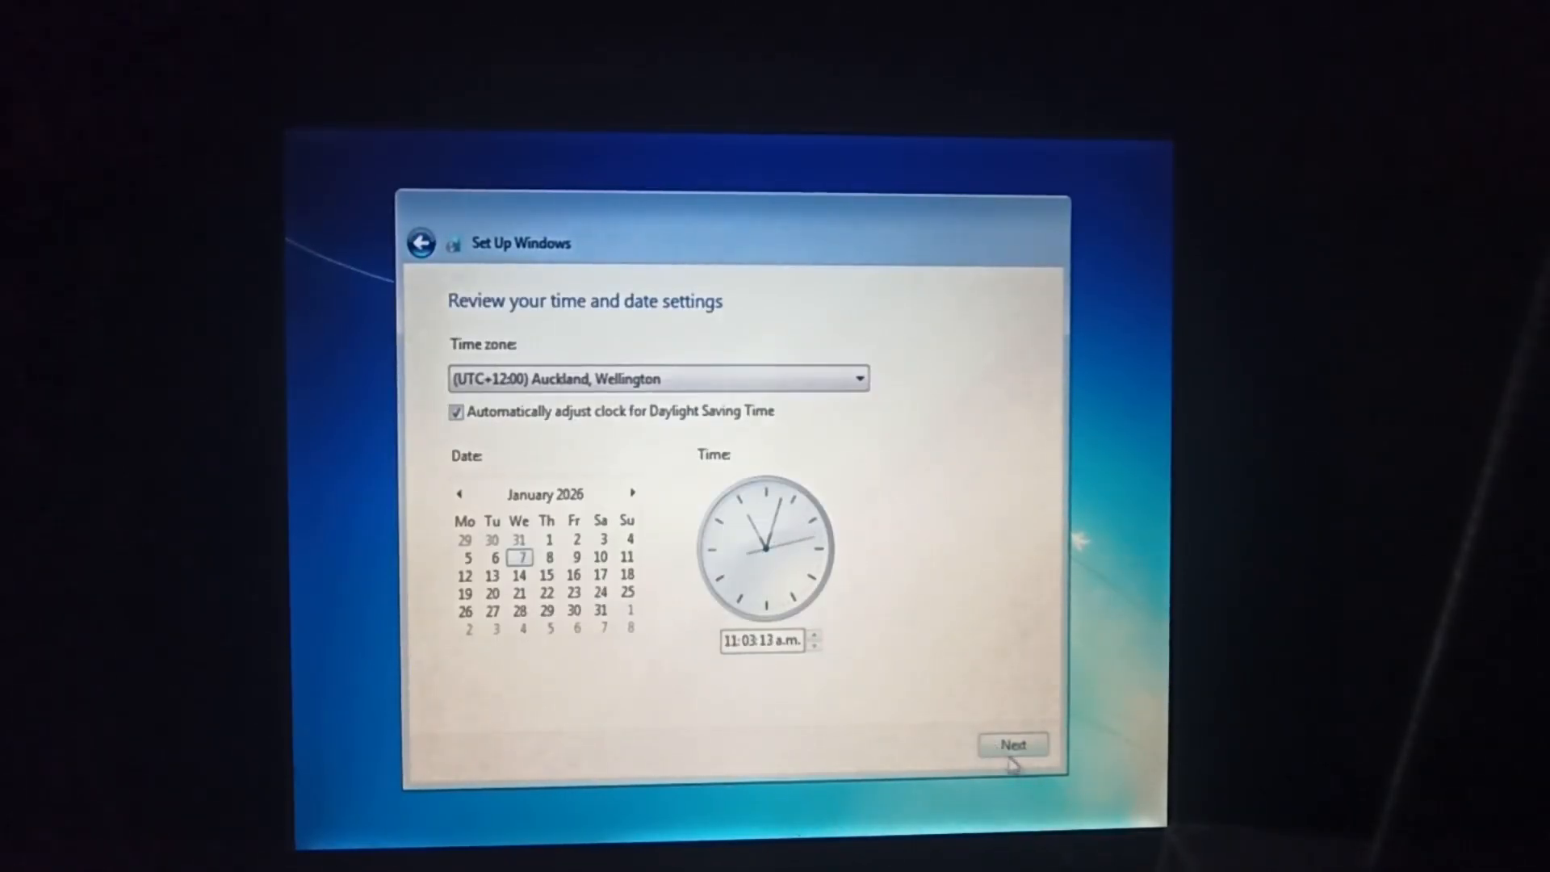
click(1012, 744)
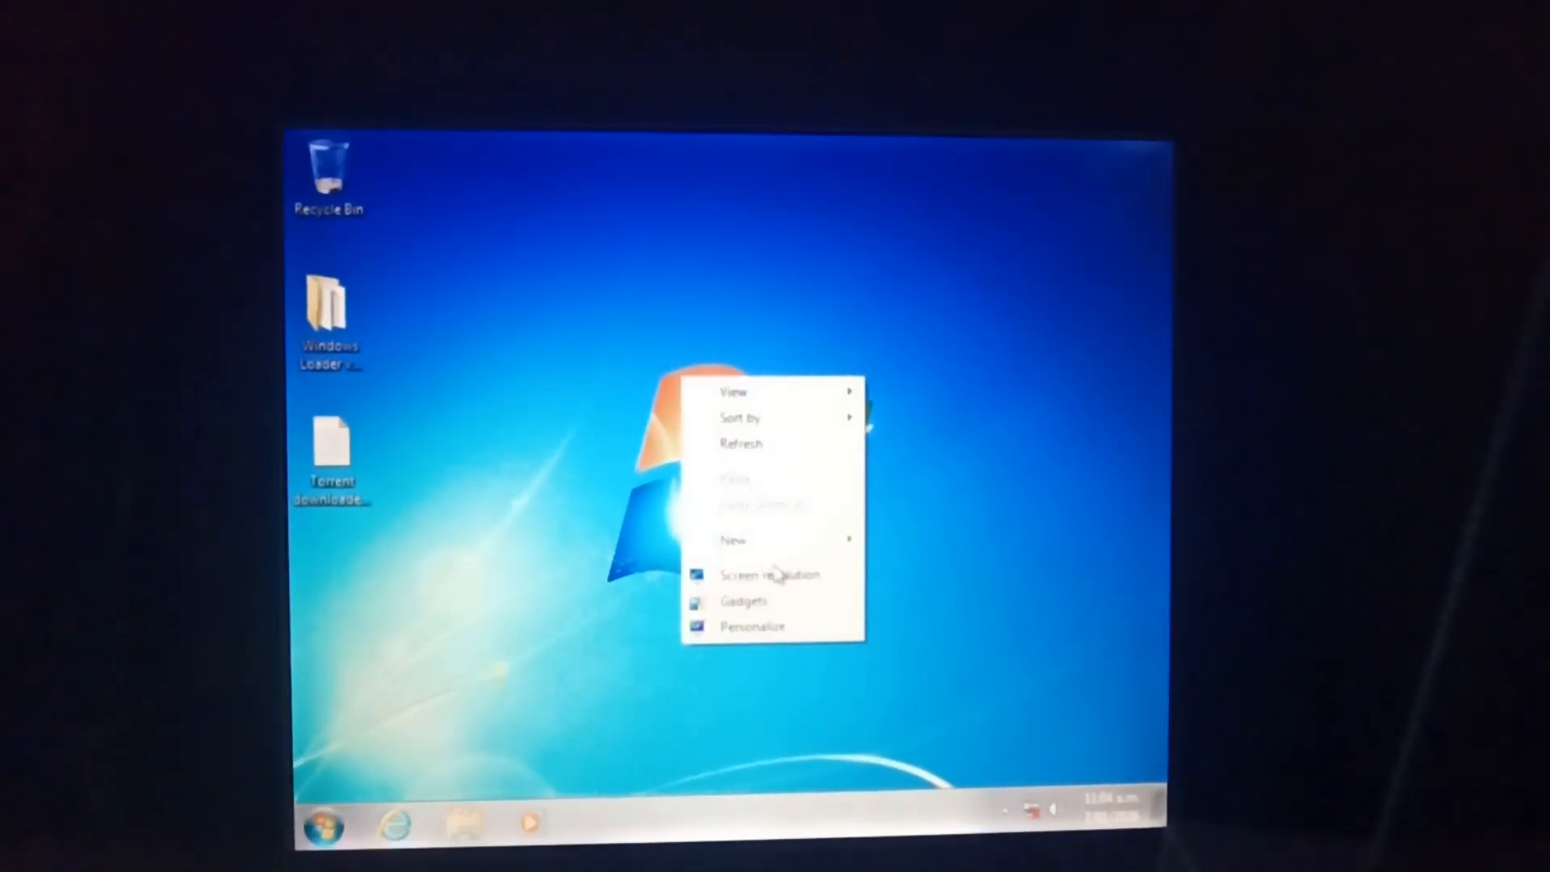
- Set the Windows 7 screen resolution to 1024 × 768
click(770, 574)
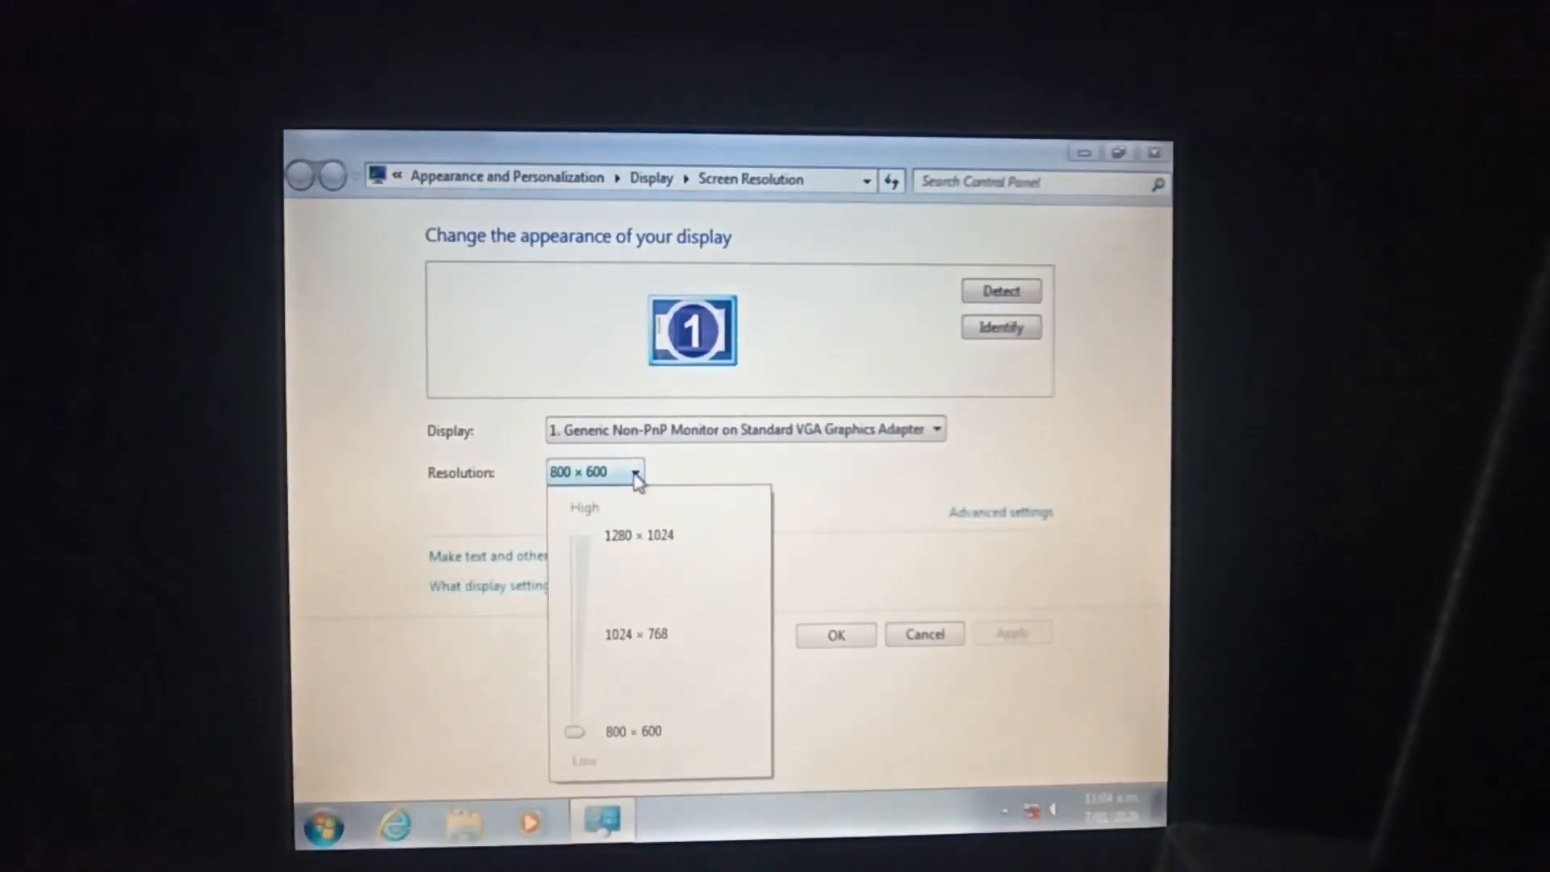
click(635, 634)
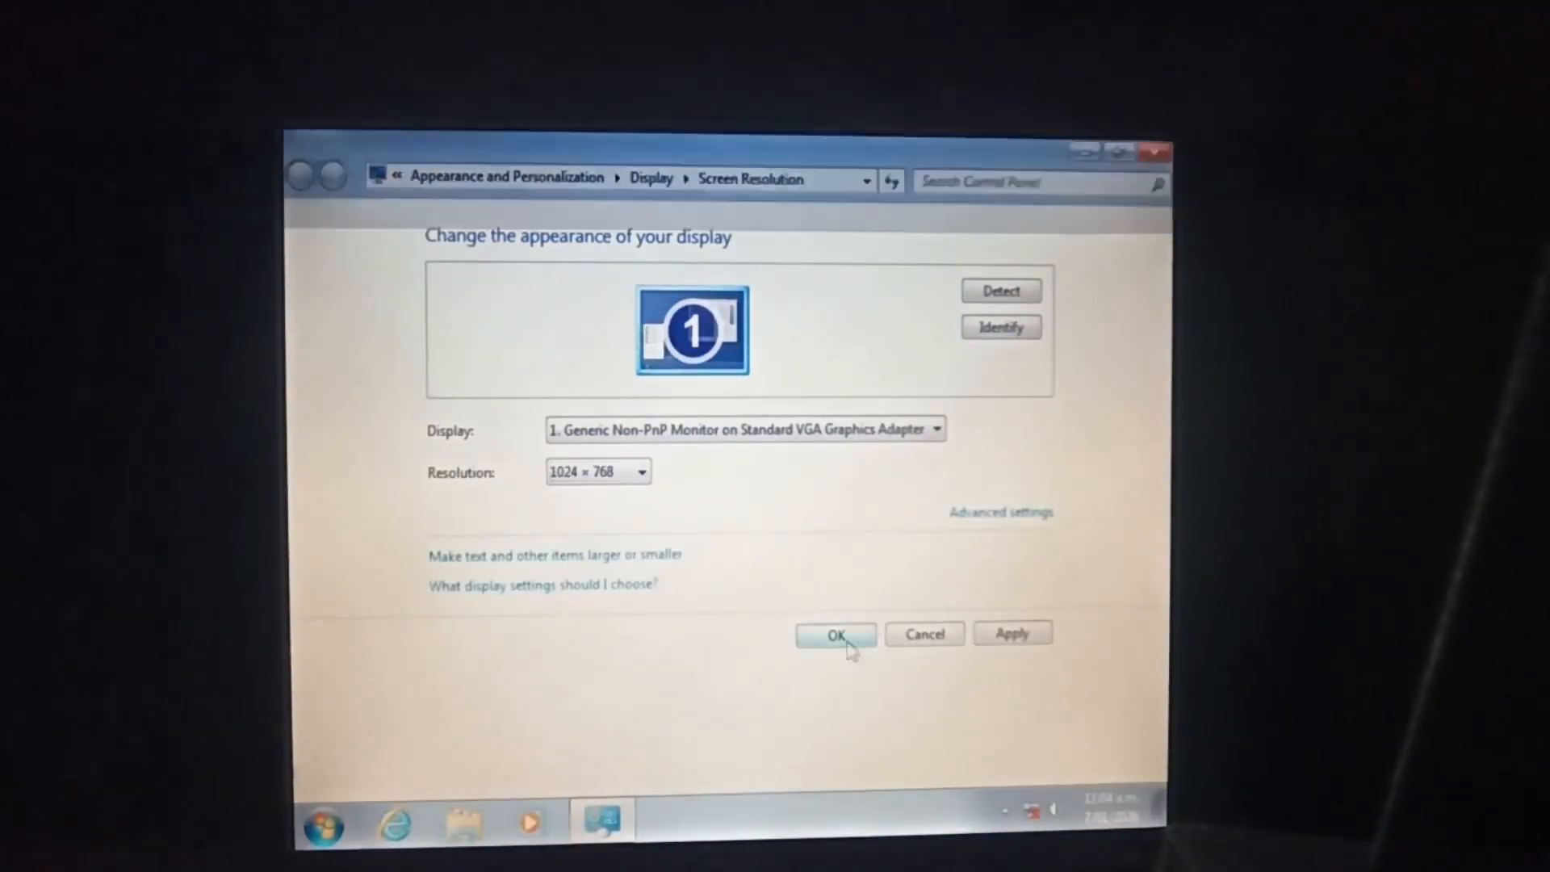
click(836, 635)
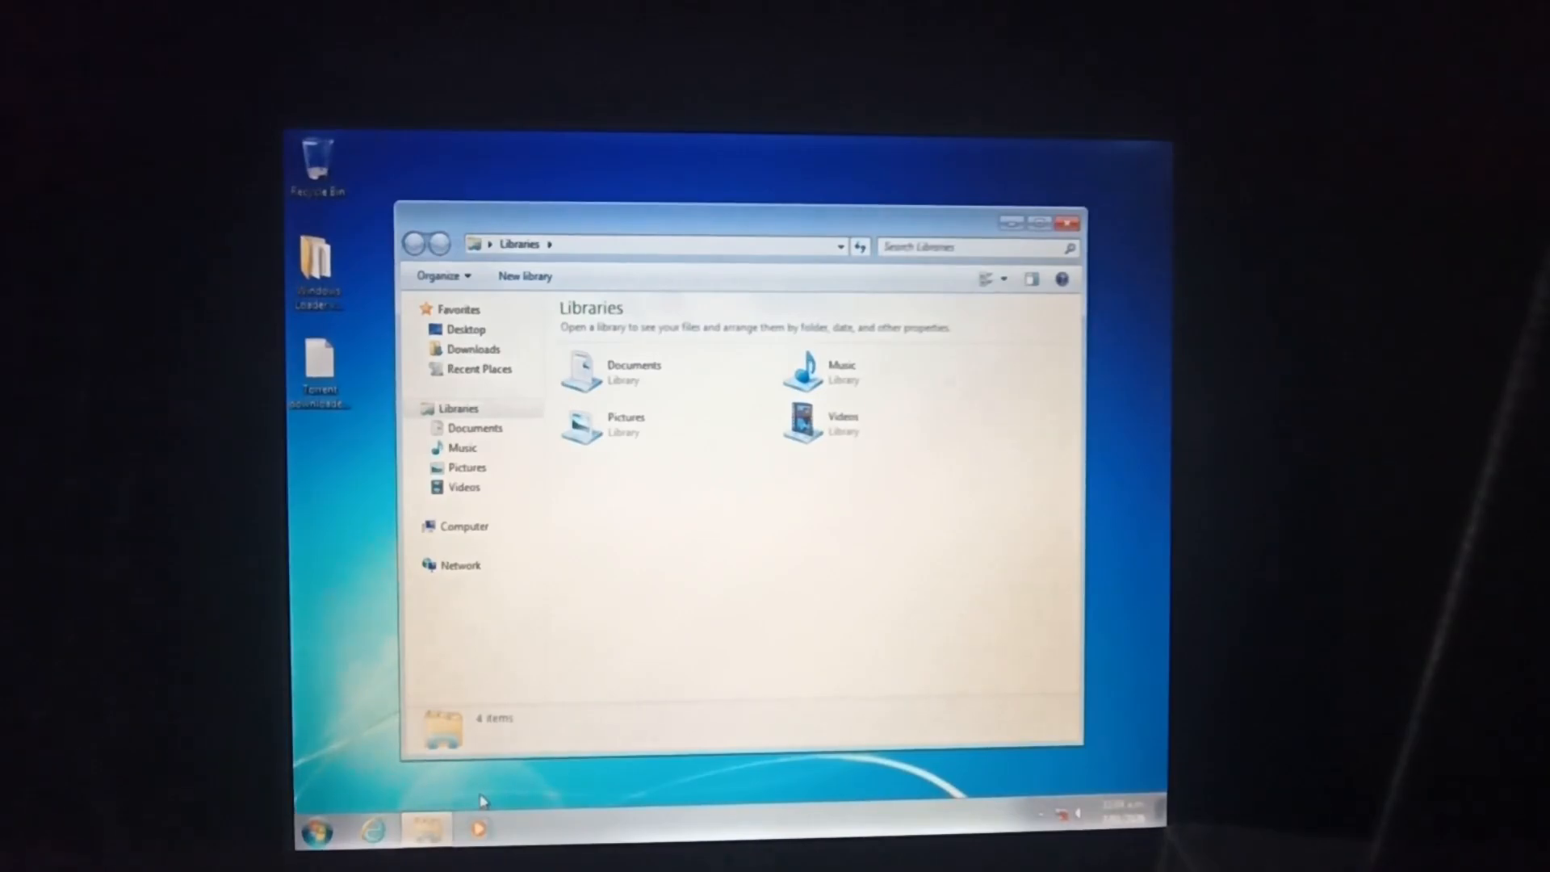
- Arrange windows from the taskbar and bring up the Drivers (F:) drive in Explorer
right_click(1117, 825)
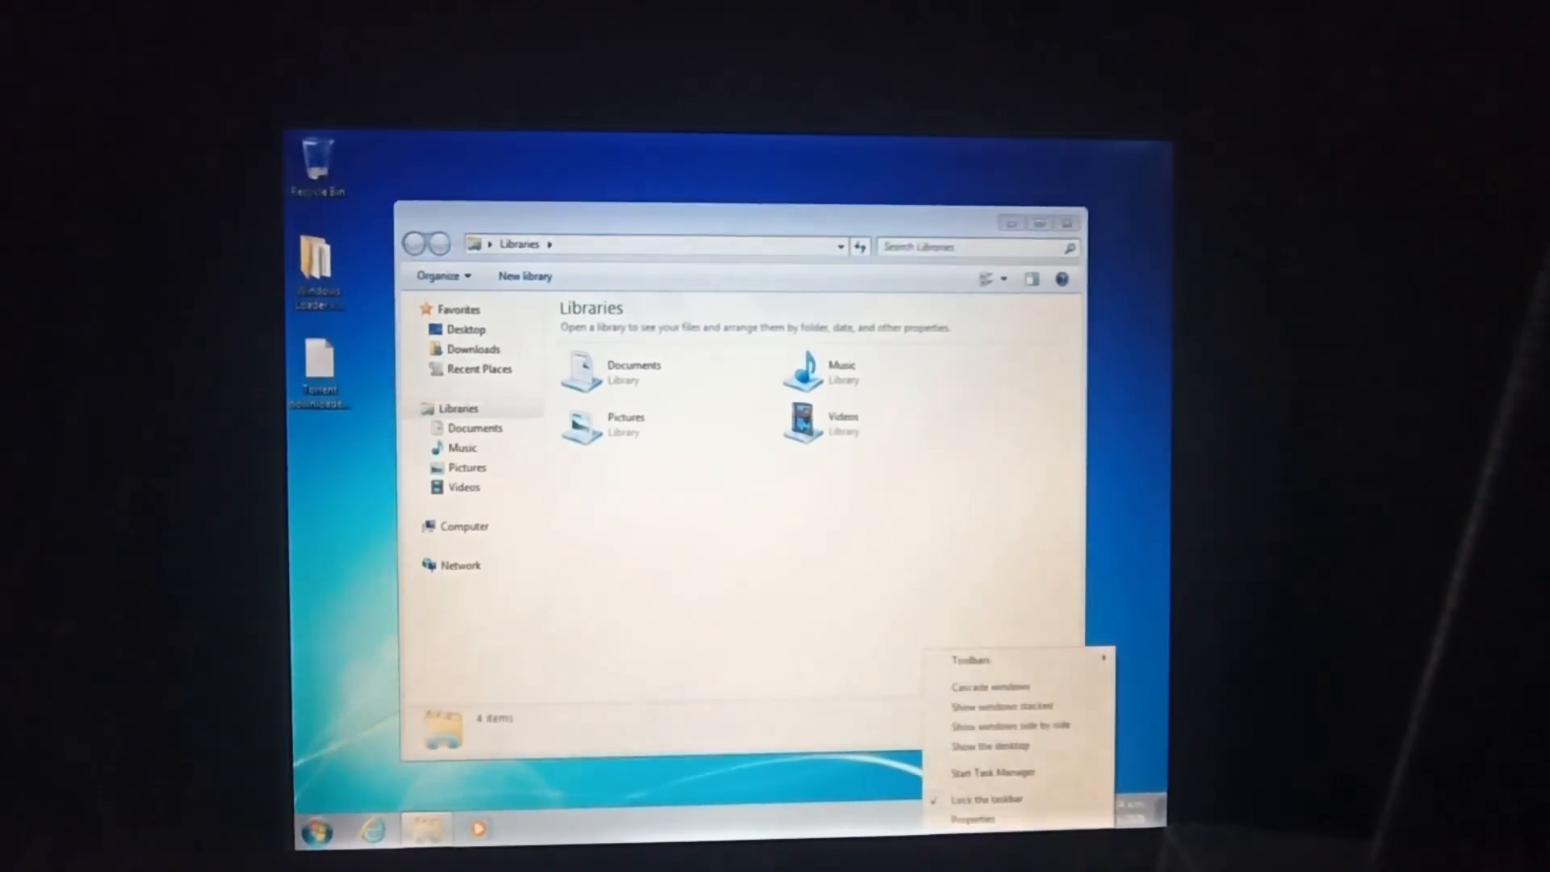
click(975, 818)
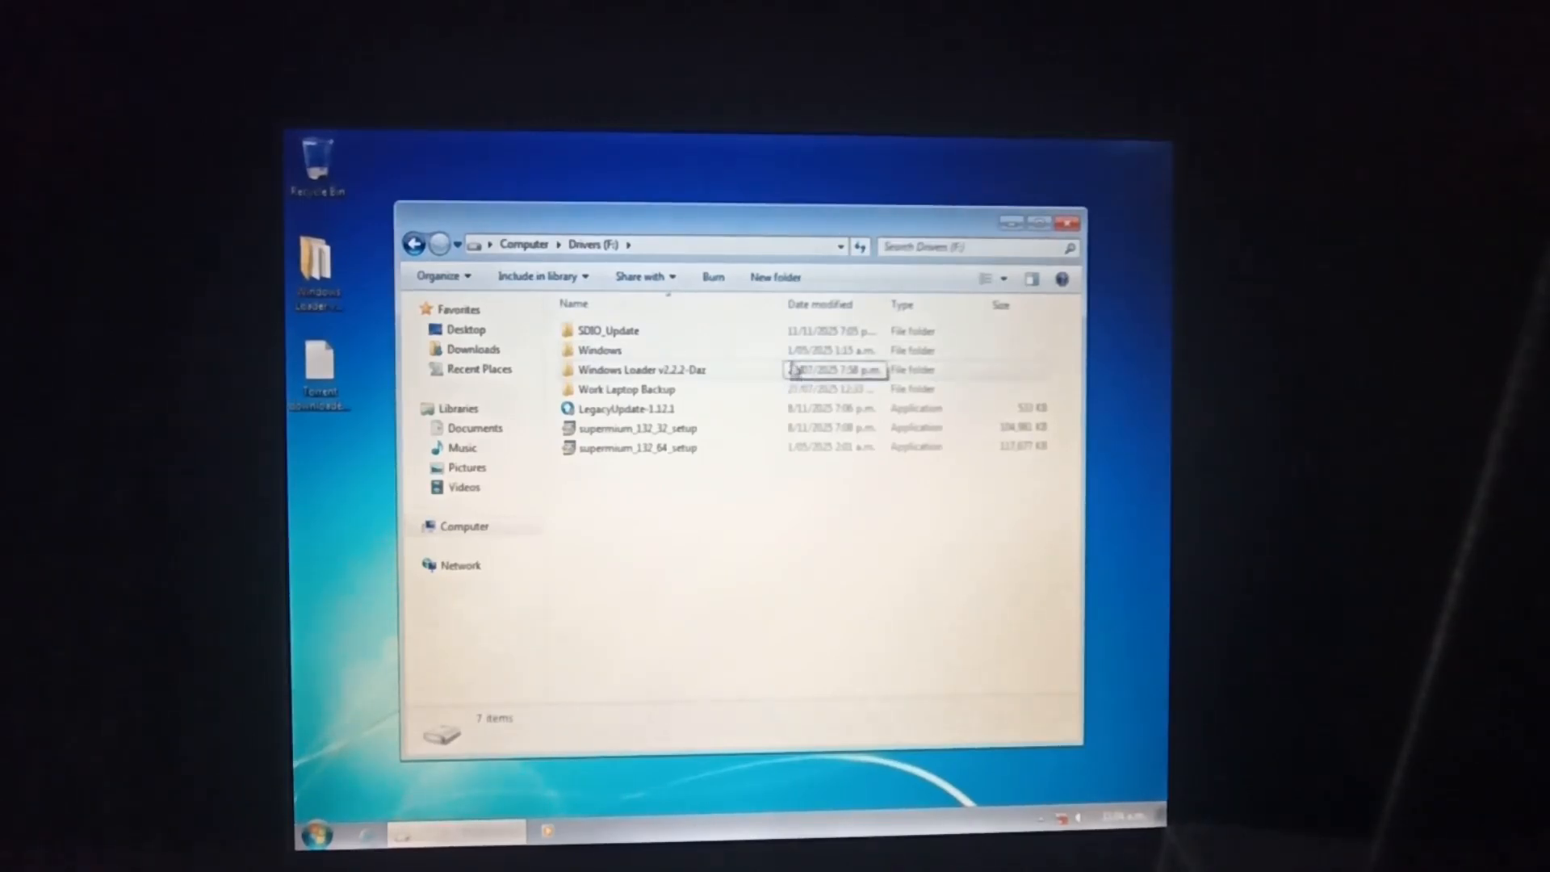
- Run SDIO_x64_R817 from SDIO_Update and allow it through the Windows Firewall alert
double_click(607, 330)
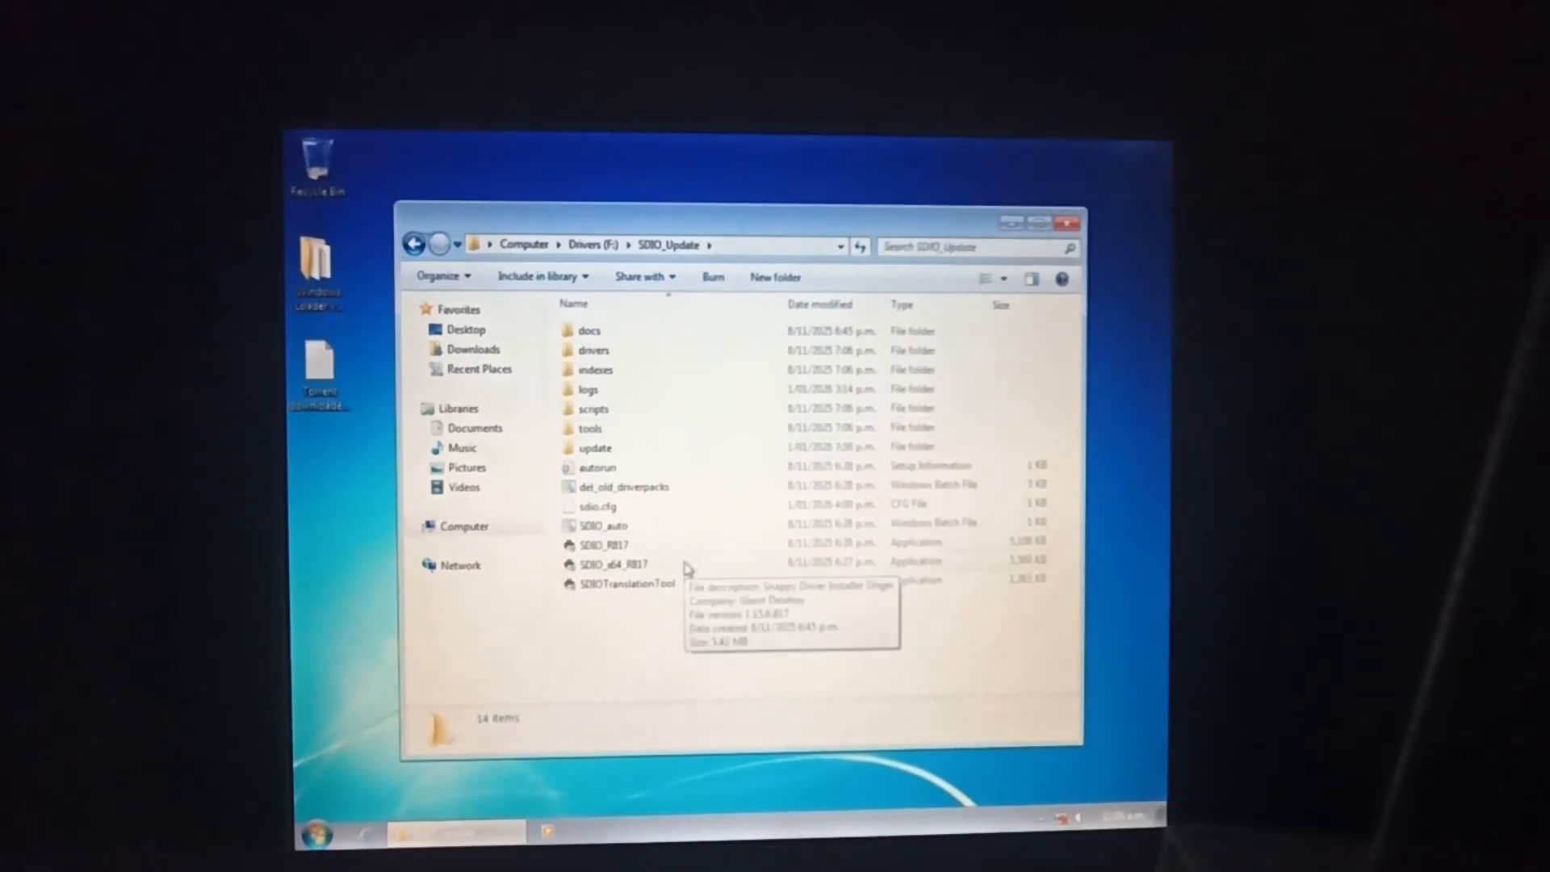
double_click(610, 564)
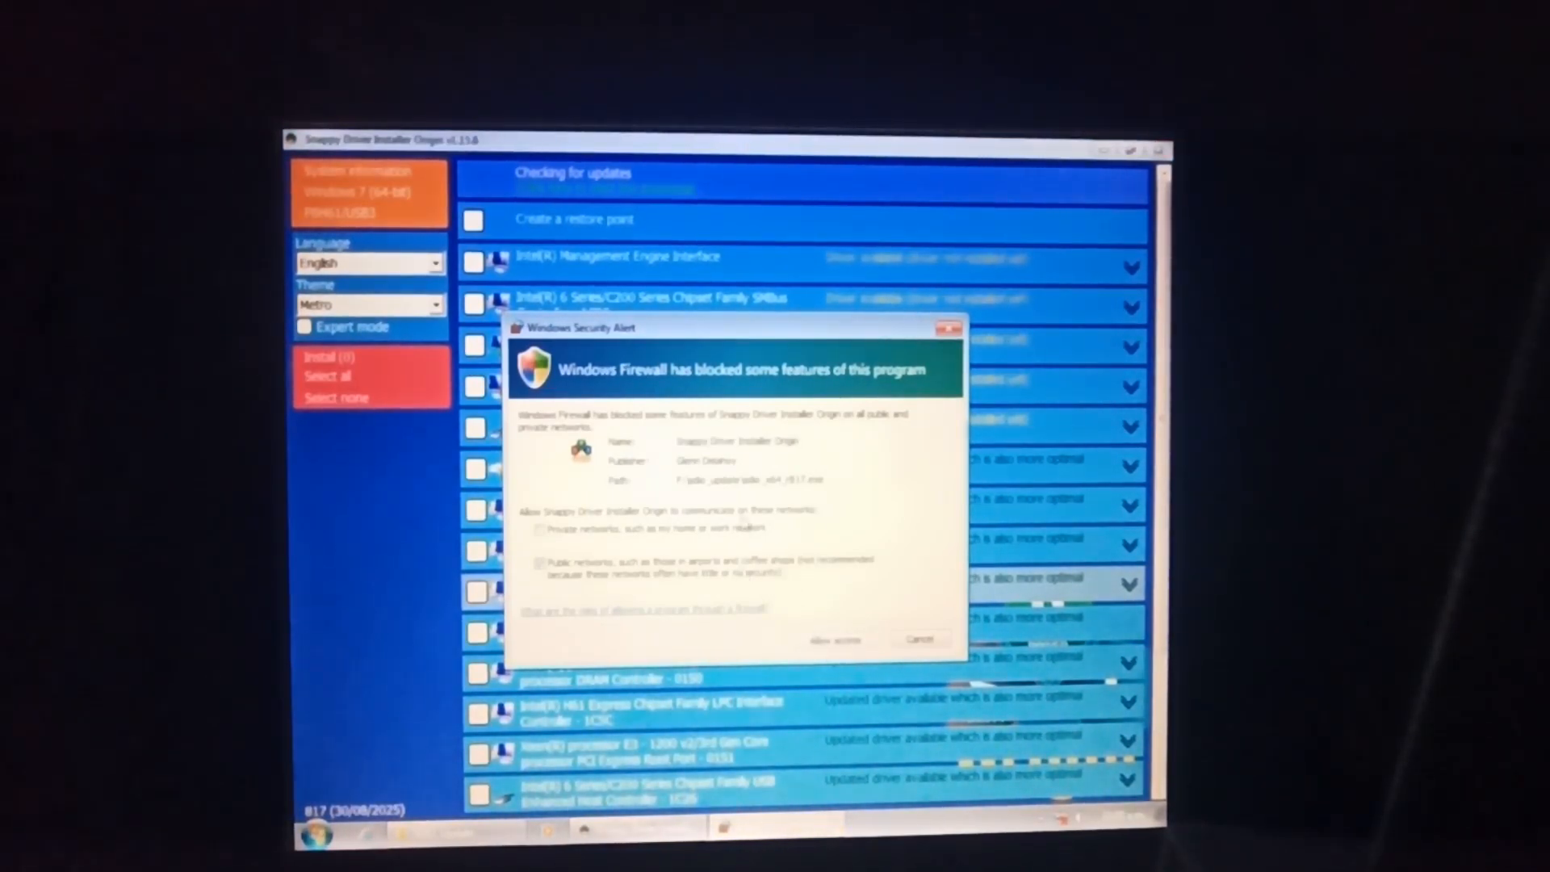
click(837, 639)
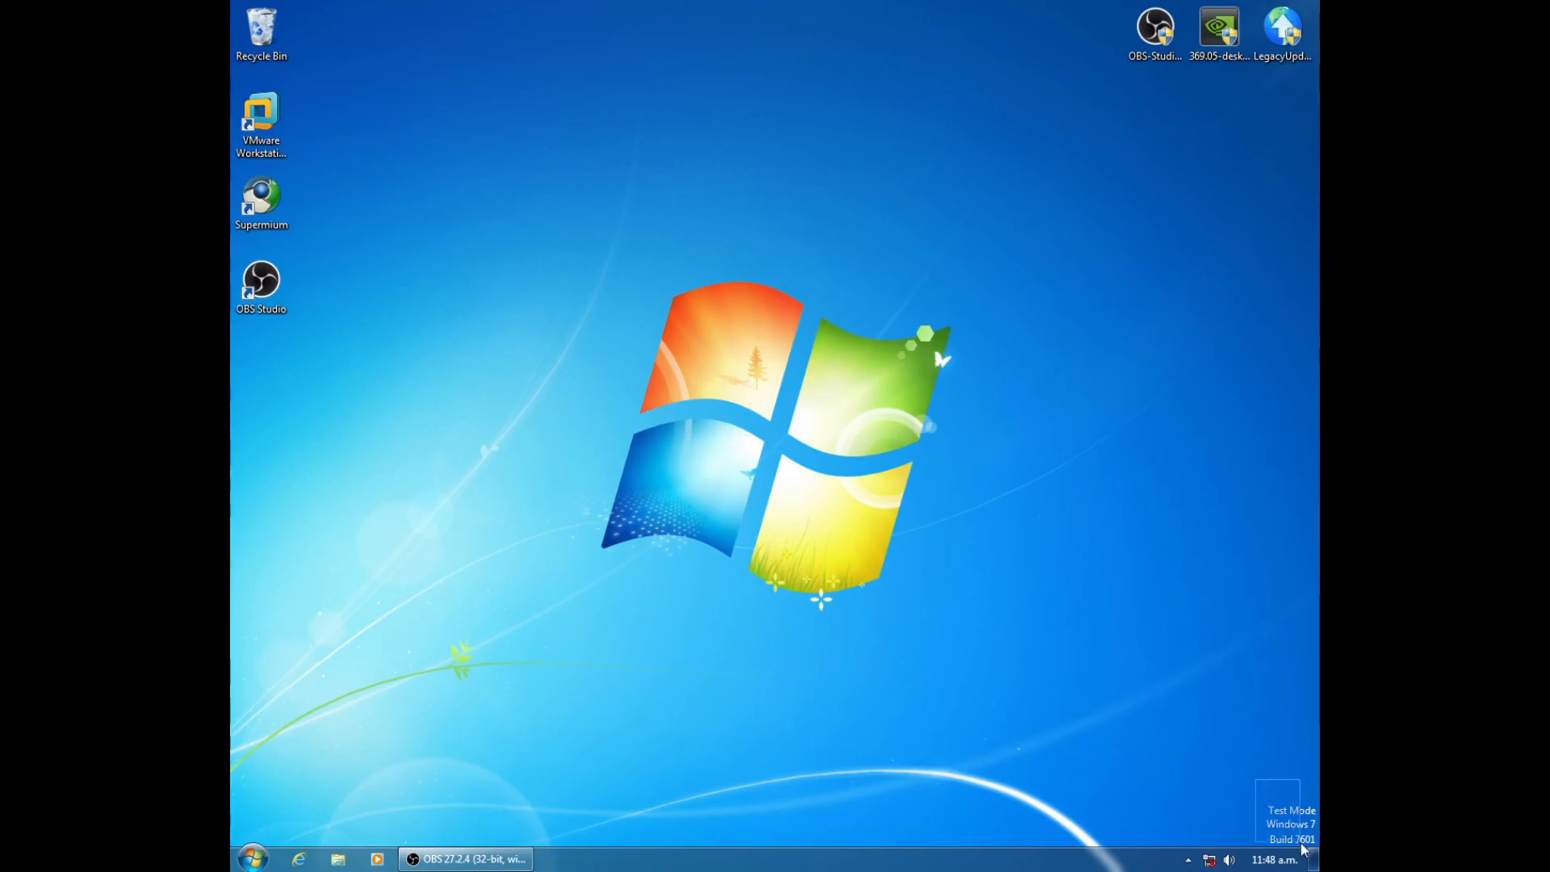
mouse_move(1211, 732)
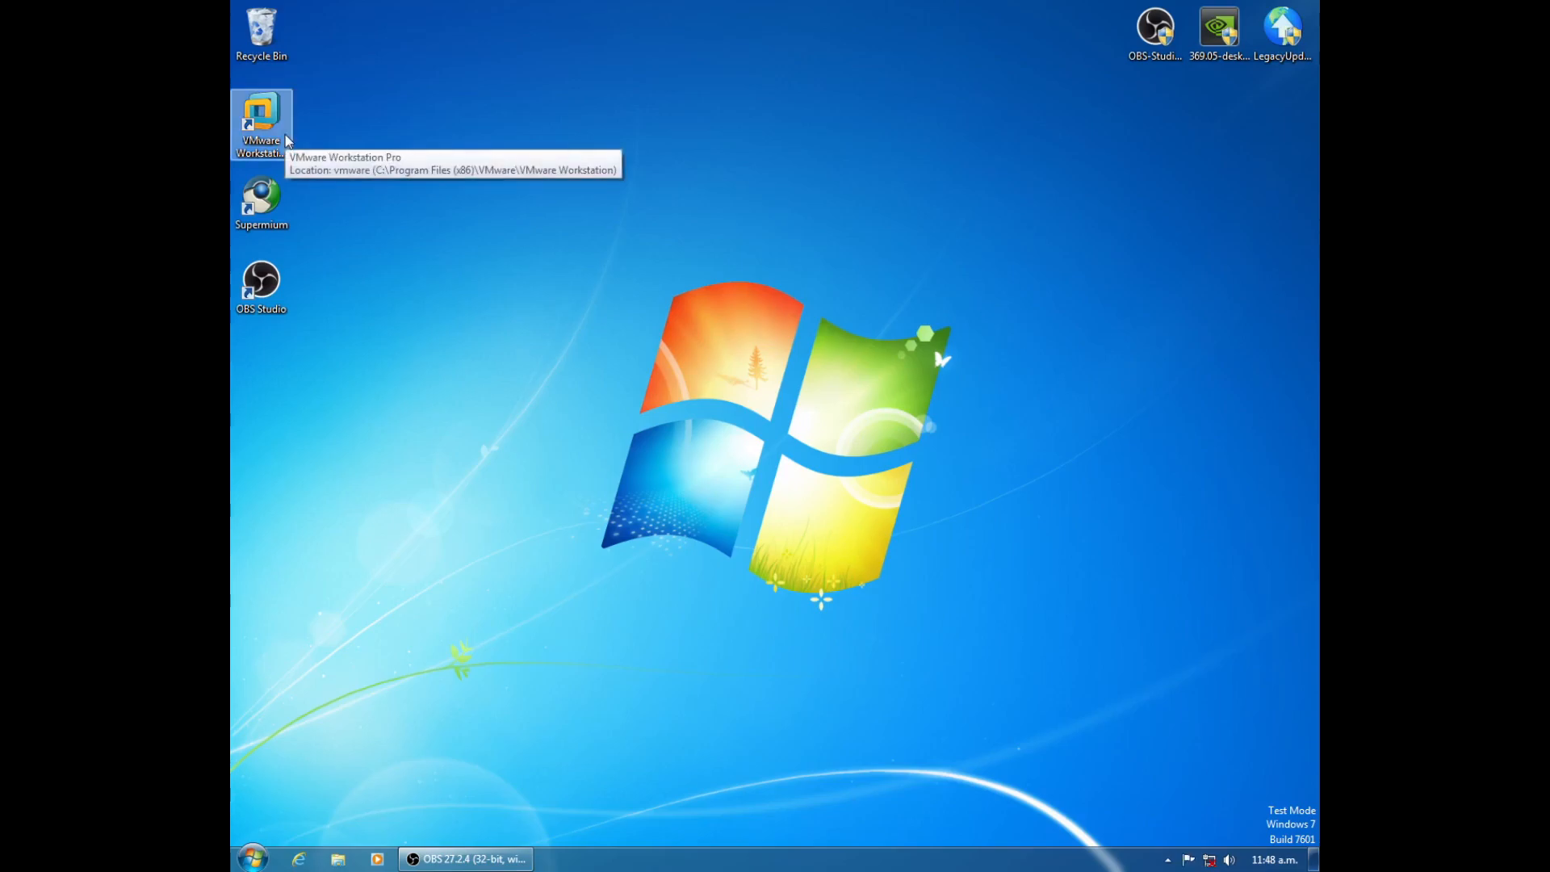
mouse_move(489, 737)
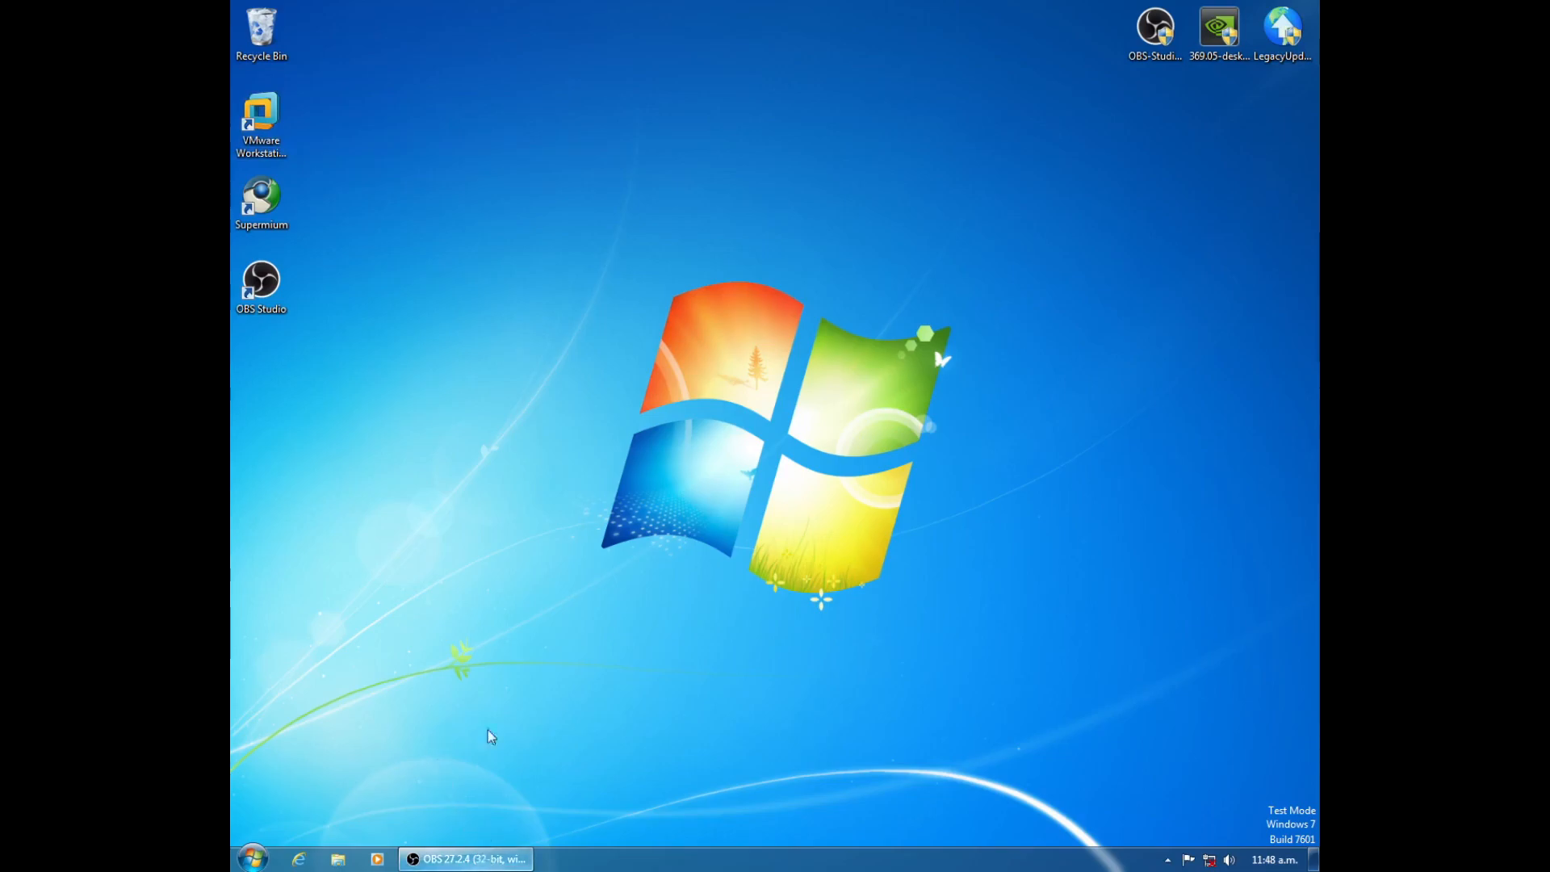
click(261, 124)
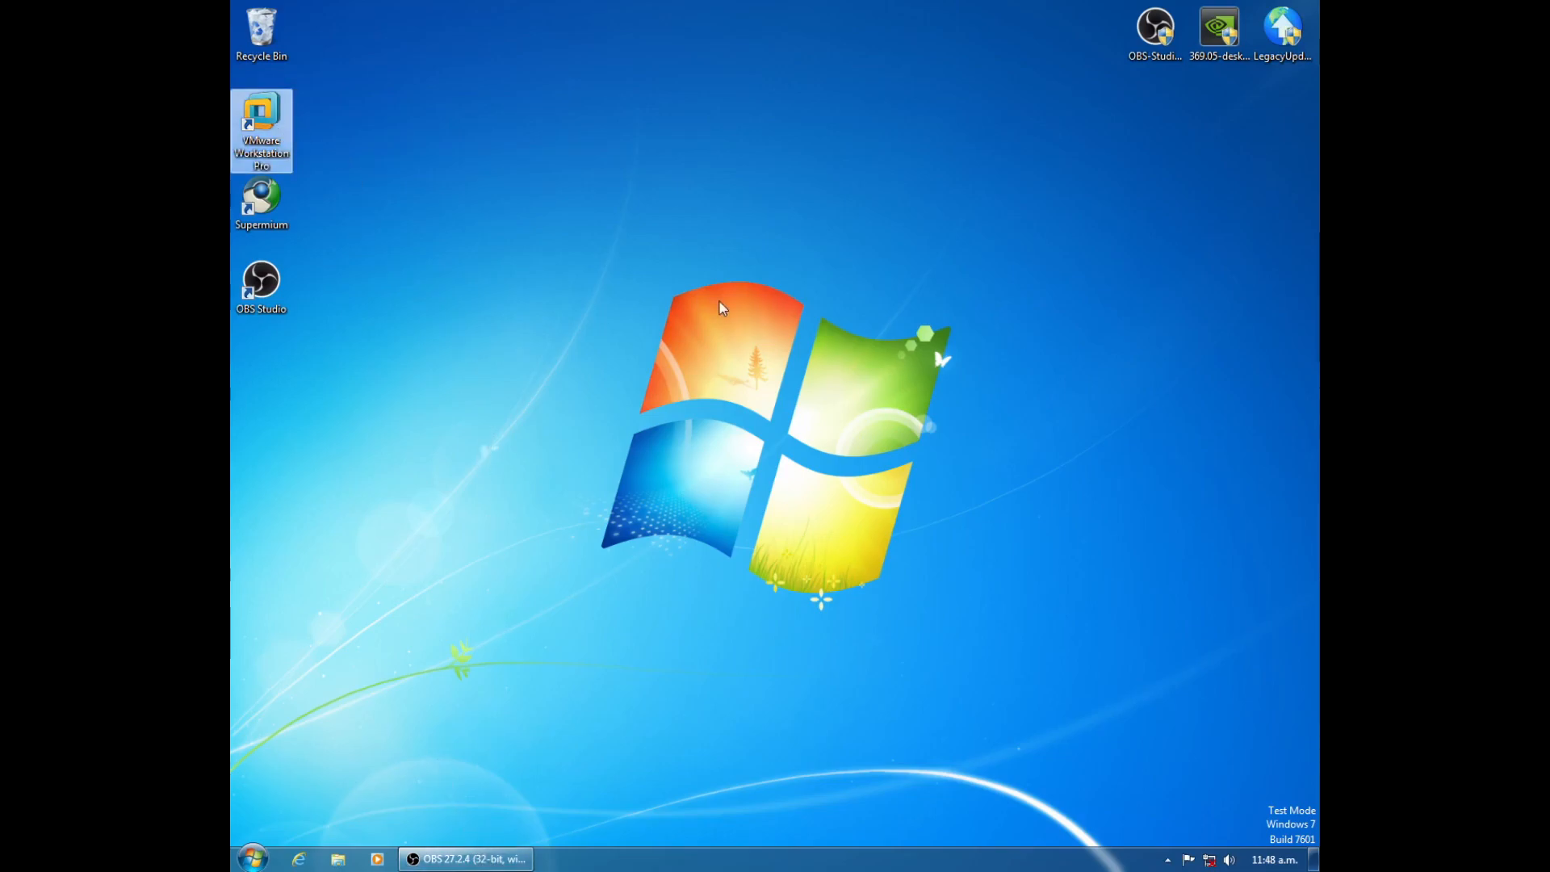
- Create a Typical VM named Windows 98 with Windows 98 guest version and an 8 GB disk
double_click(261, 124)
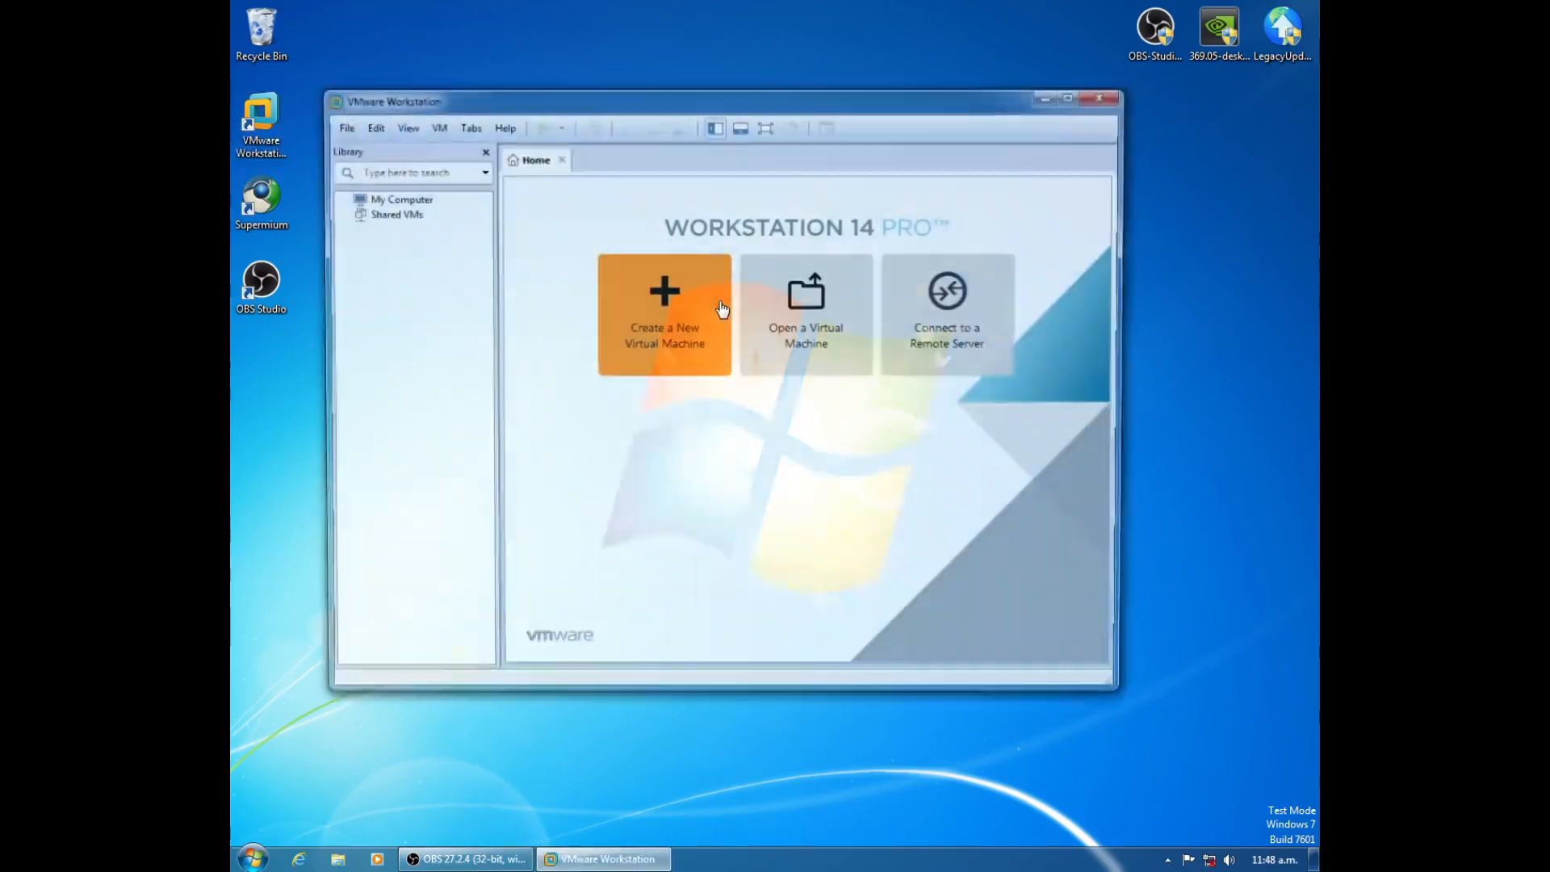
click(665, 313)
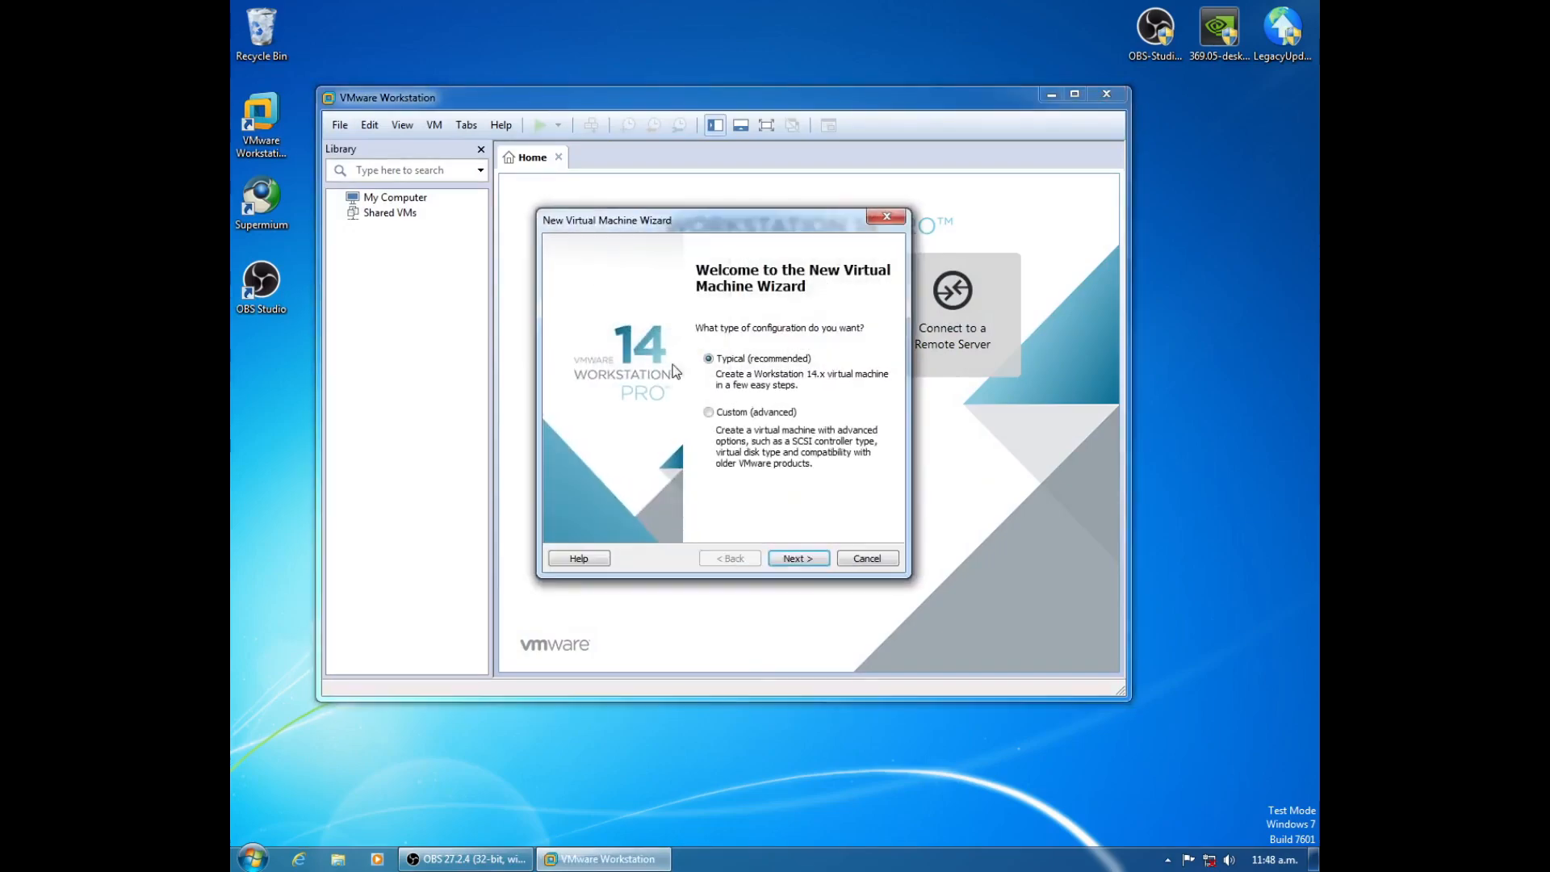
click(797, 558)
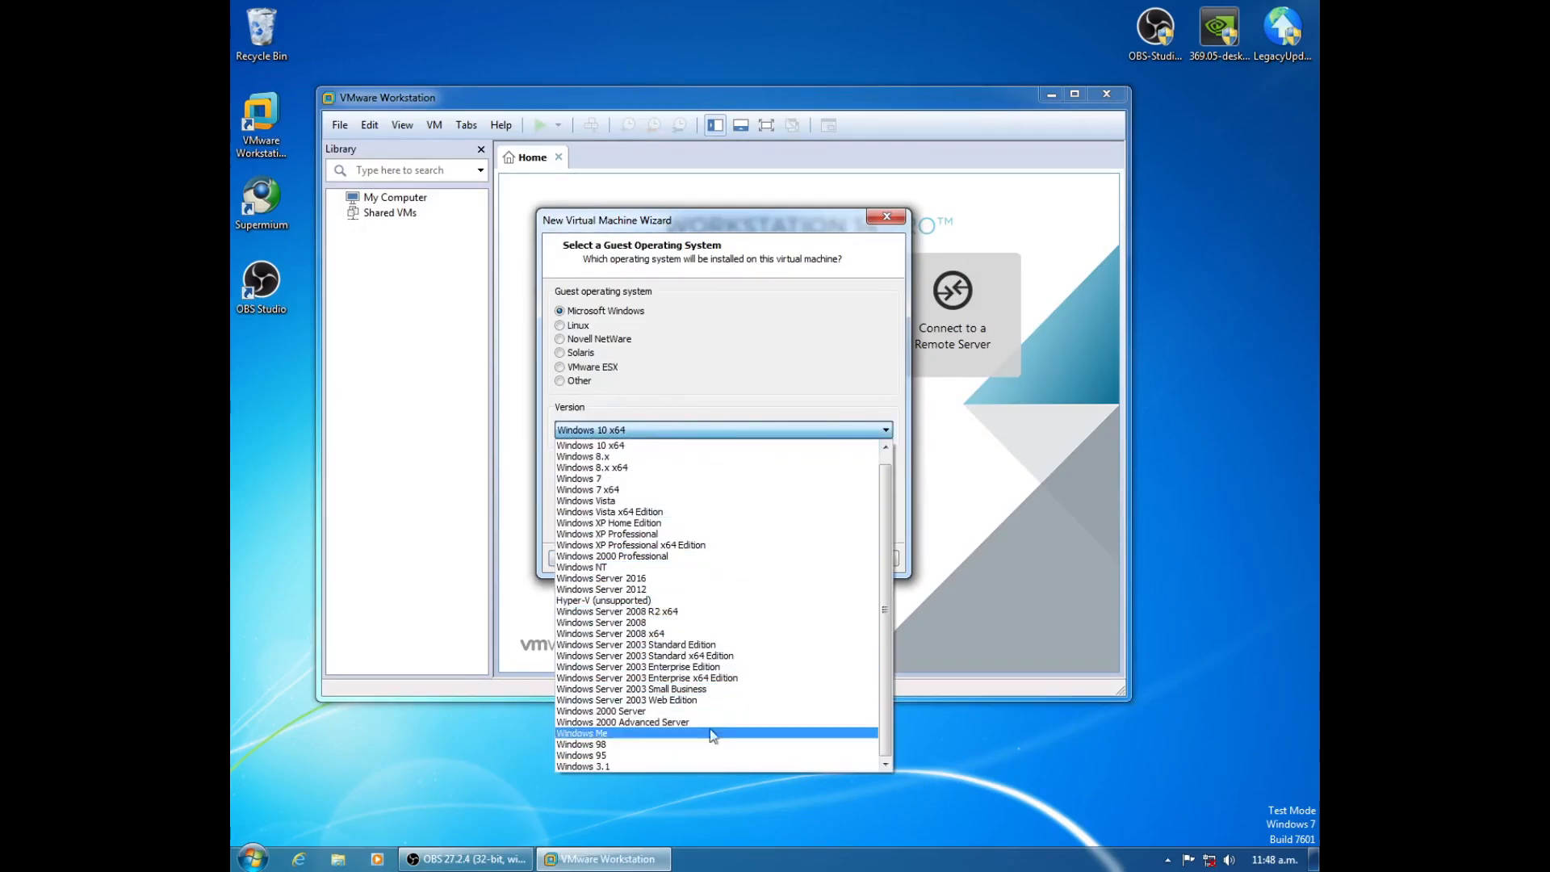
click(581, 744)
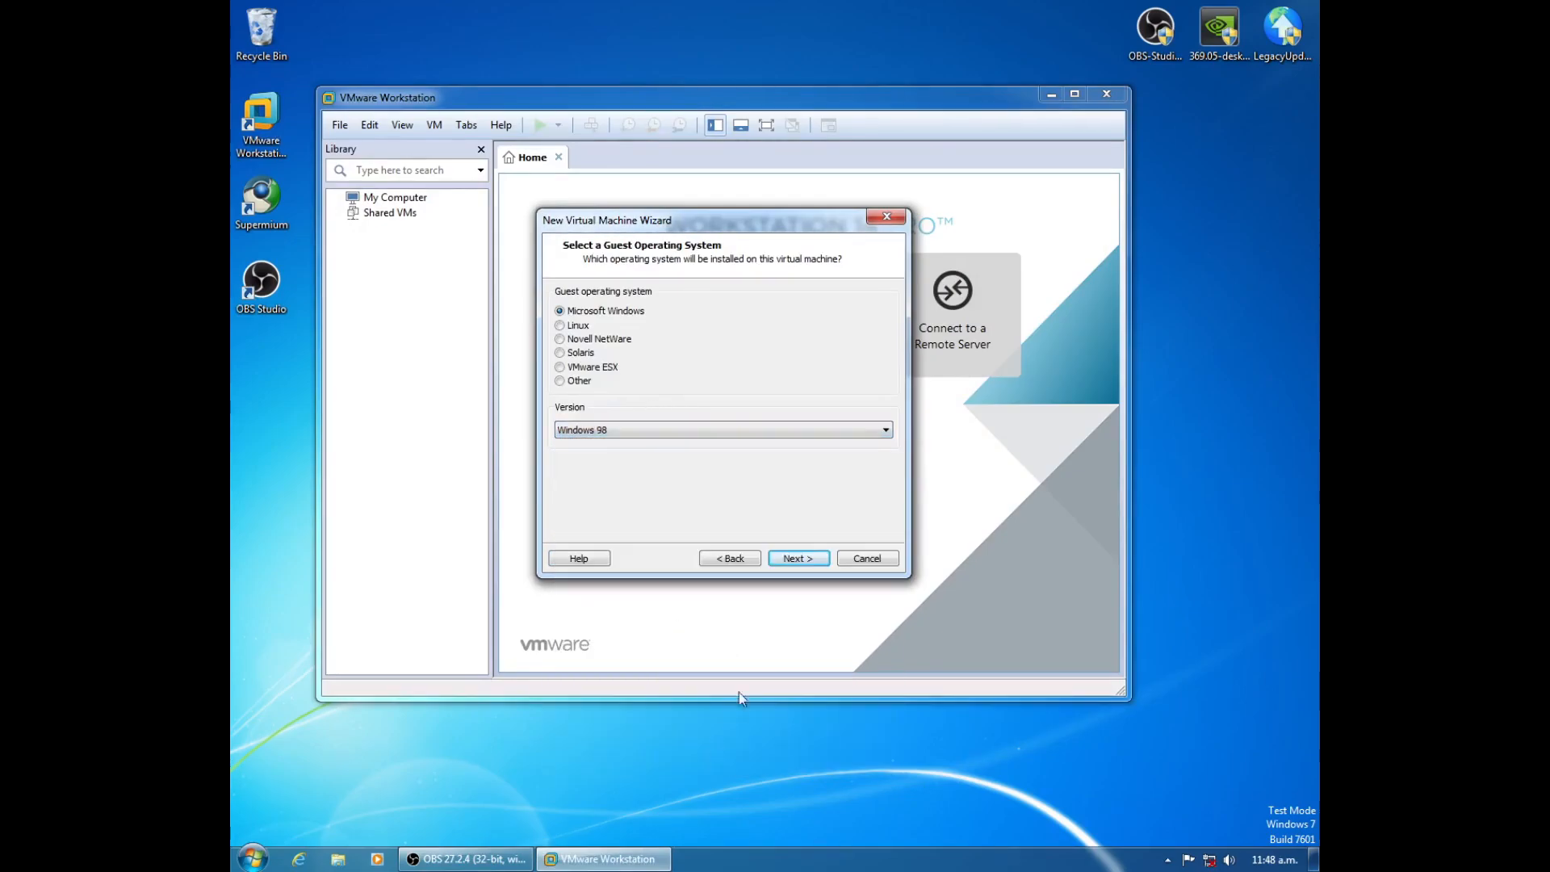
click(797, 557)
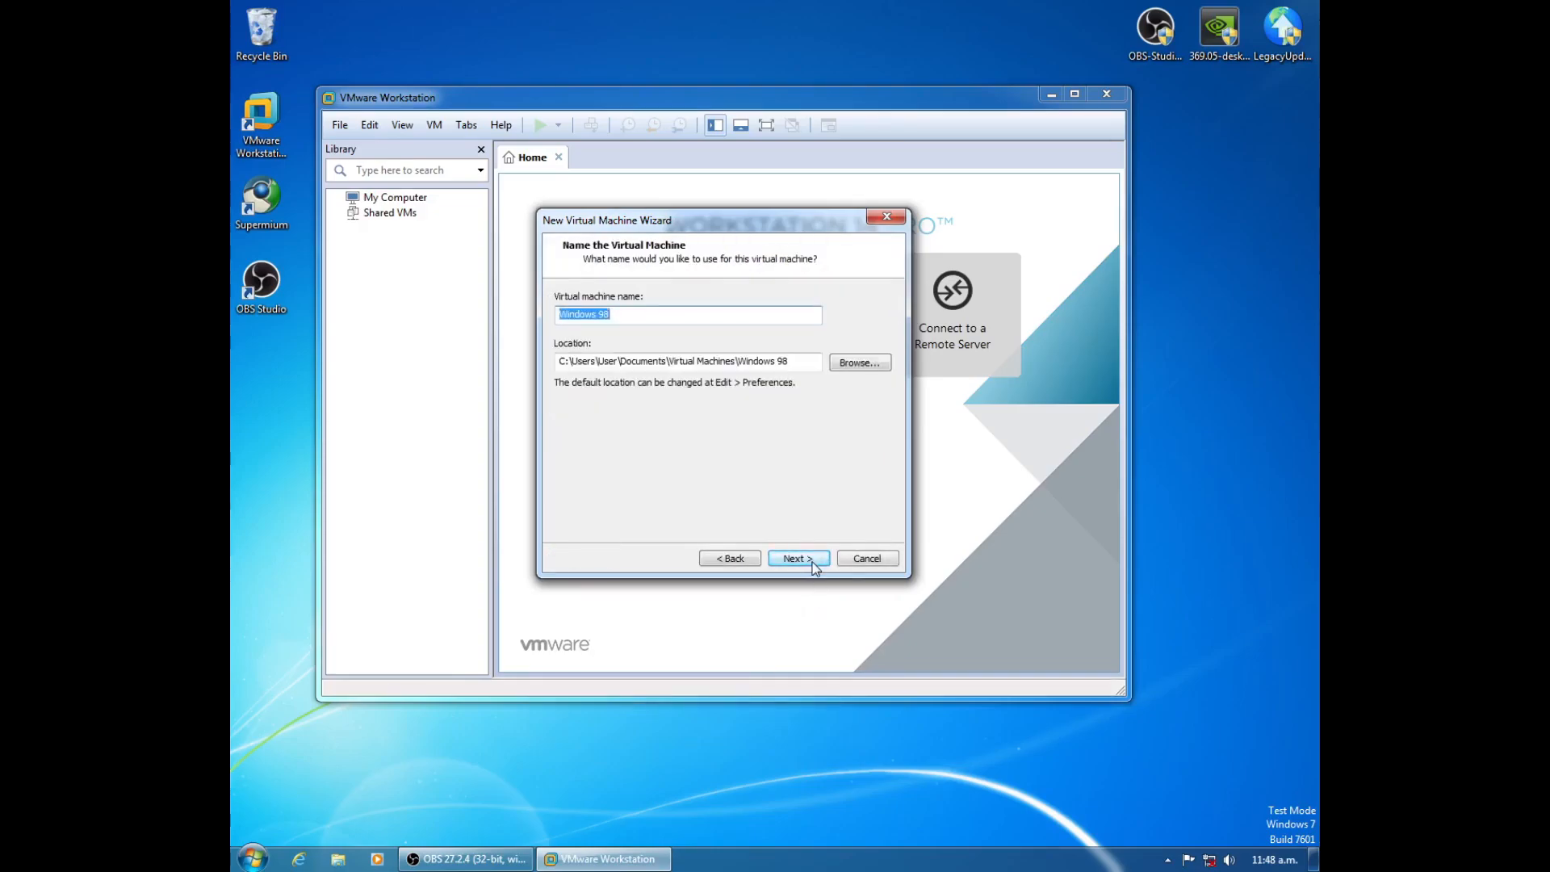
click(797, 558)
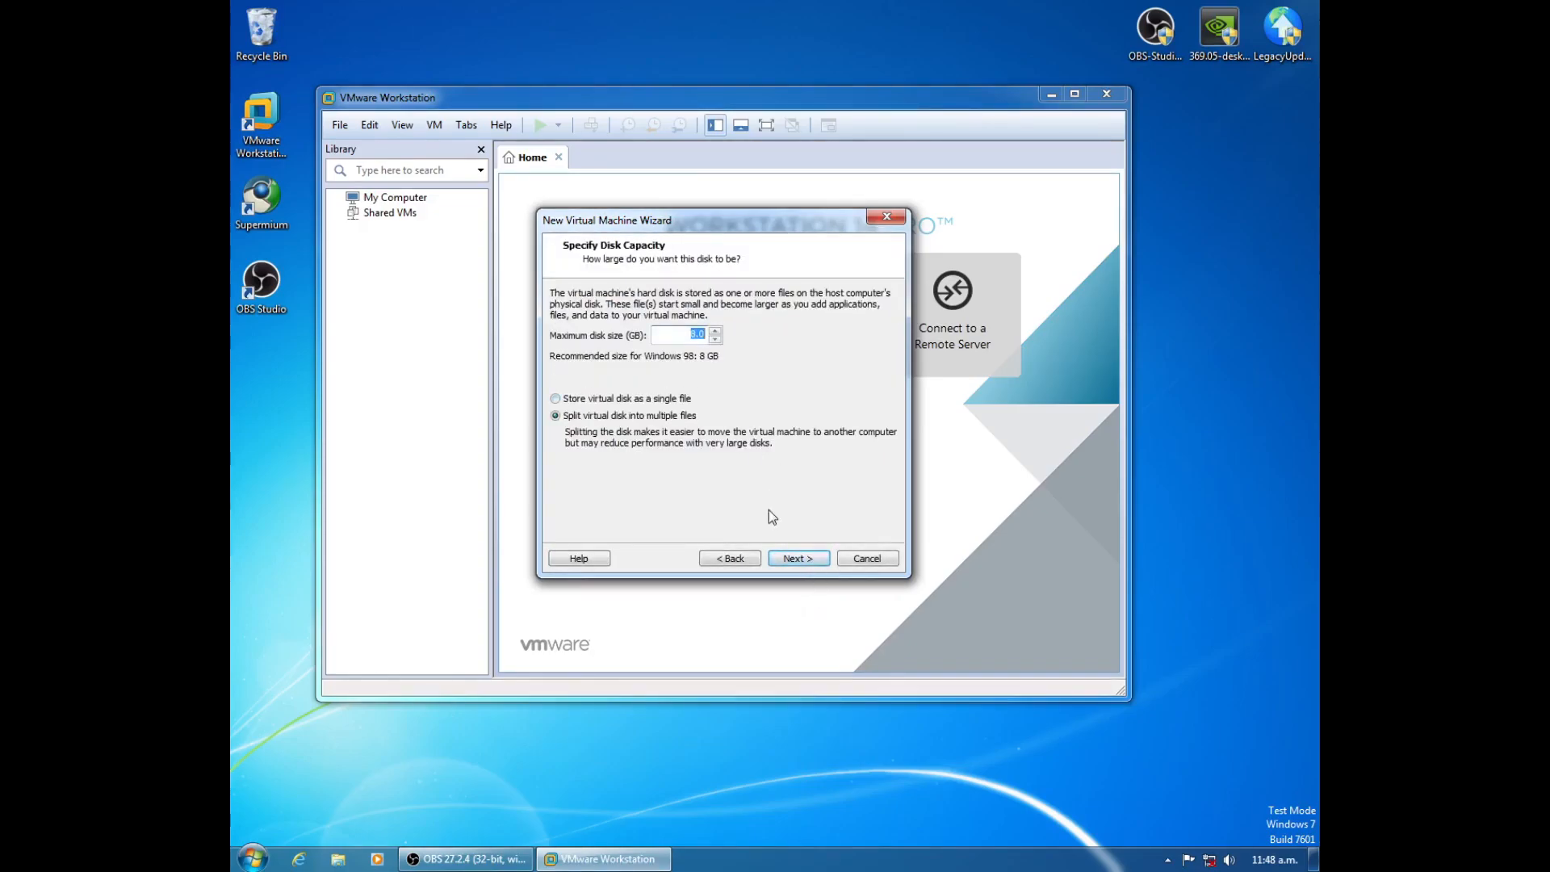
click(797, 557)
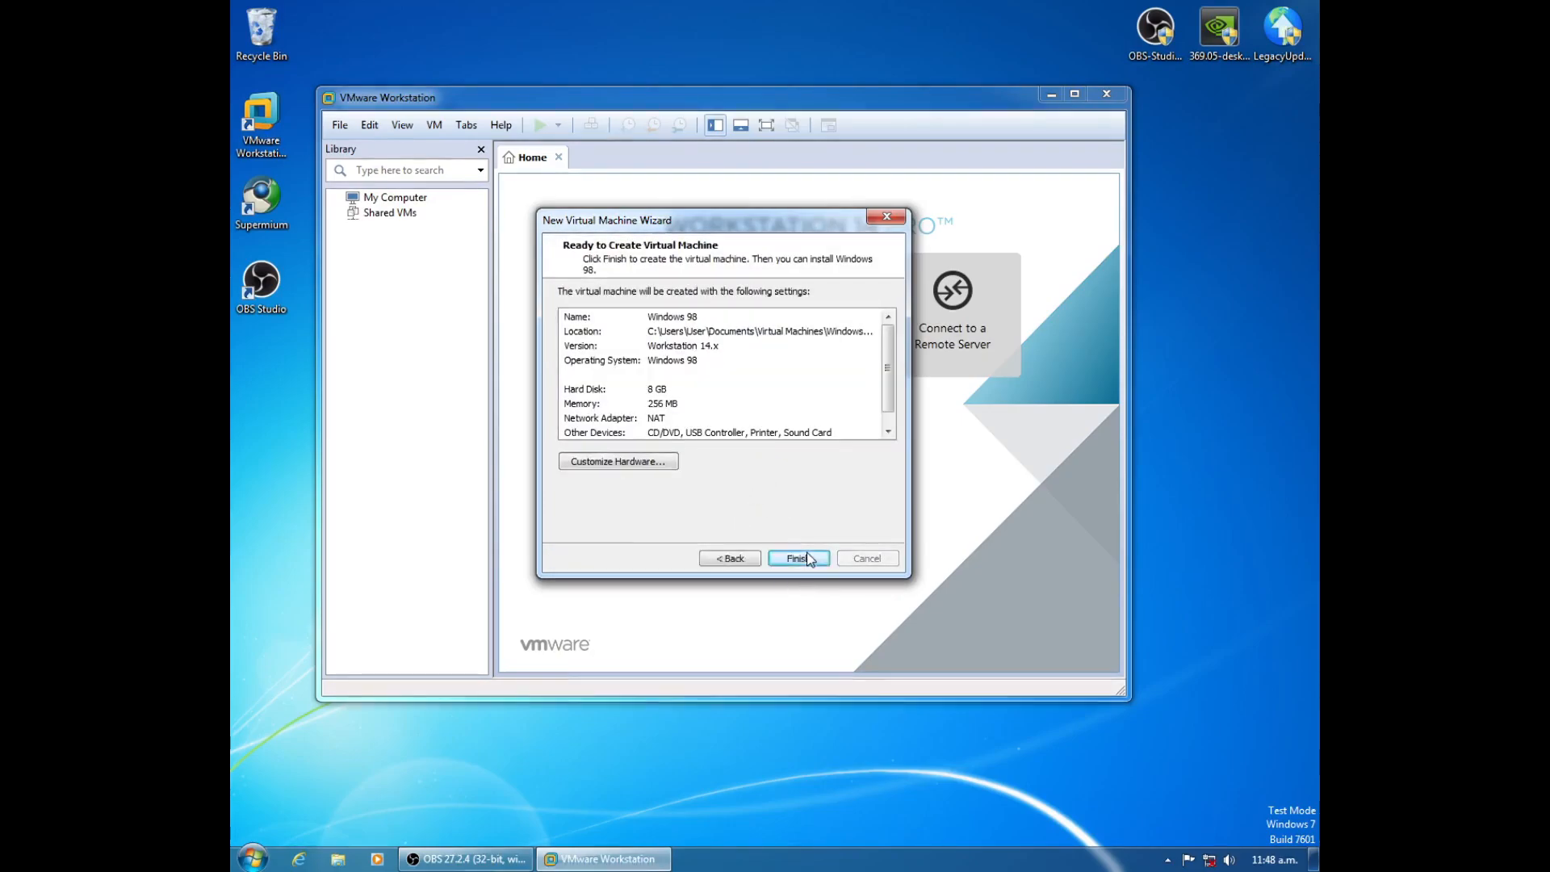
click(797, 558)
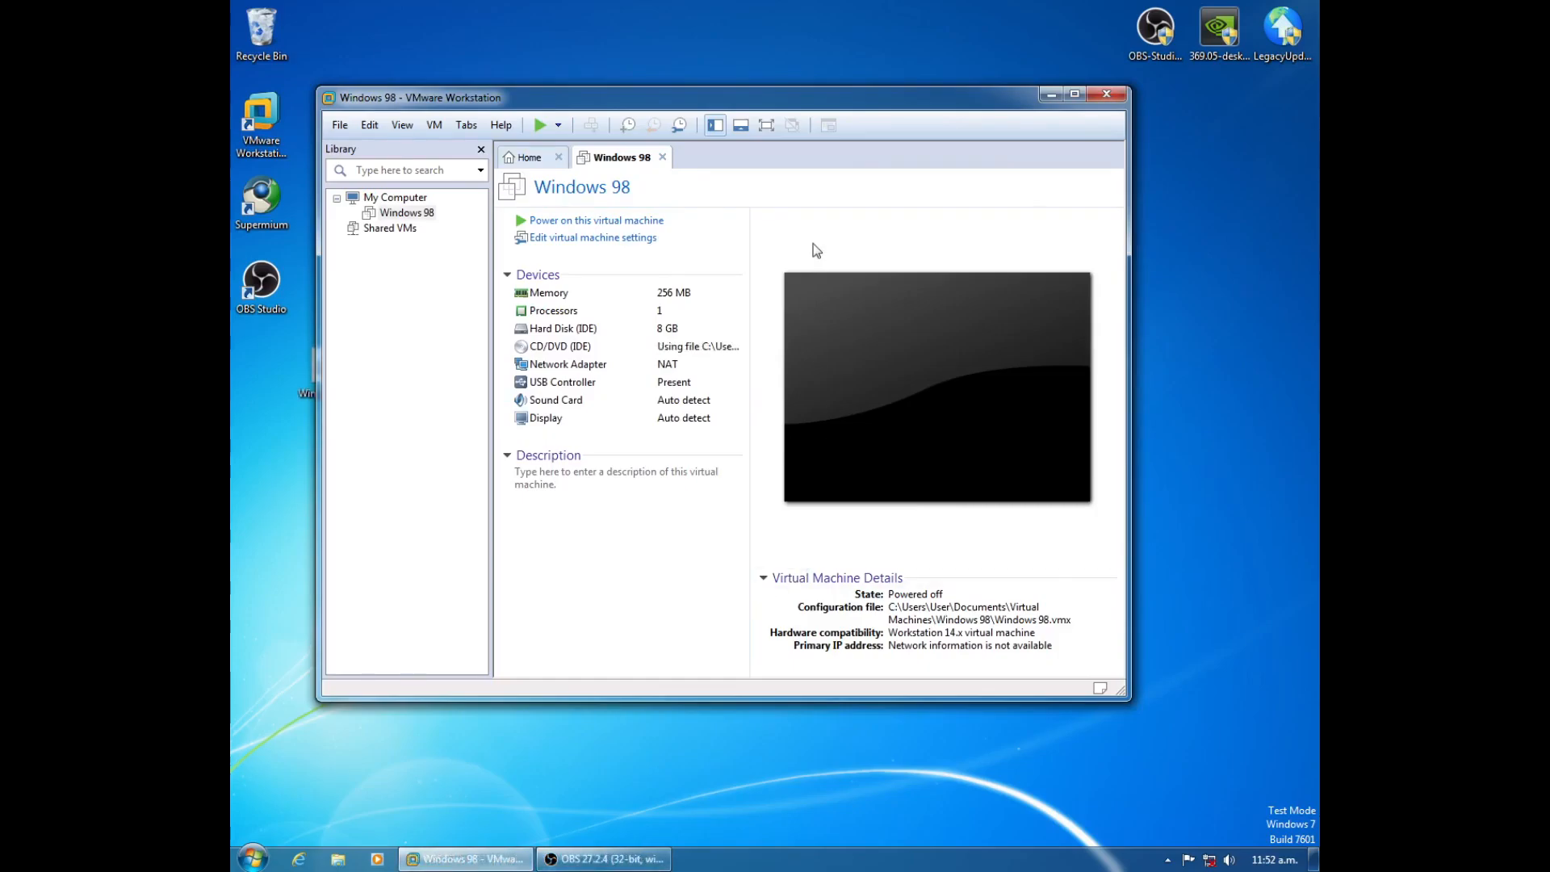
- Attempt to power on the Windows 98 VM and dismiss the Intel VT-x disabled error
click(595, 219)
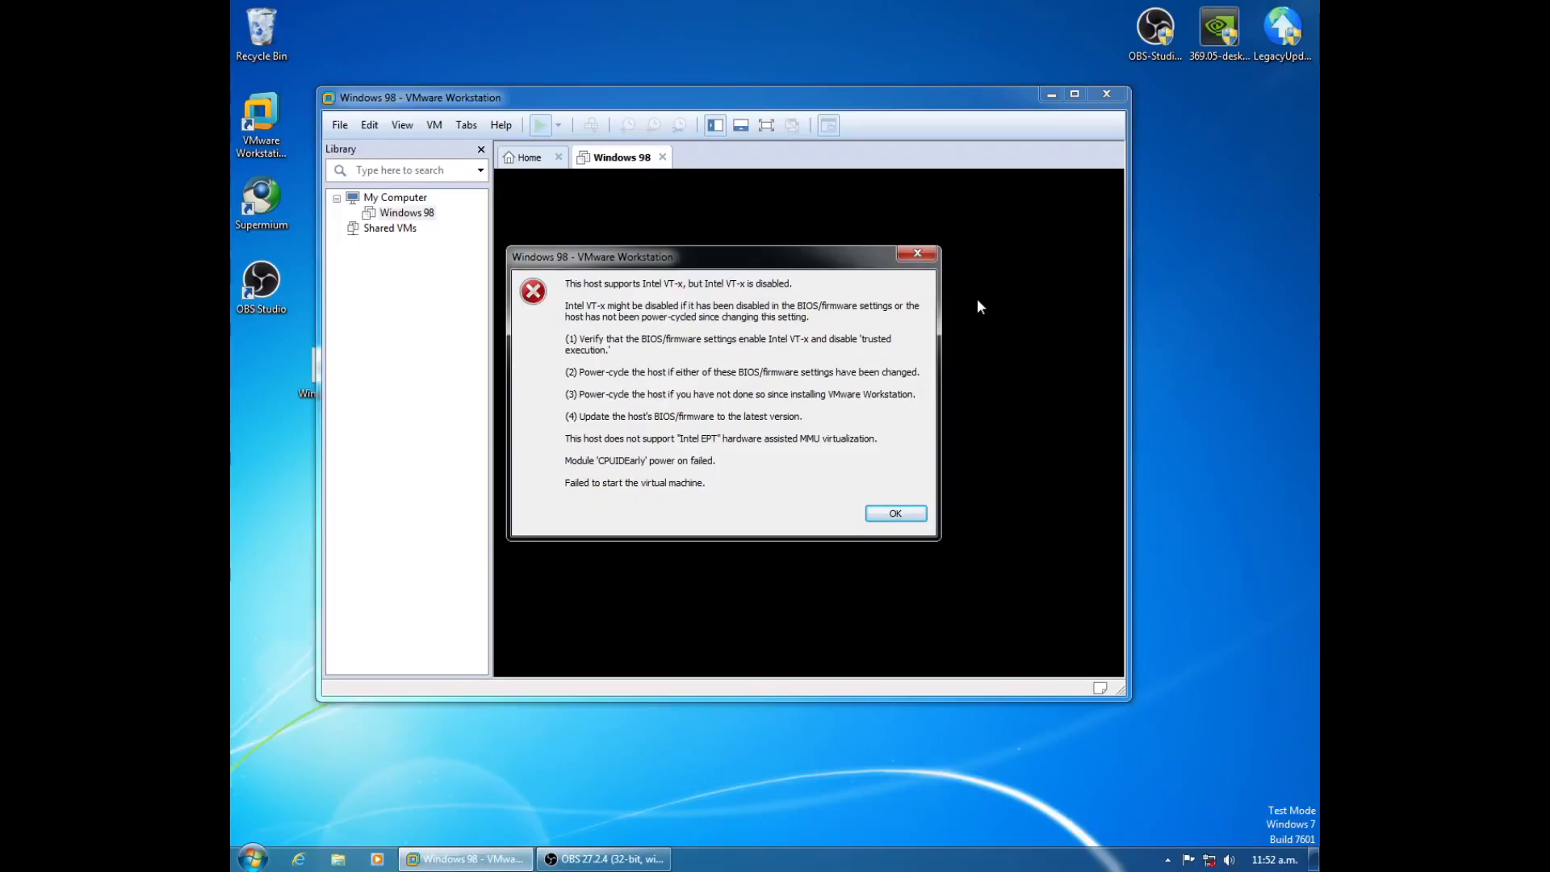
mouse_move(916, 255)
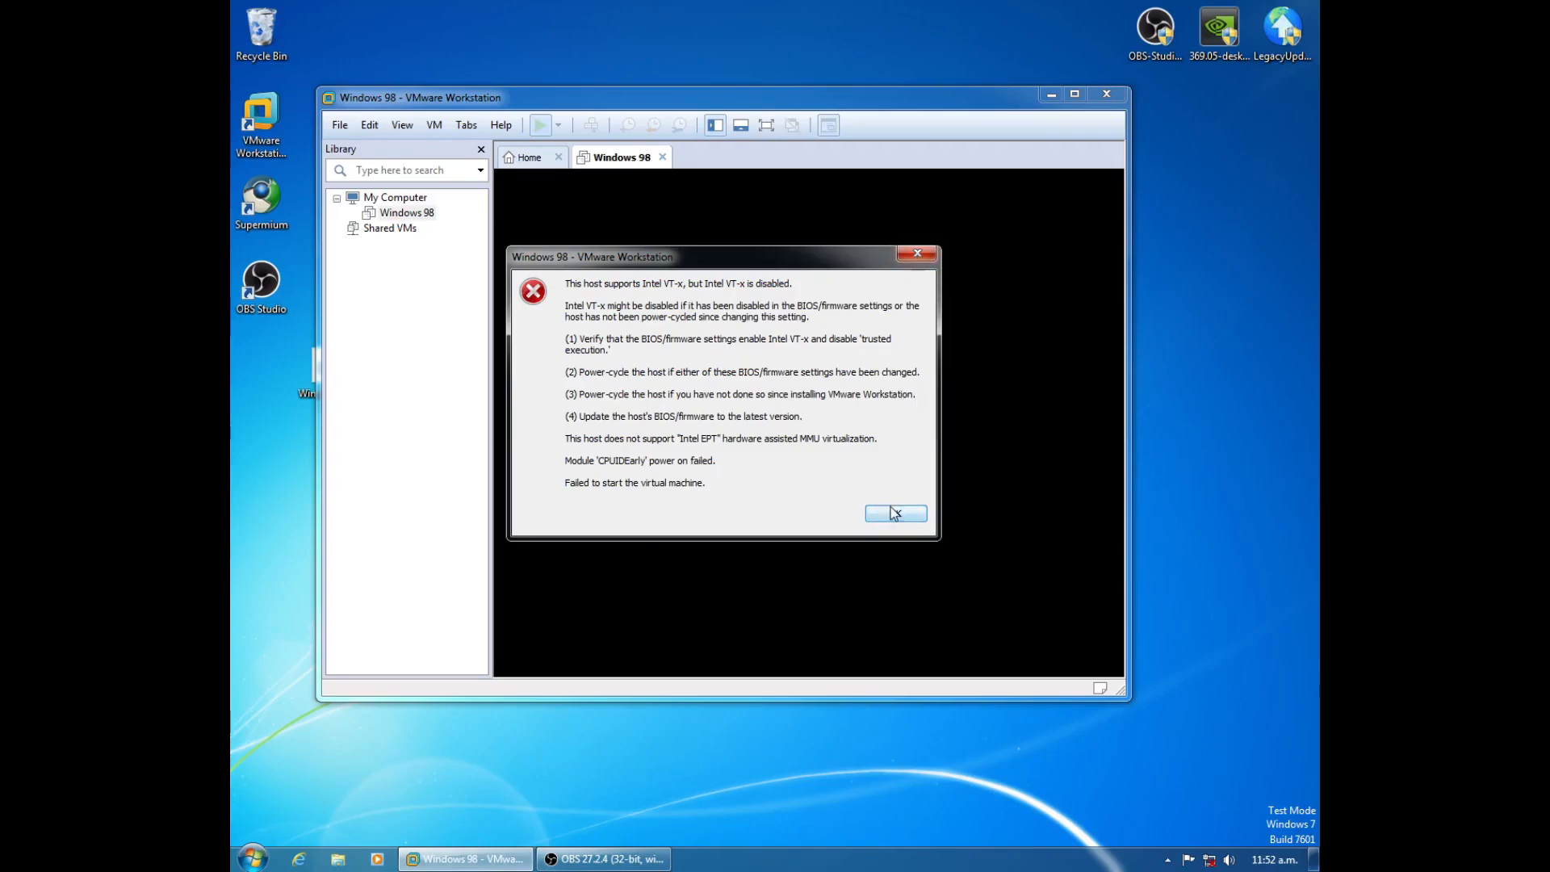
click(894, 514)
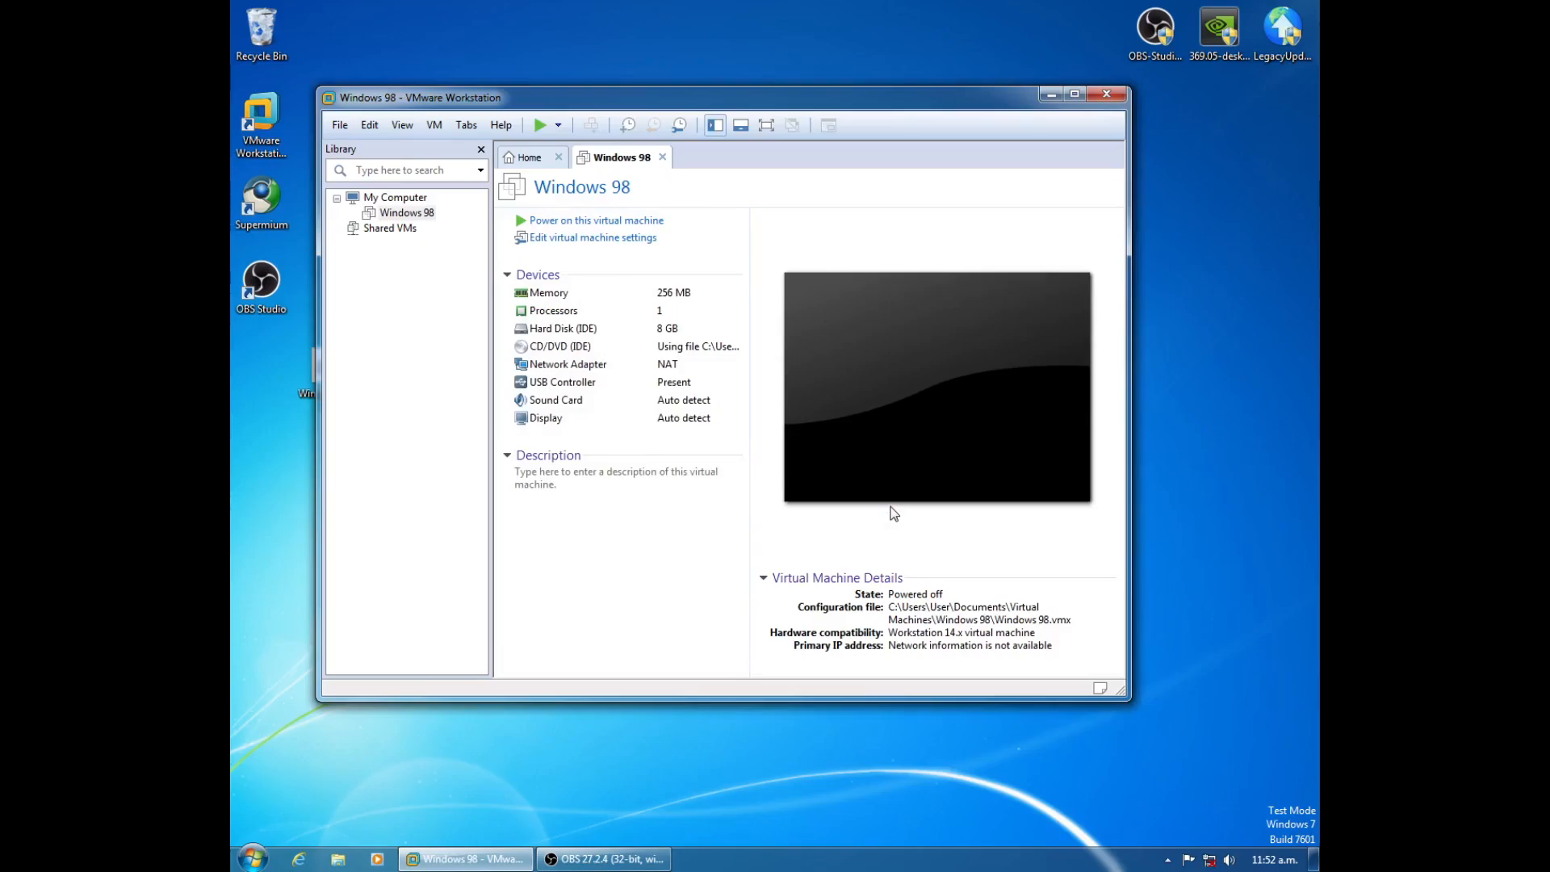
click(1106, 94)
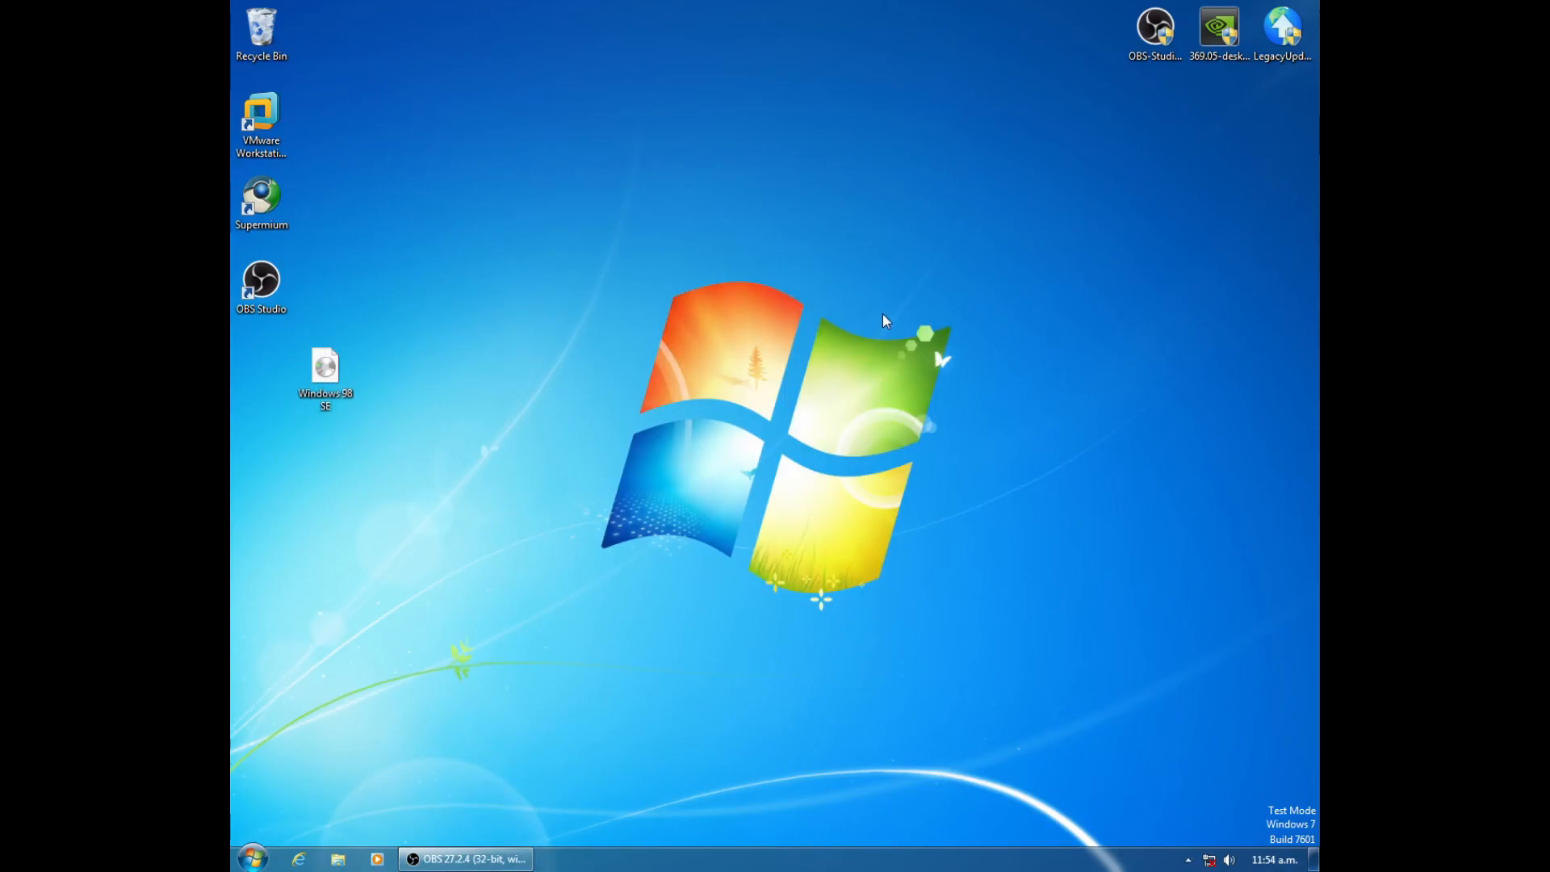
- Relaunch VMware Workstation, power on the Windows 98 VM and dismiss the Removable Devices hint
click(260, 124)
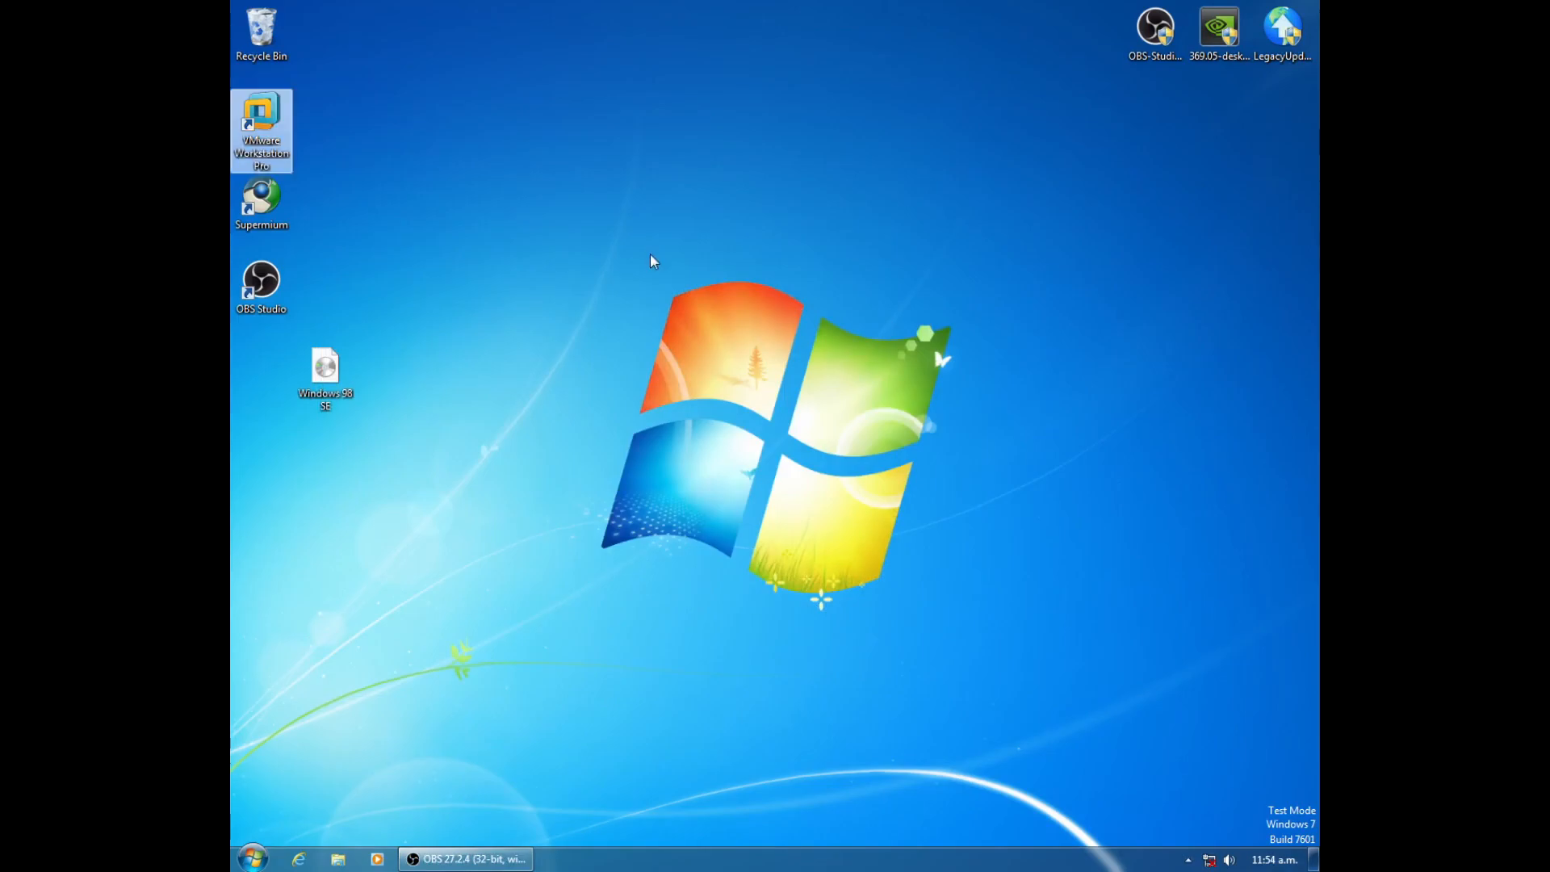
double_click(261, 128)
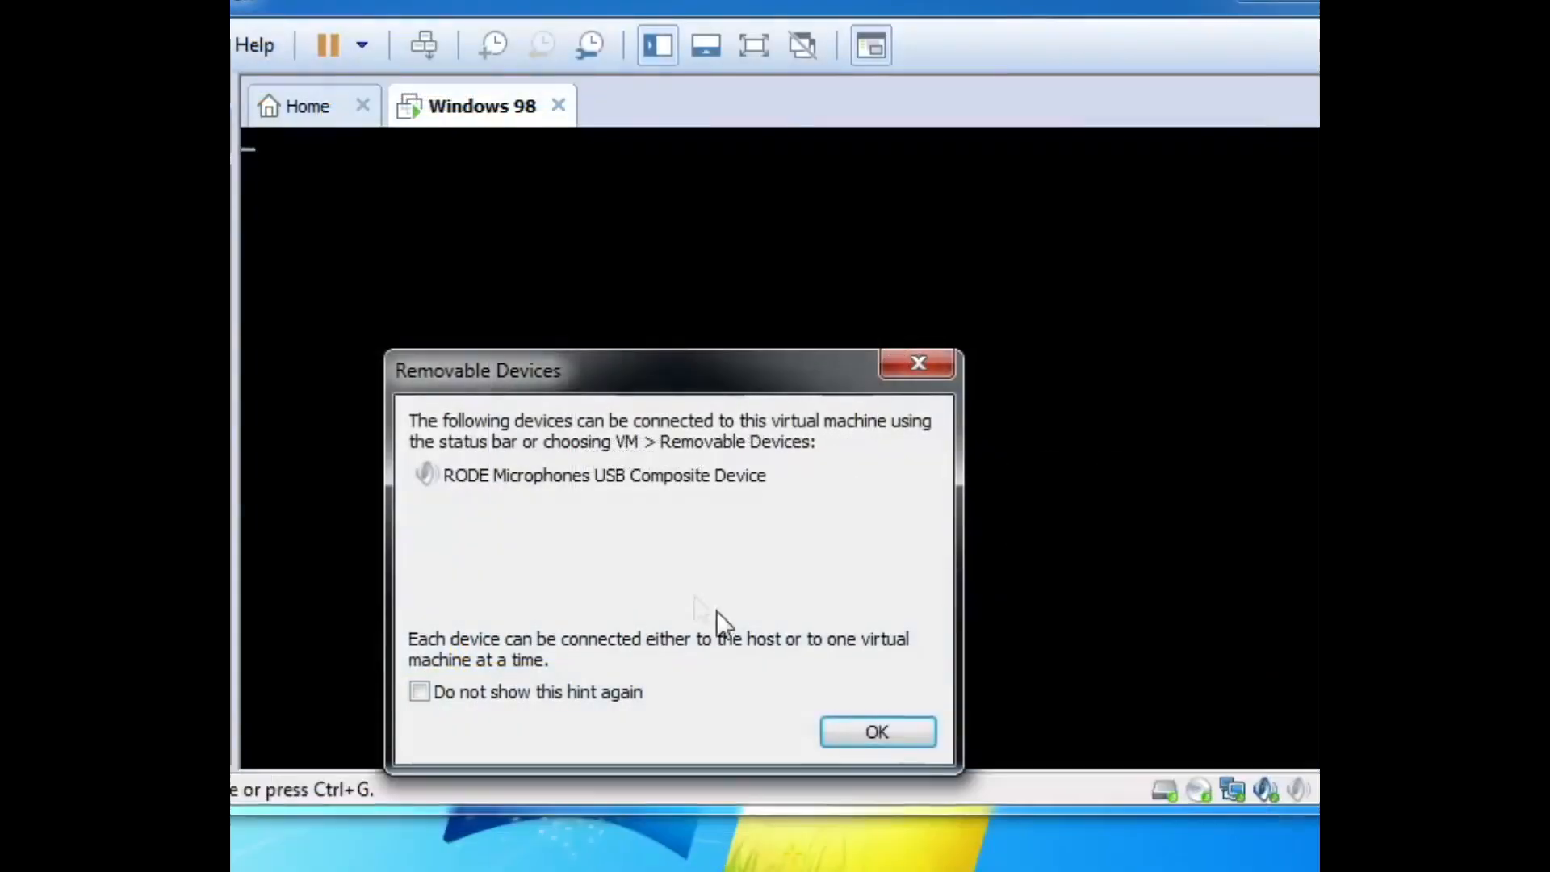
click(876, 731)
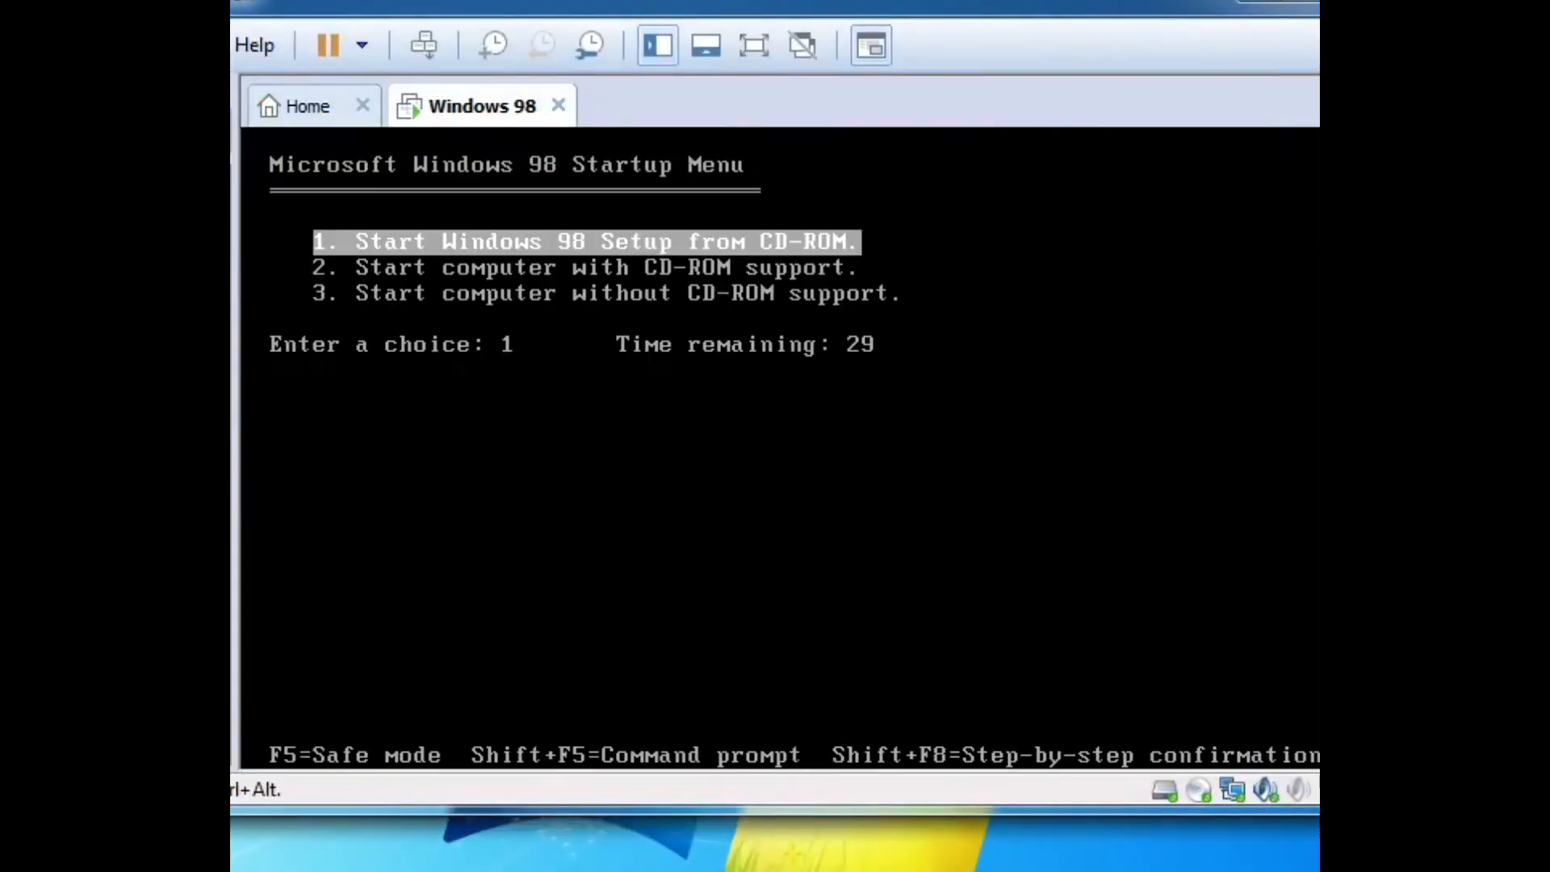
- Start Windows 98 Setup from CD-ROM, continue past welcome and let it configure unallocated disk space
key(enter)
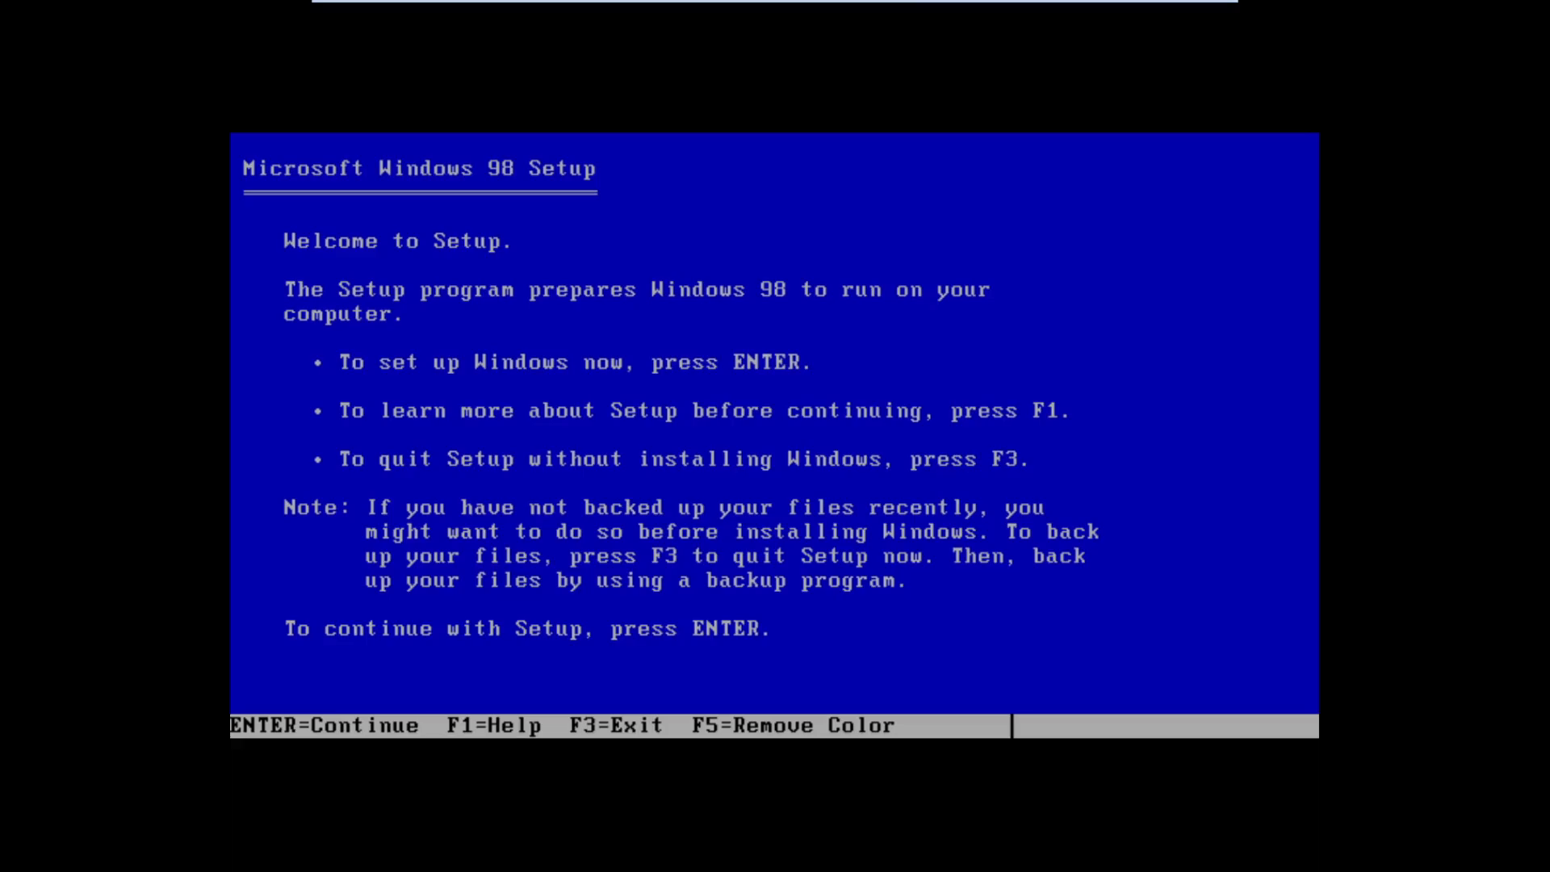
key(enter)
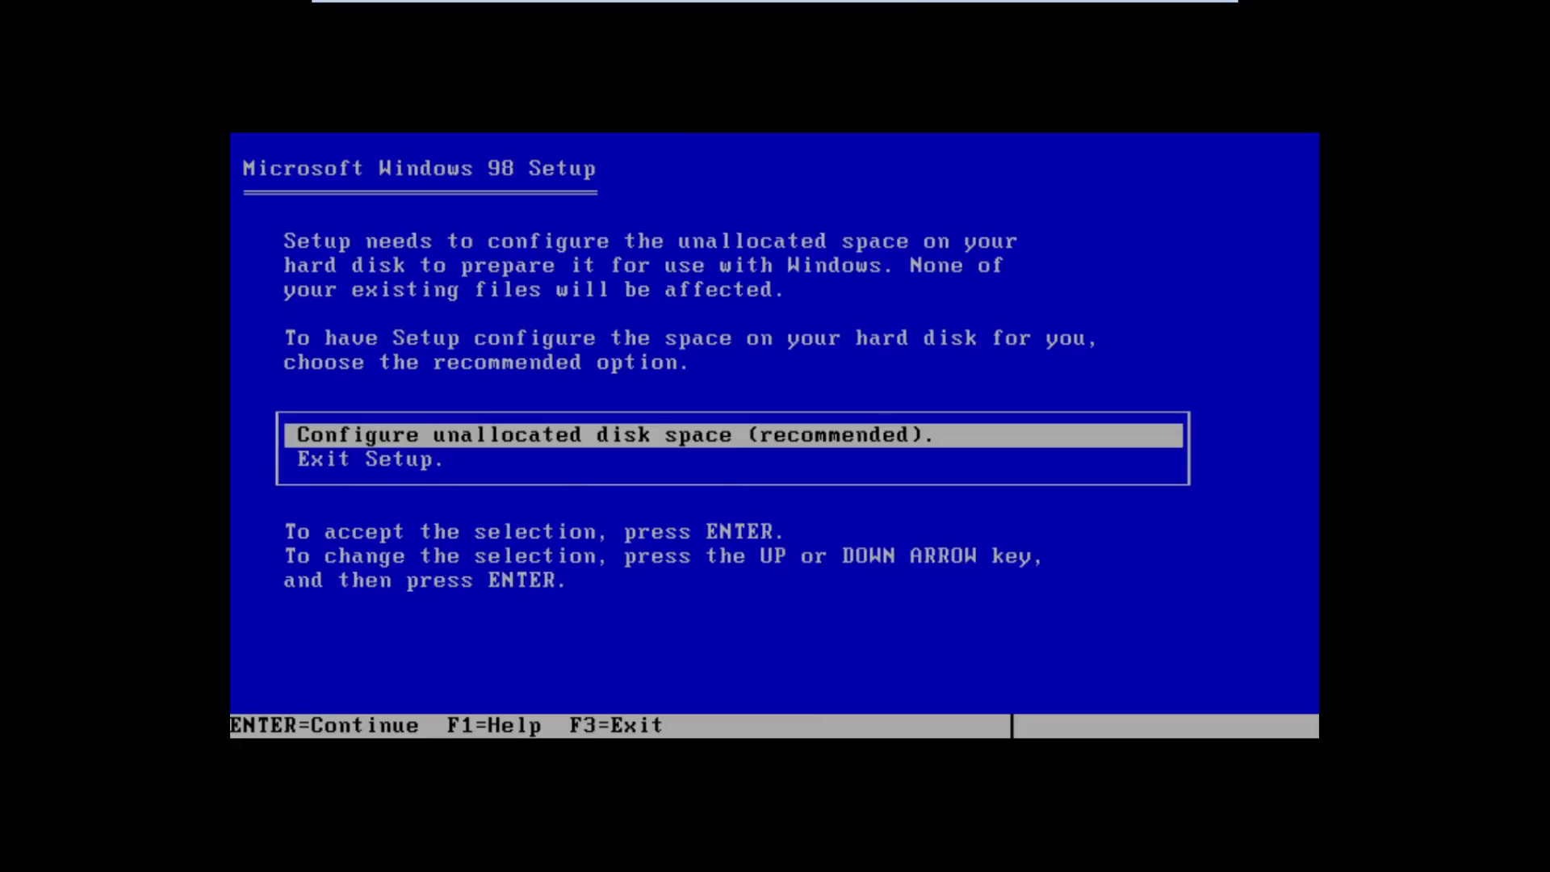
key(enter)
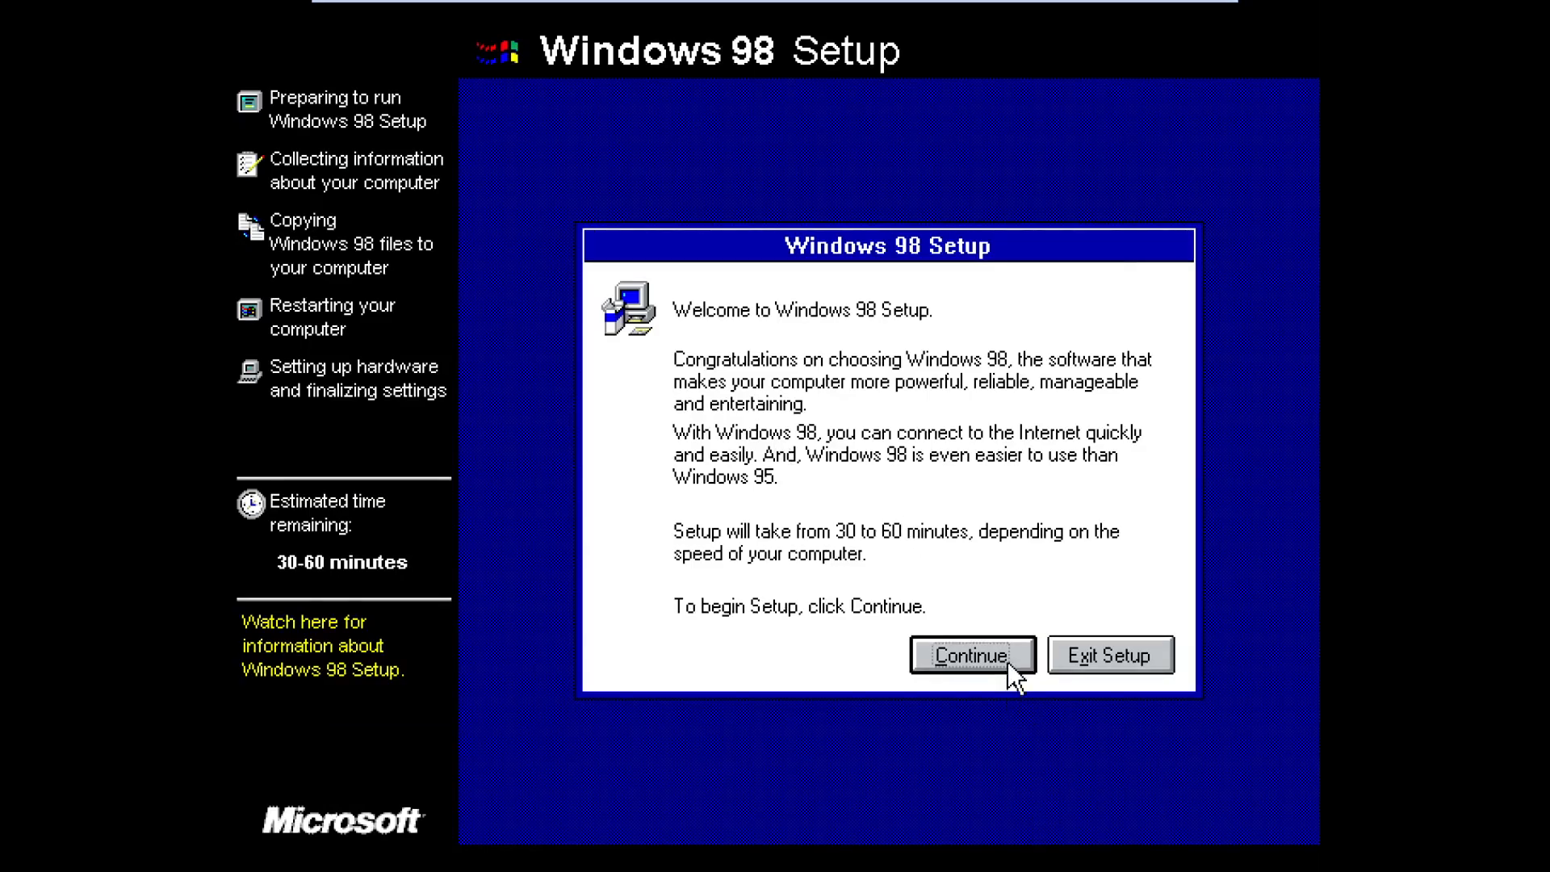
- Accept default components and computer settings, confirming New Zealand as the country in Regional Settings
click(970, 655)
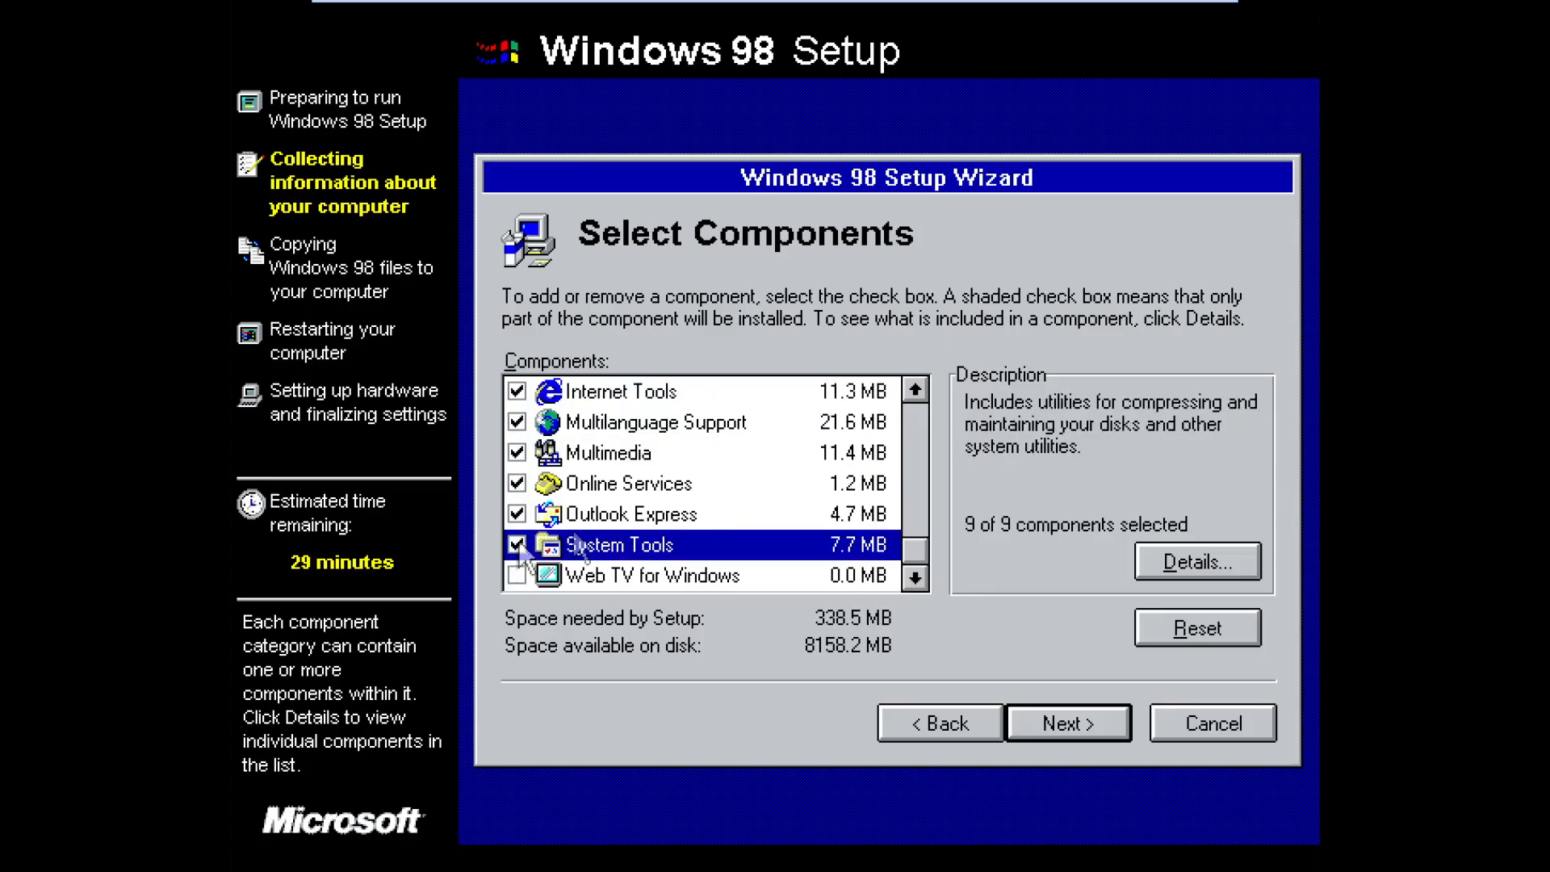
mouse_move(1048, 825)
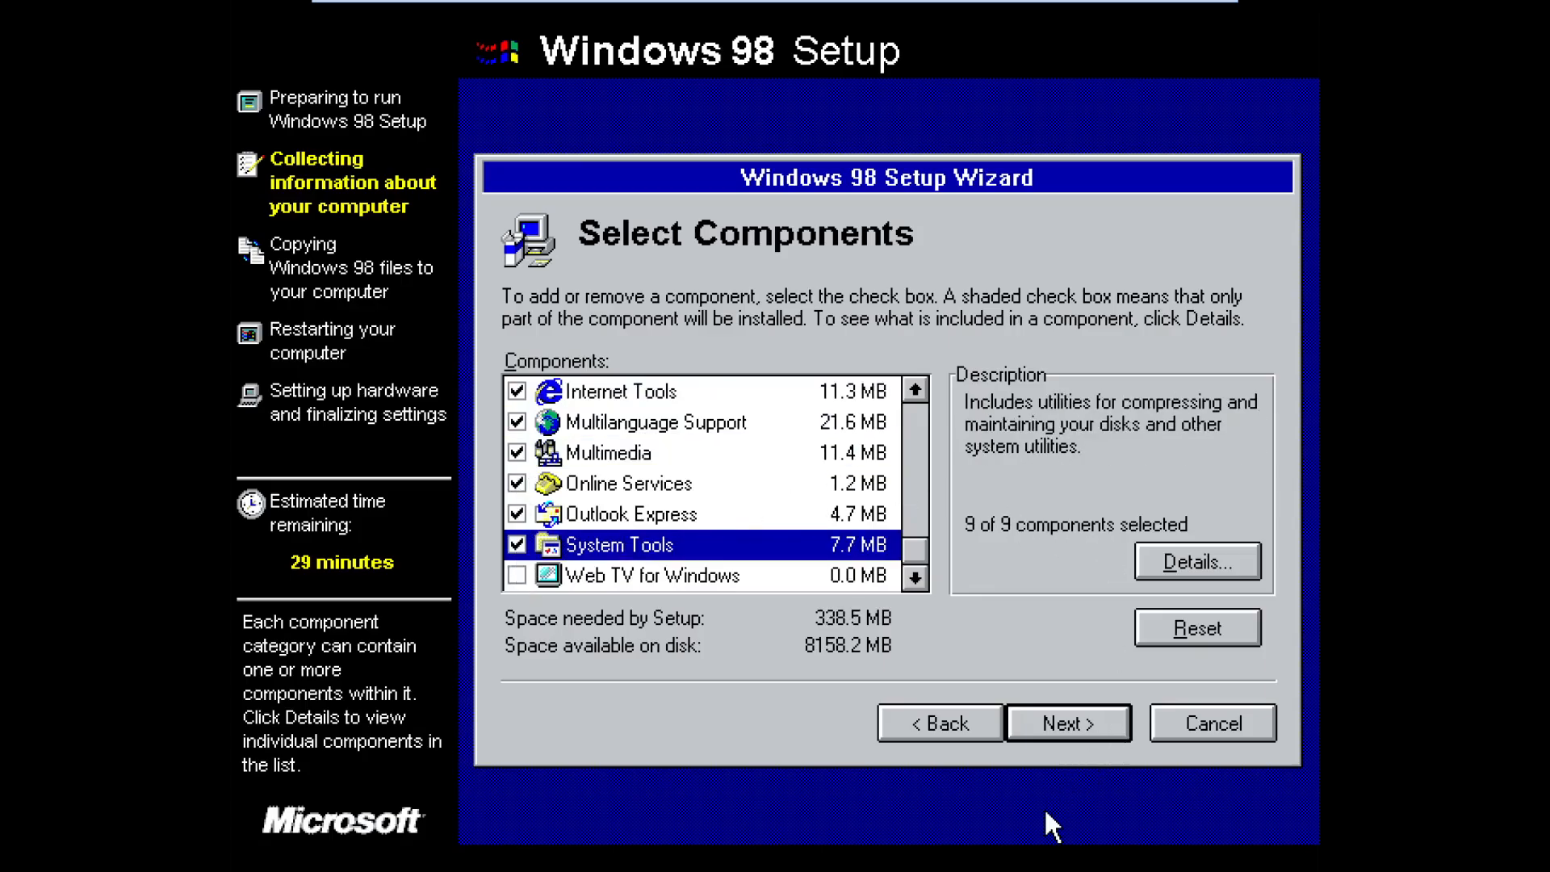
click(1069, 723)
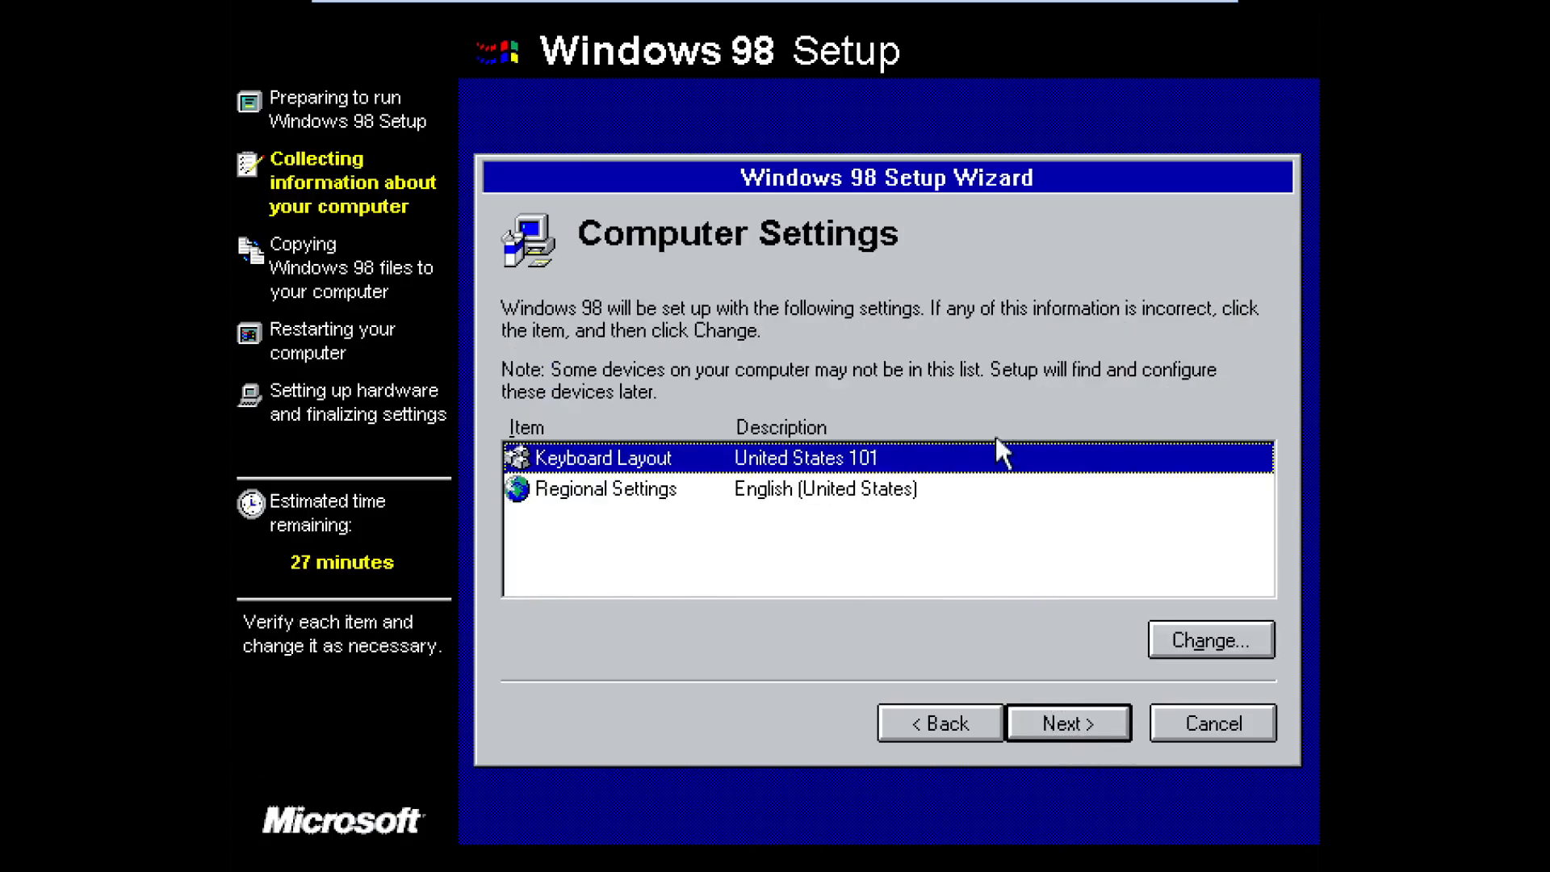
click(1210, 638)
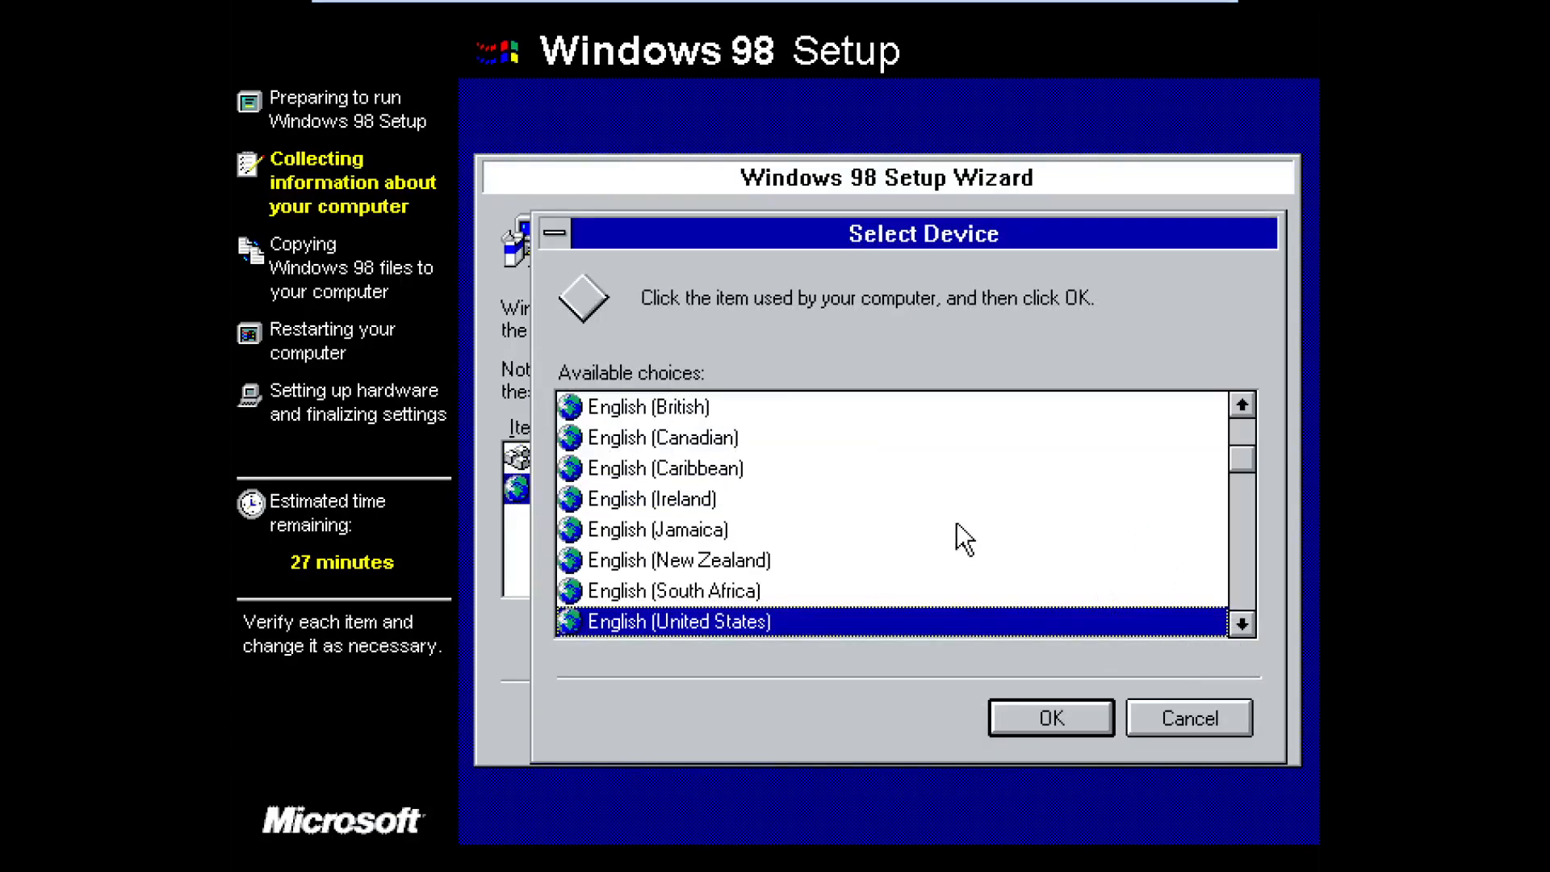
click(1048, 716)
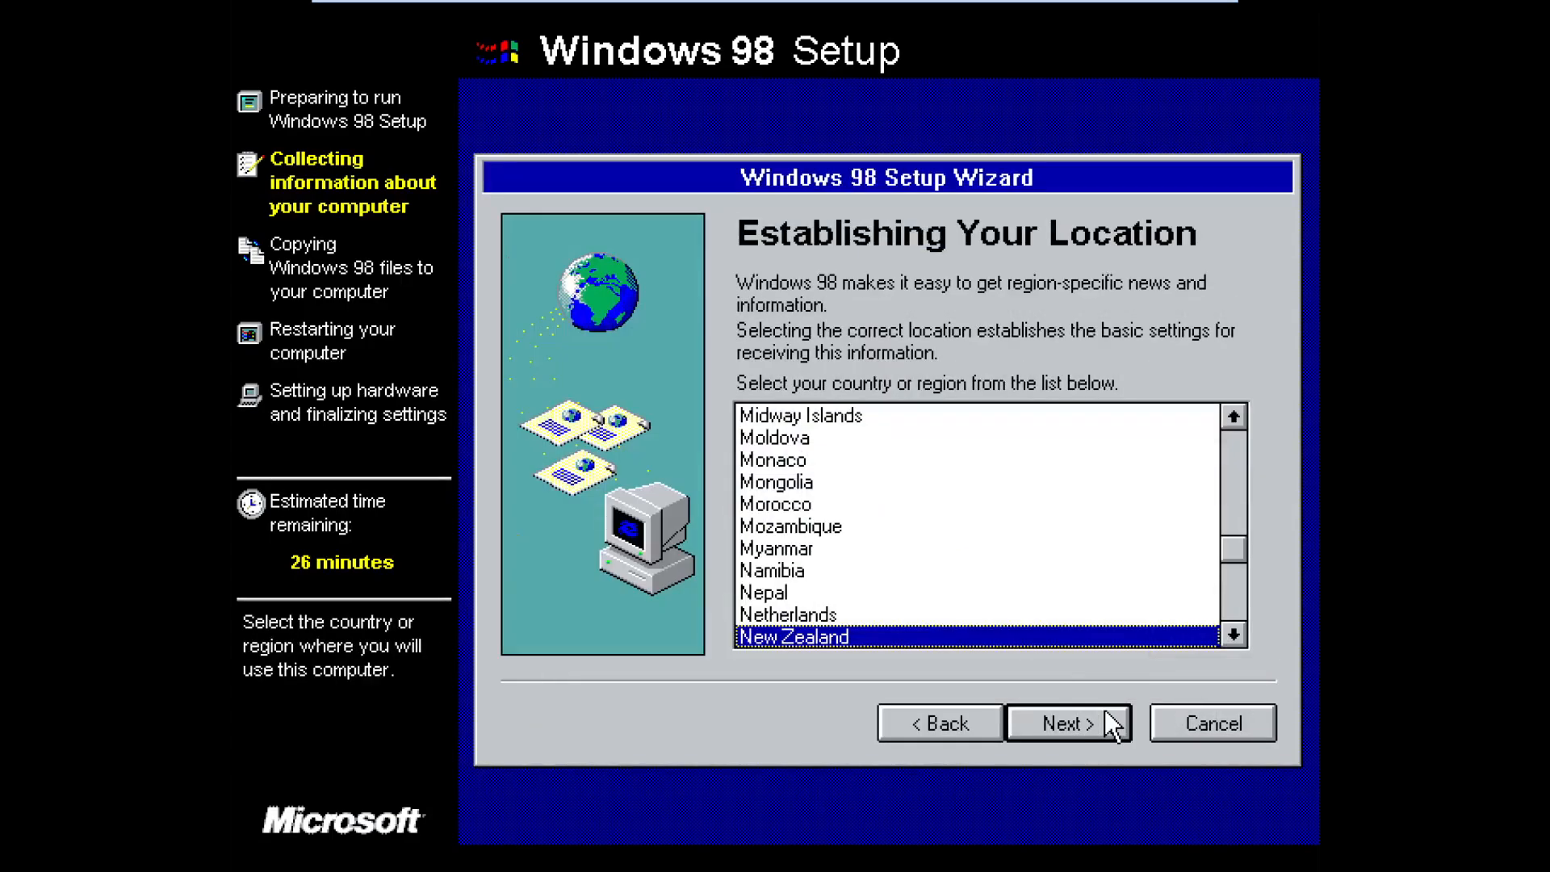
click(1068, 723)
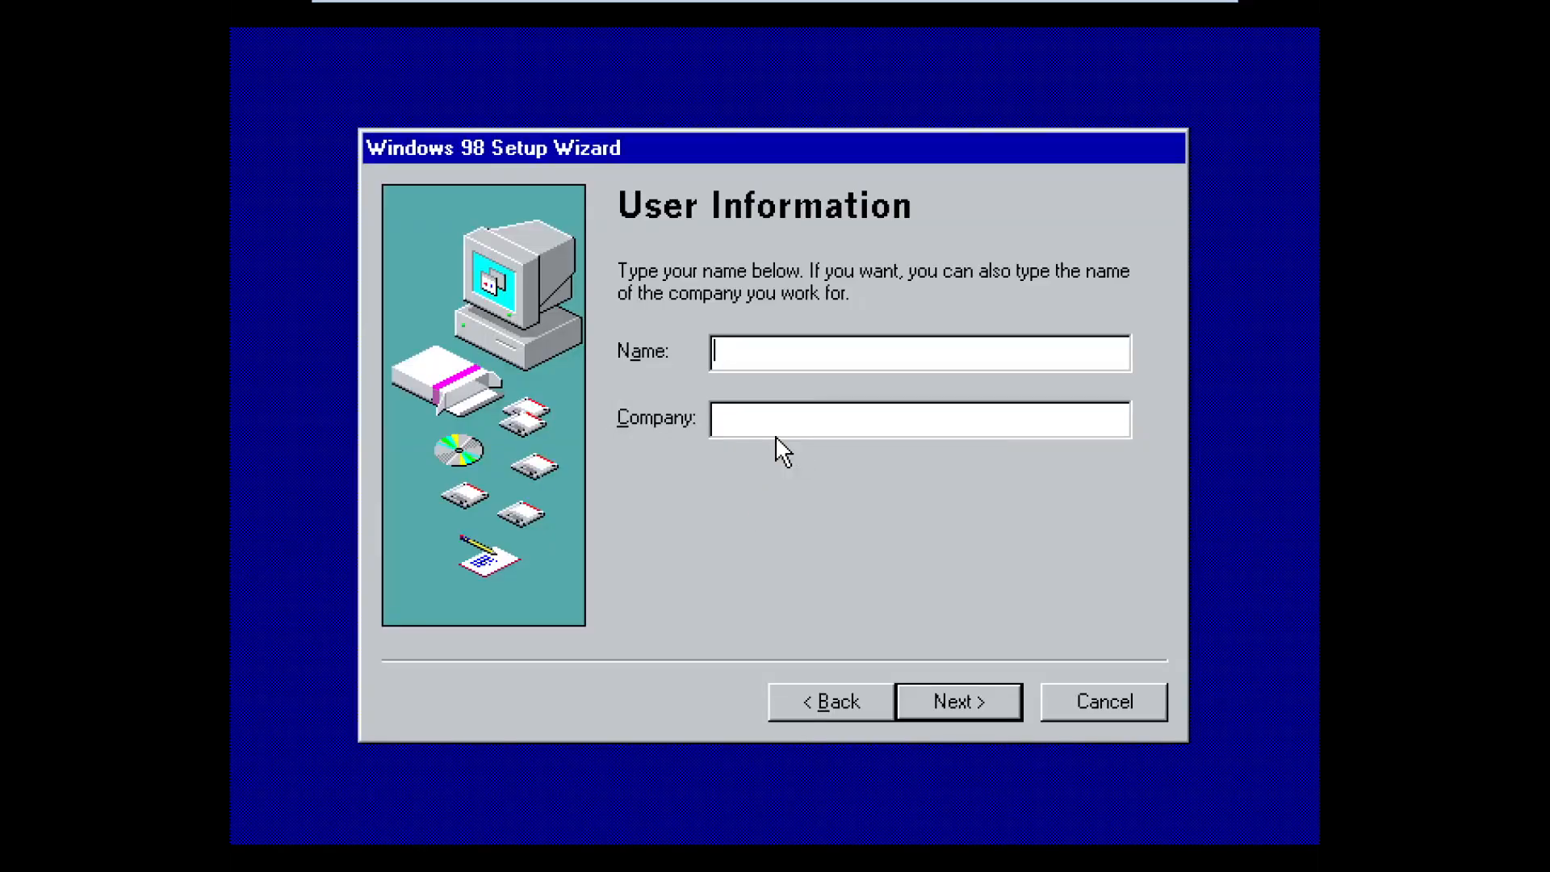
- Enter the user name and company 'Mic' and continue past User Information
text(Microsoft Corpor)
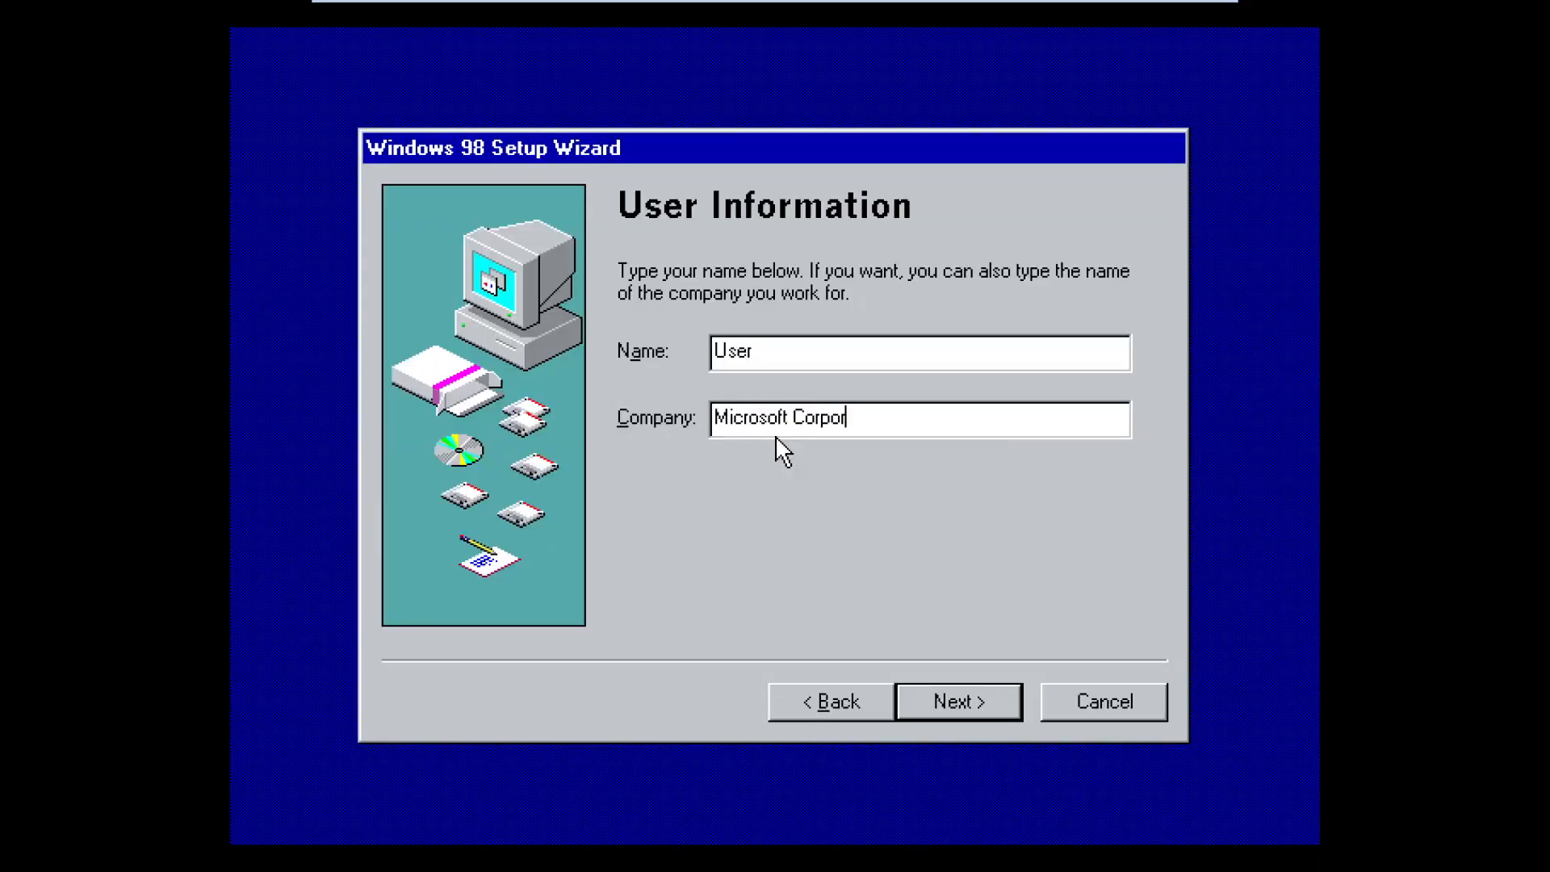
click(956, 701)
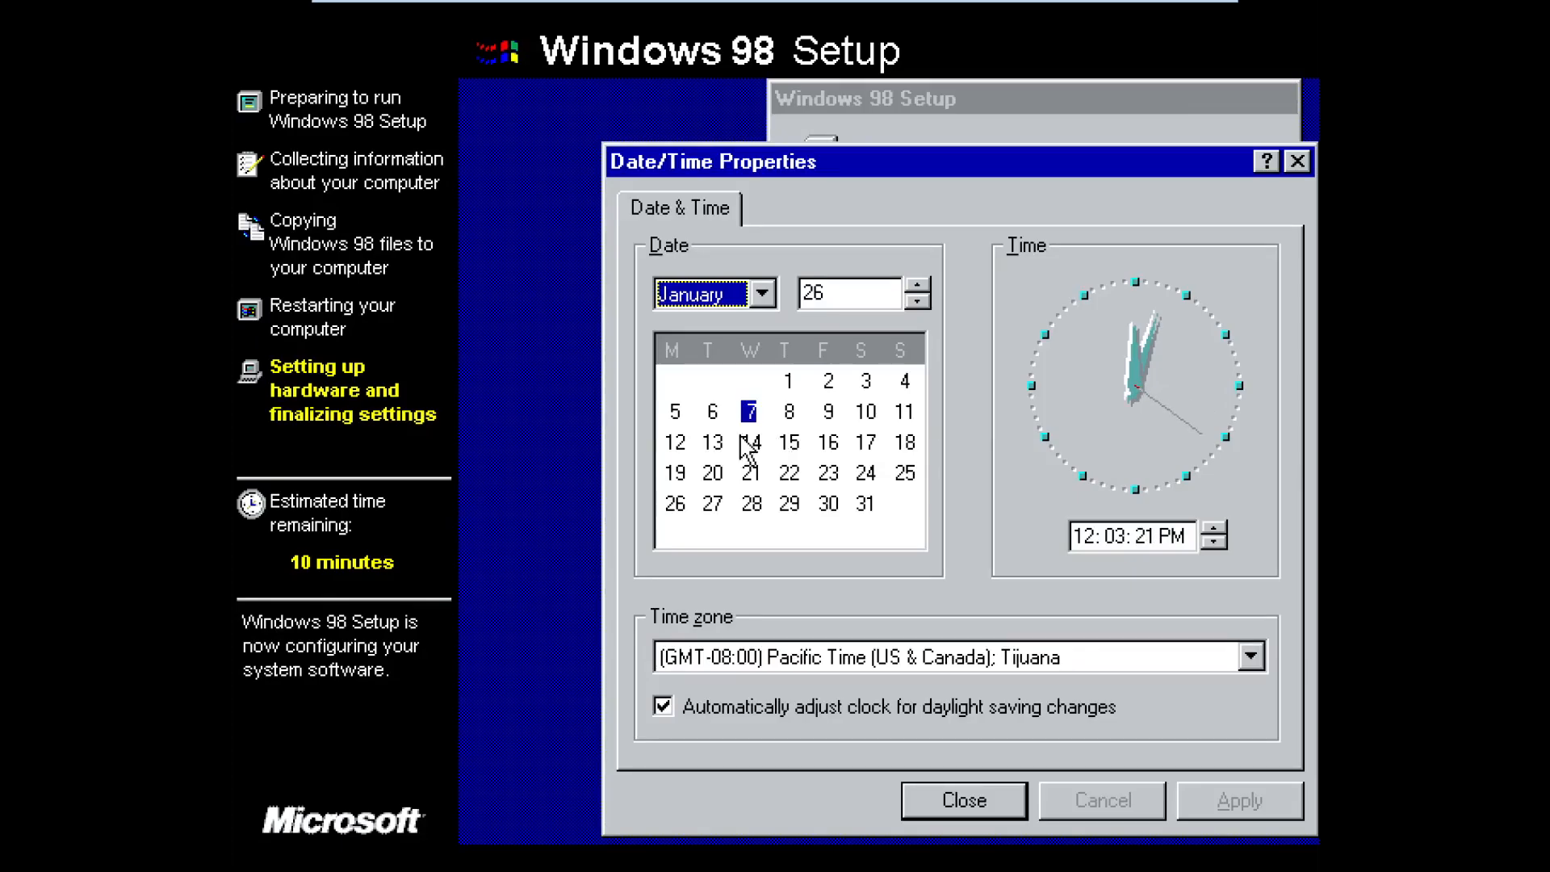
- Close Date/Time Properties and accept the Microsoft Networking logon with no password
click(962, 800)
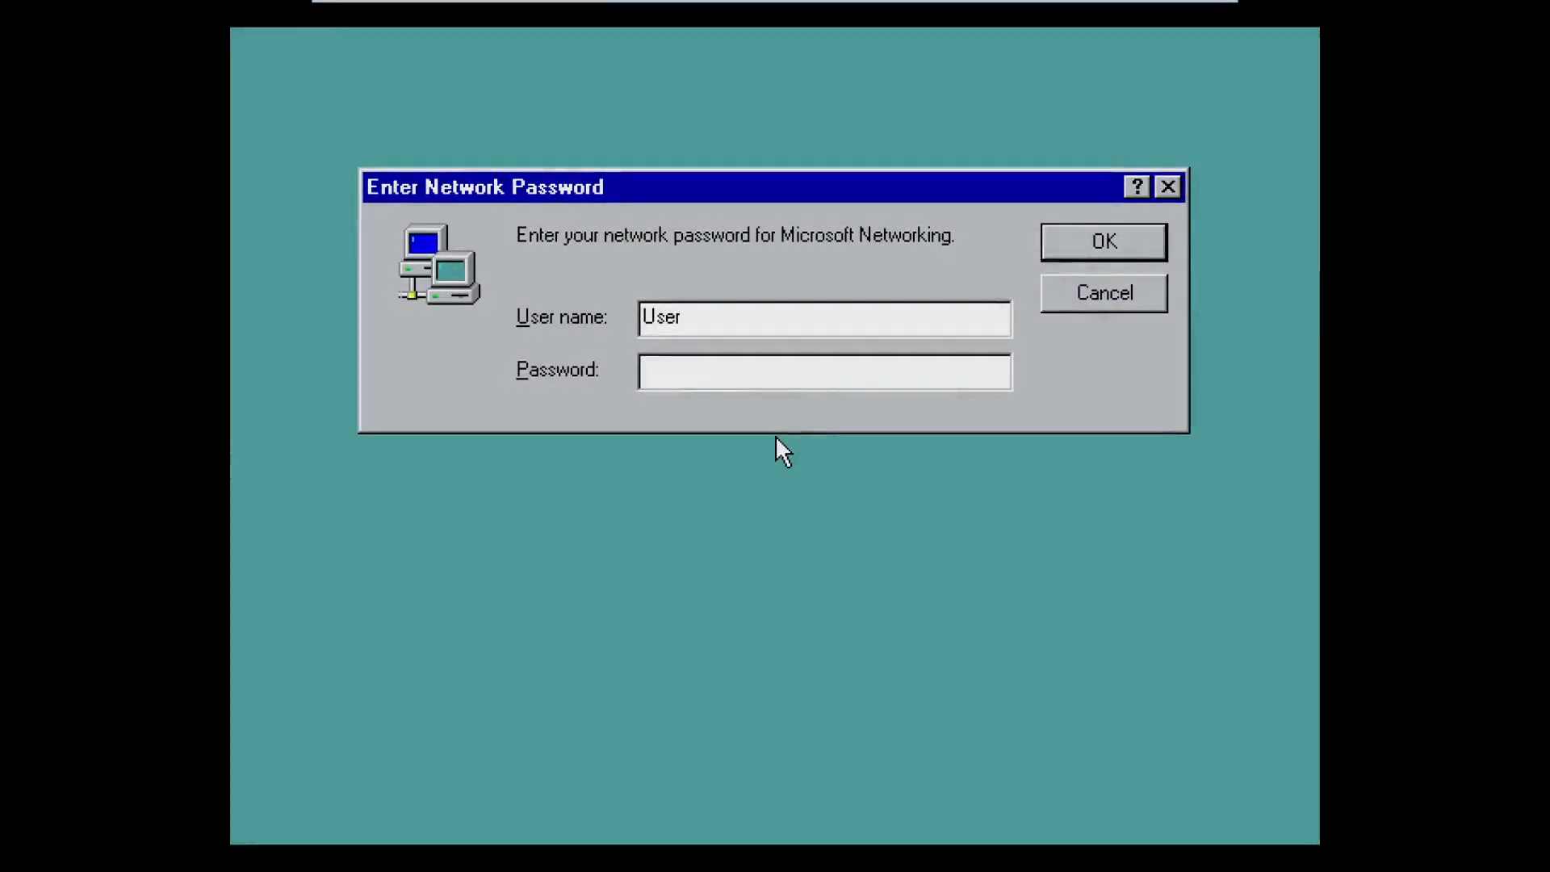
click(823, 370)
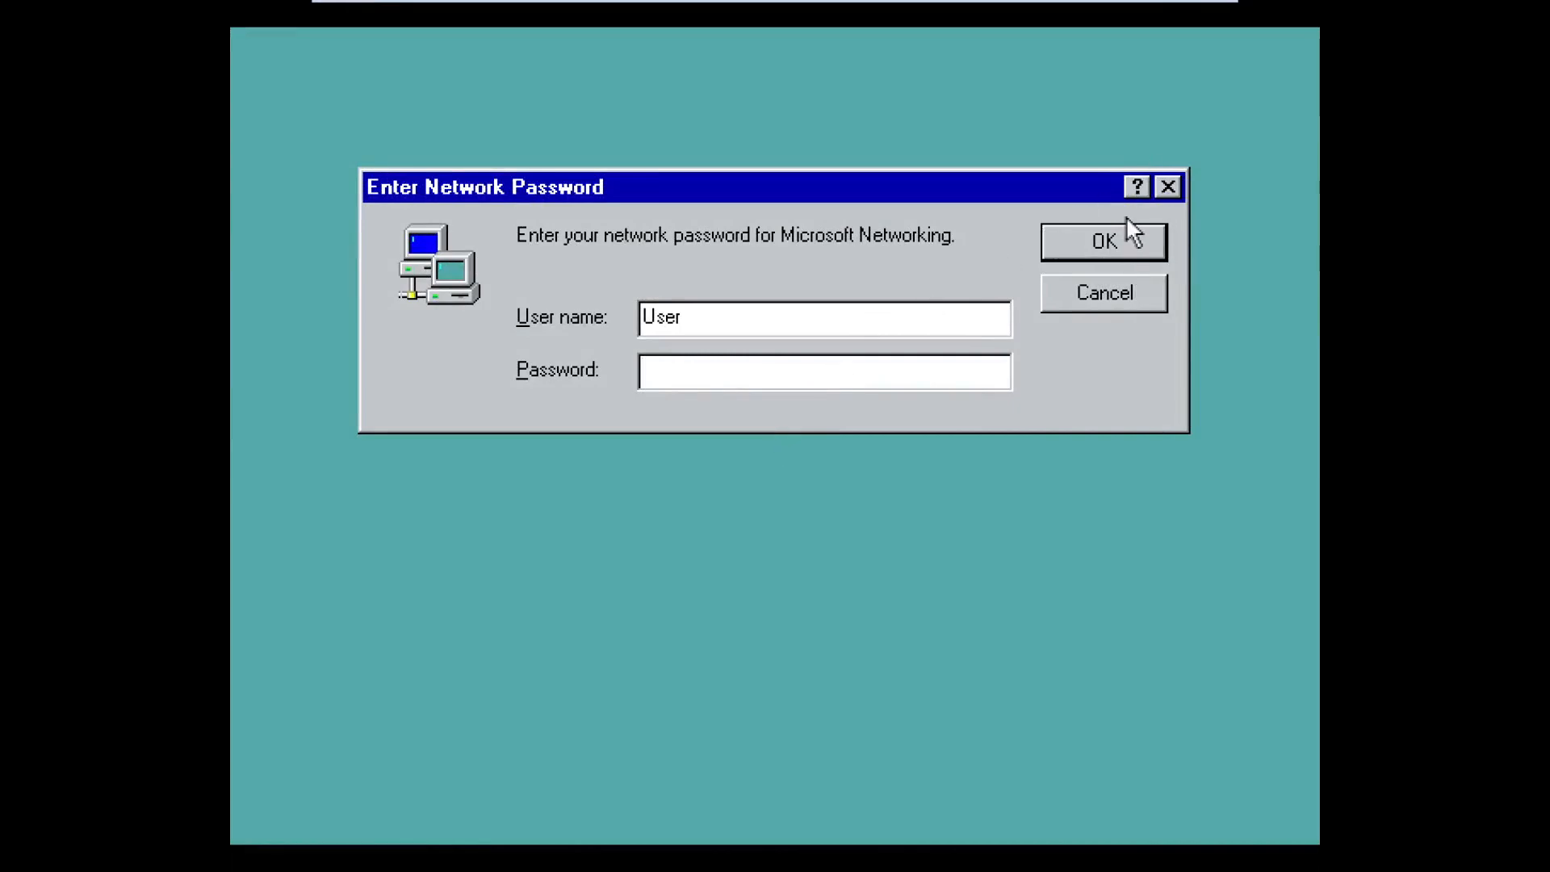
click(1102, 242)
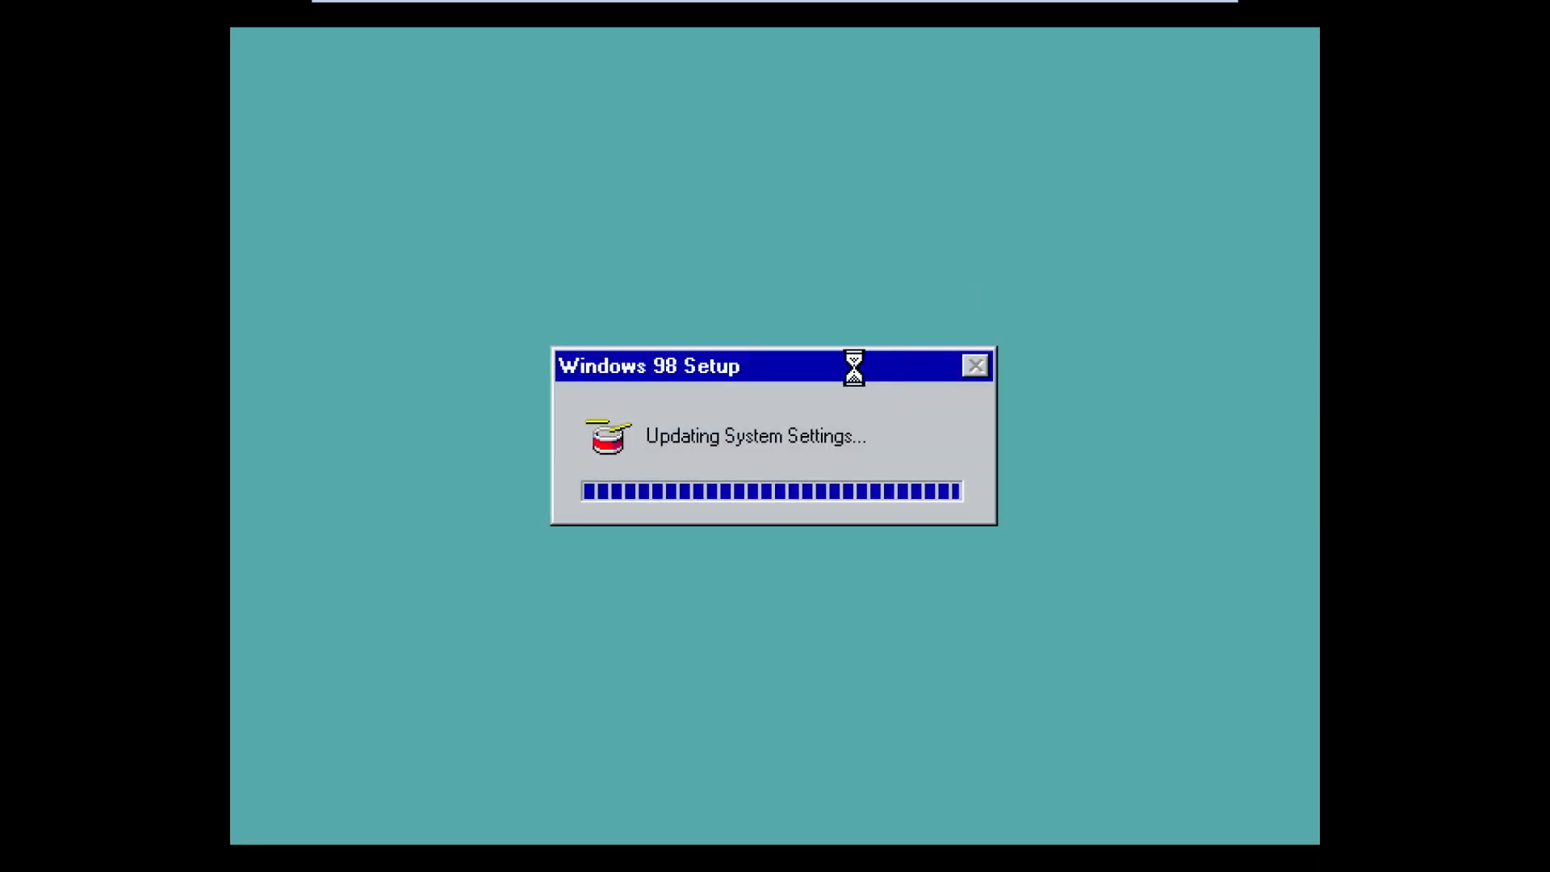
mouse_move(868, 384)
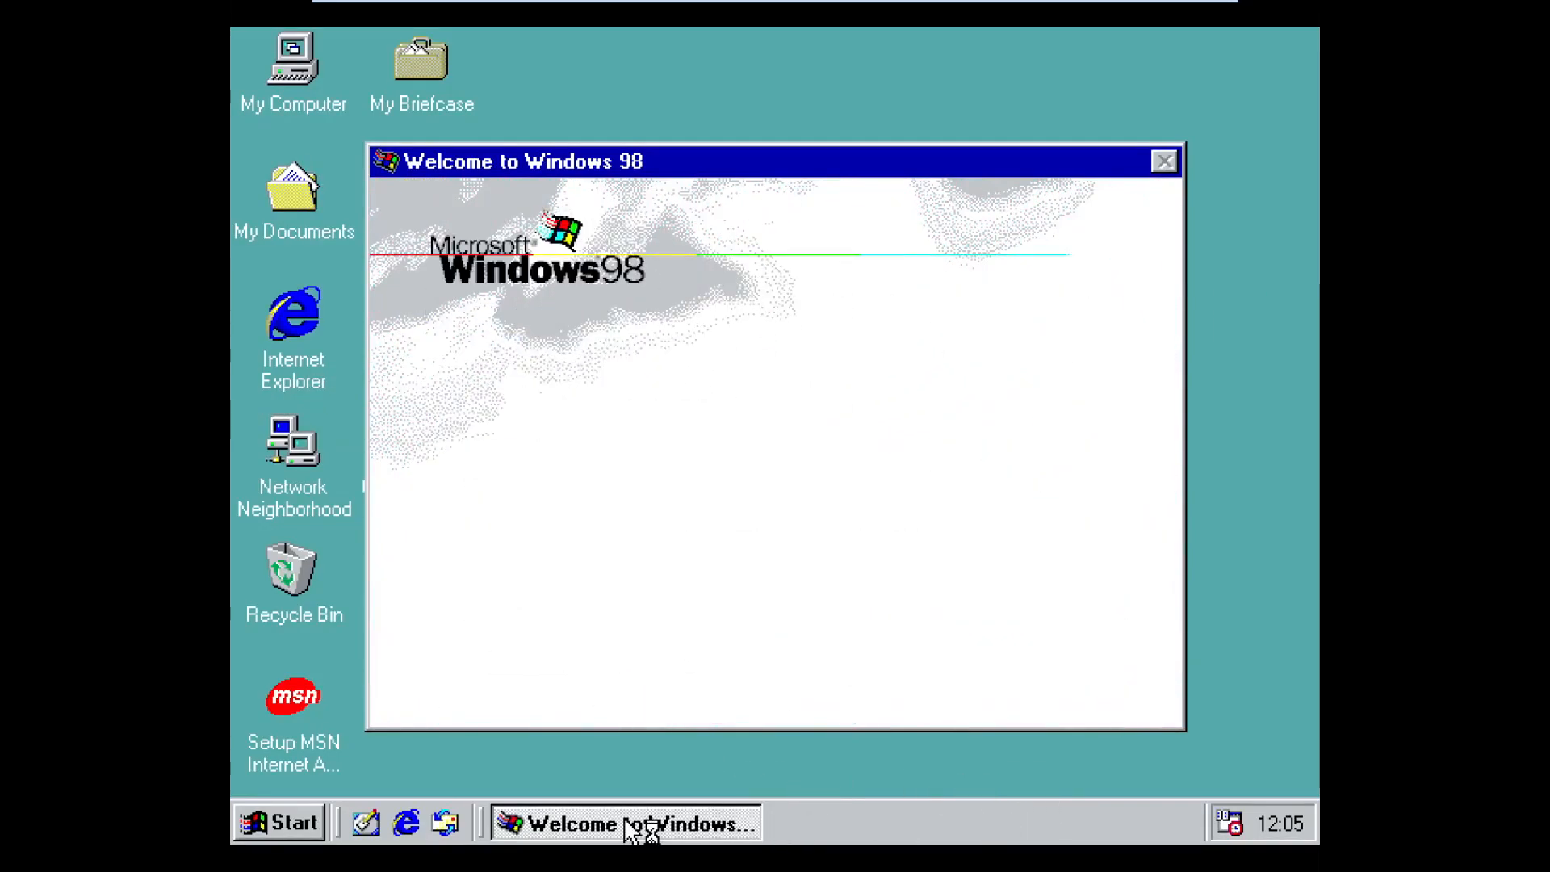
- Close the Welcome to Windows 98 window to leave the plain desktop
right_click(625, 823)
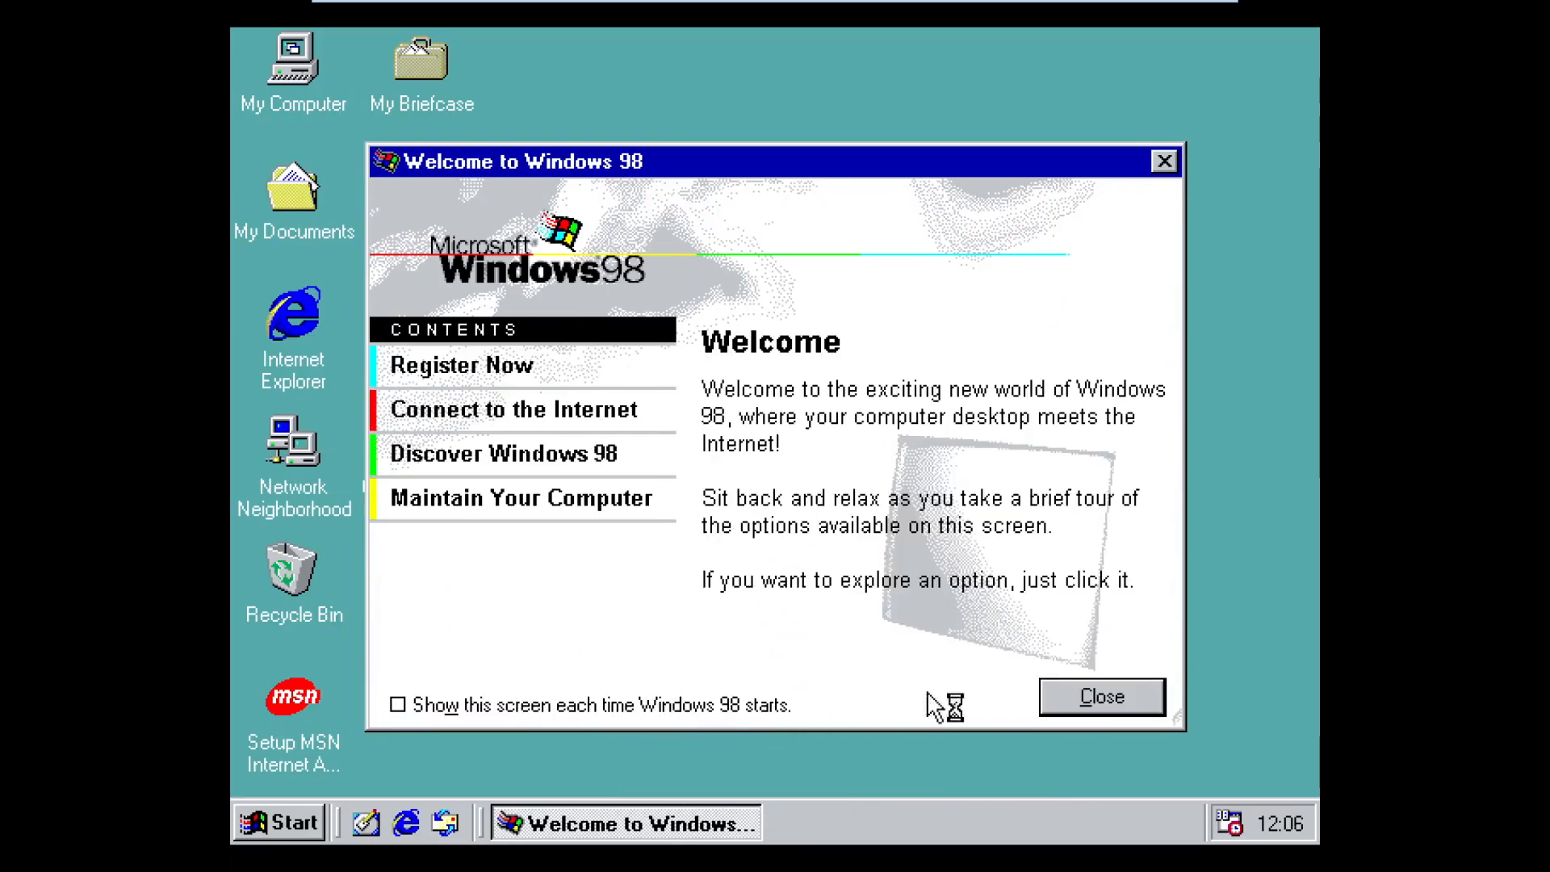
click(1100, 696)
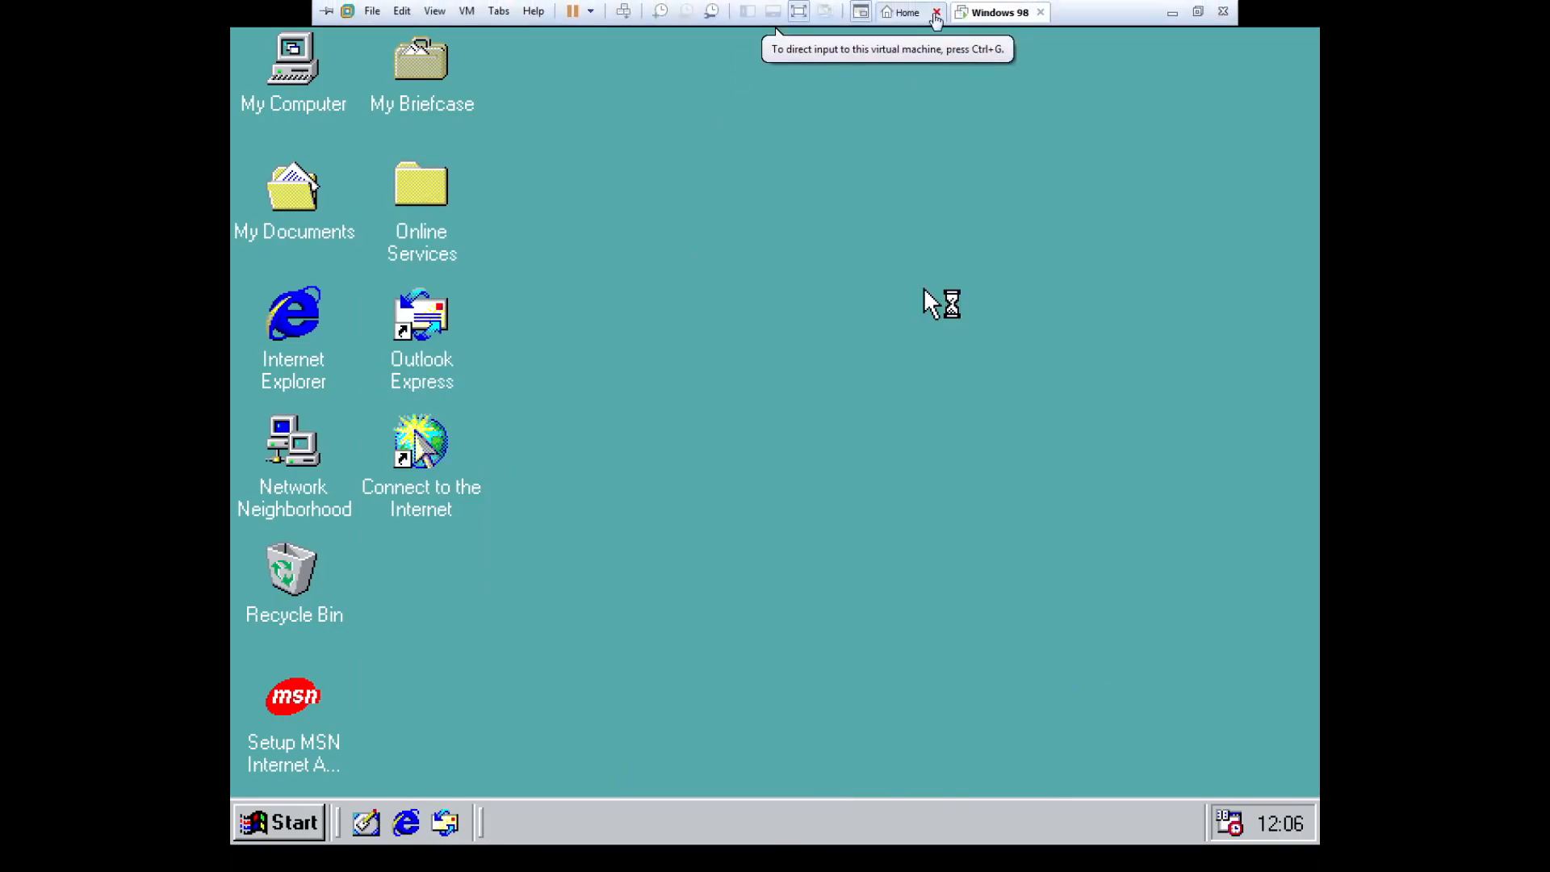
mouse_move(1013, 219)
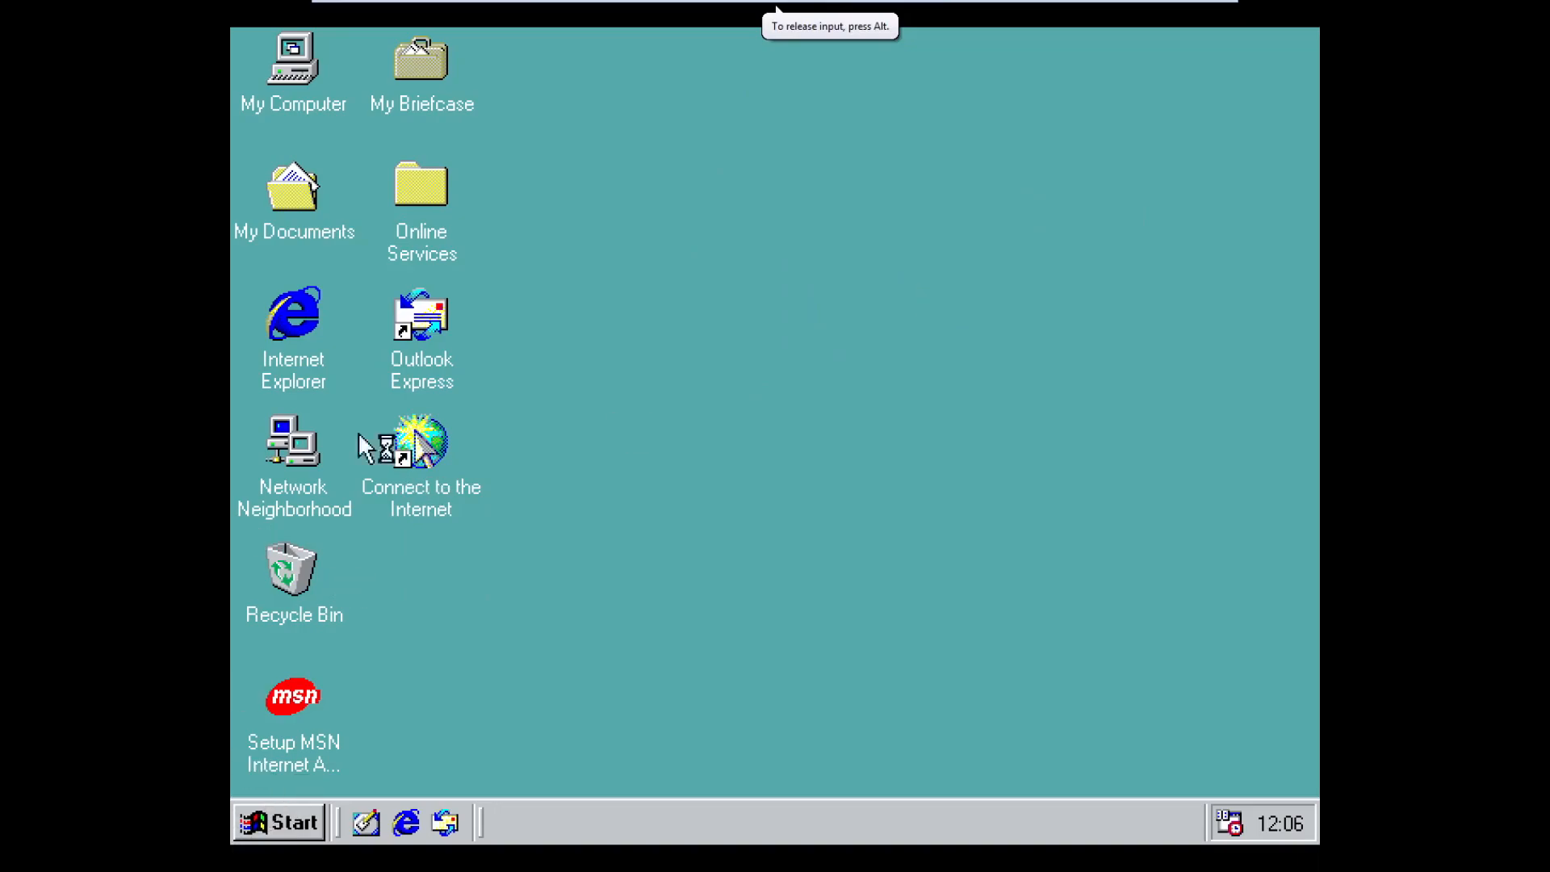
- Start Install VMware Tools from the VM menu, overriding the CD lock, and run the Typical setup
double_click(293, 56)
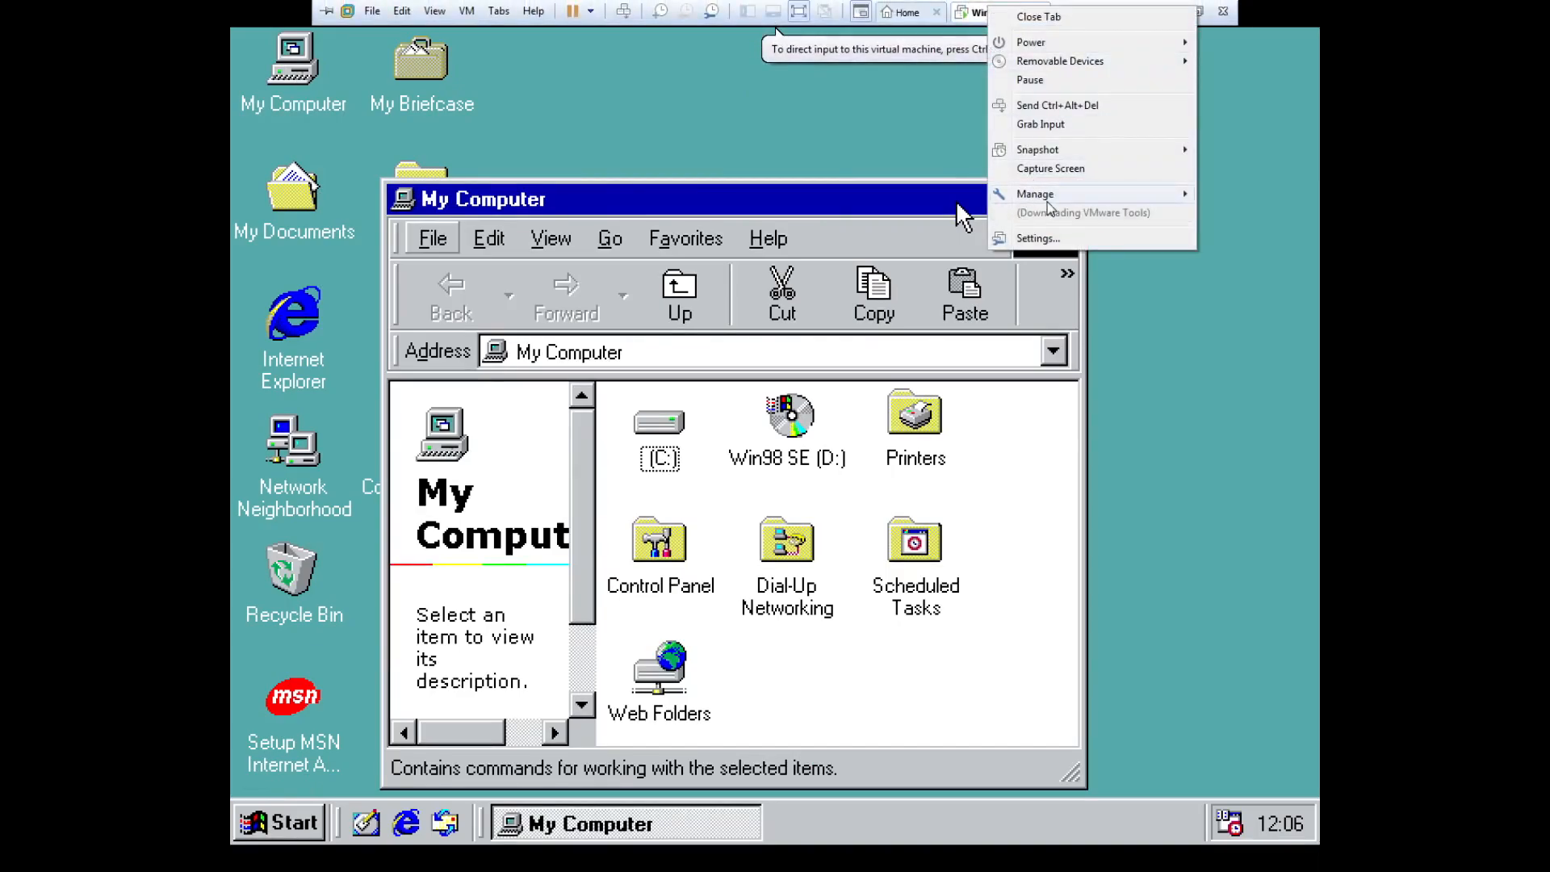
click(1038, 238)
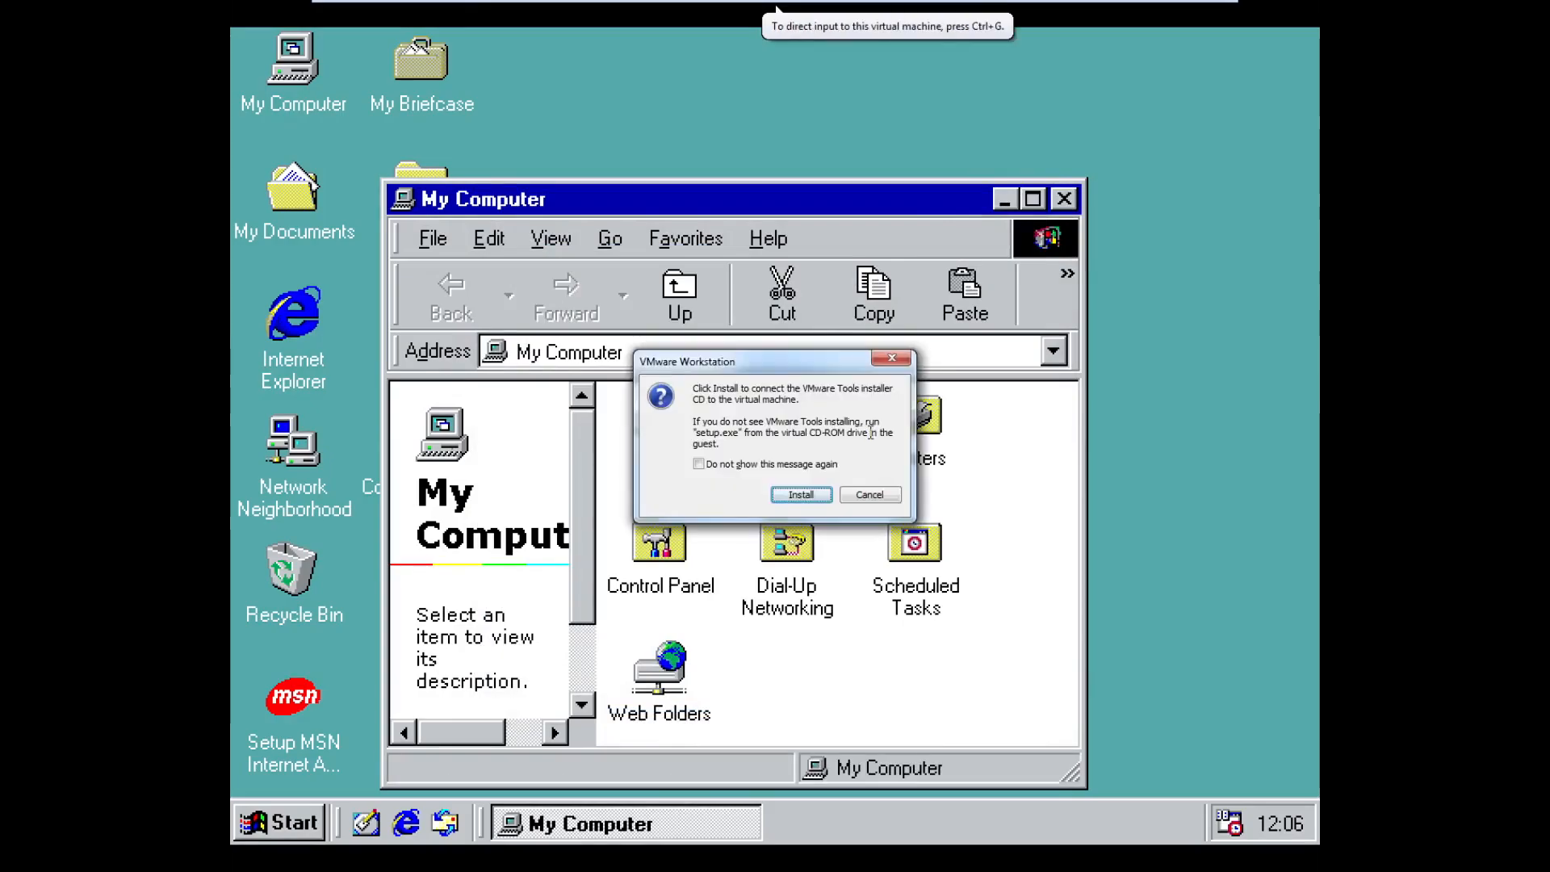
click(800, 494)
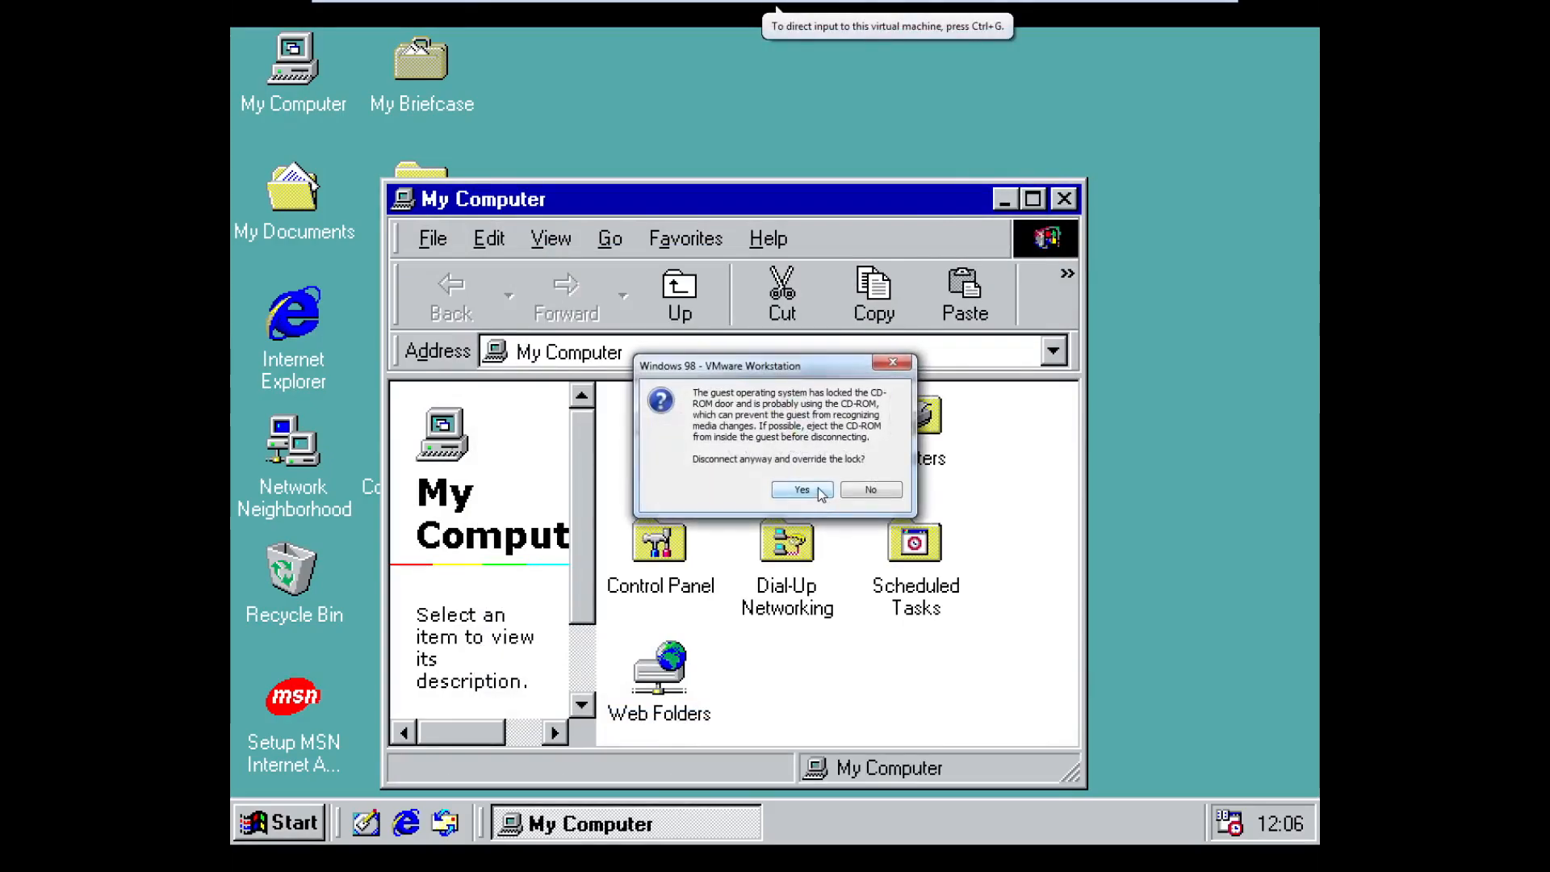
click(802, 489)
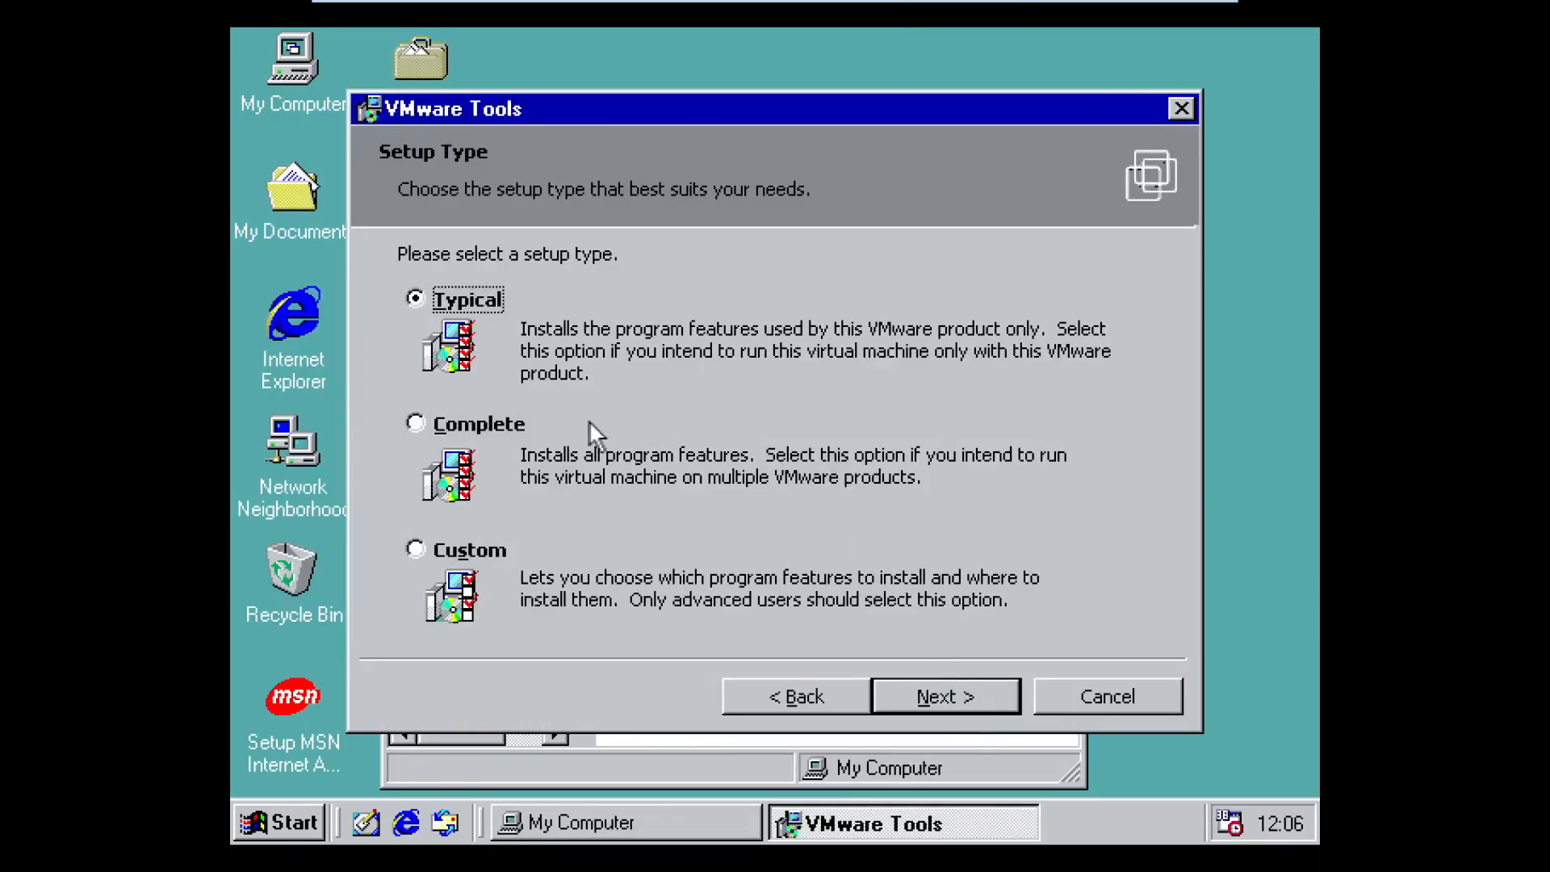
click(943, 696)
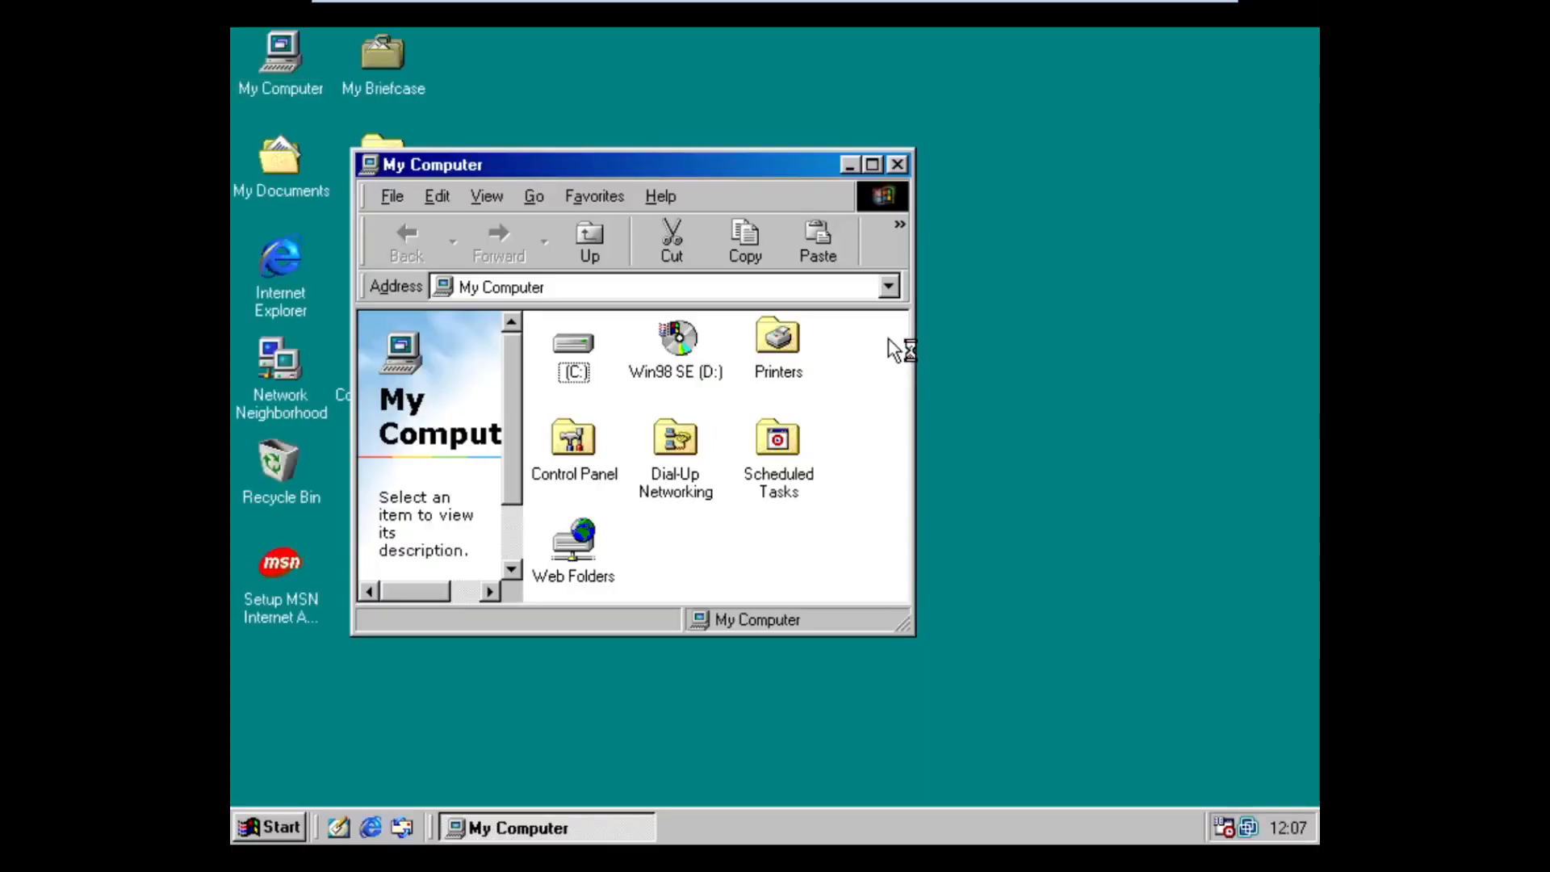
- Set the display to 1280 by 1024 pixels in True Color via Display Properties and keep it
right_click(280, 54)
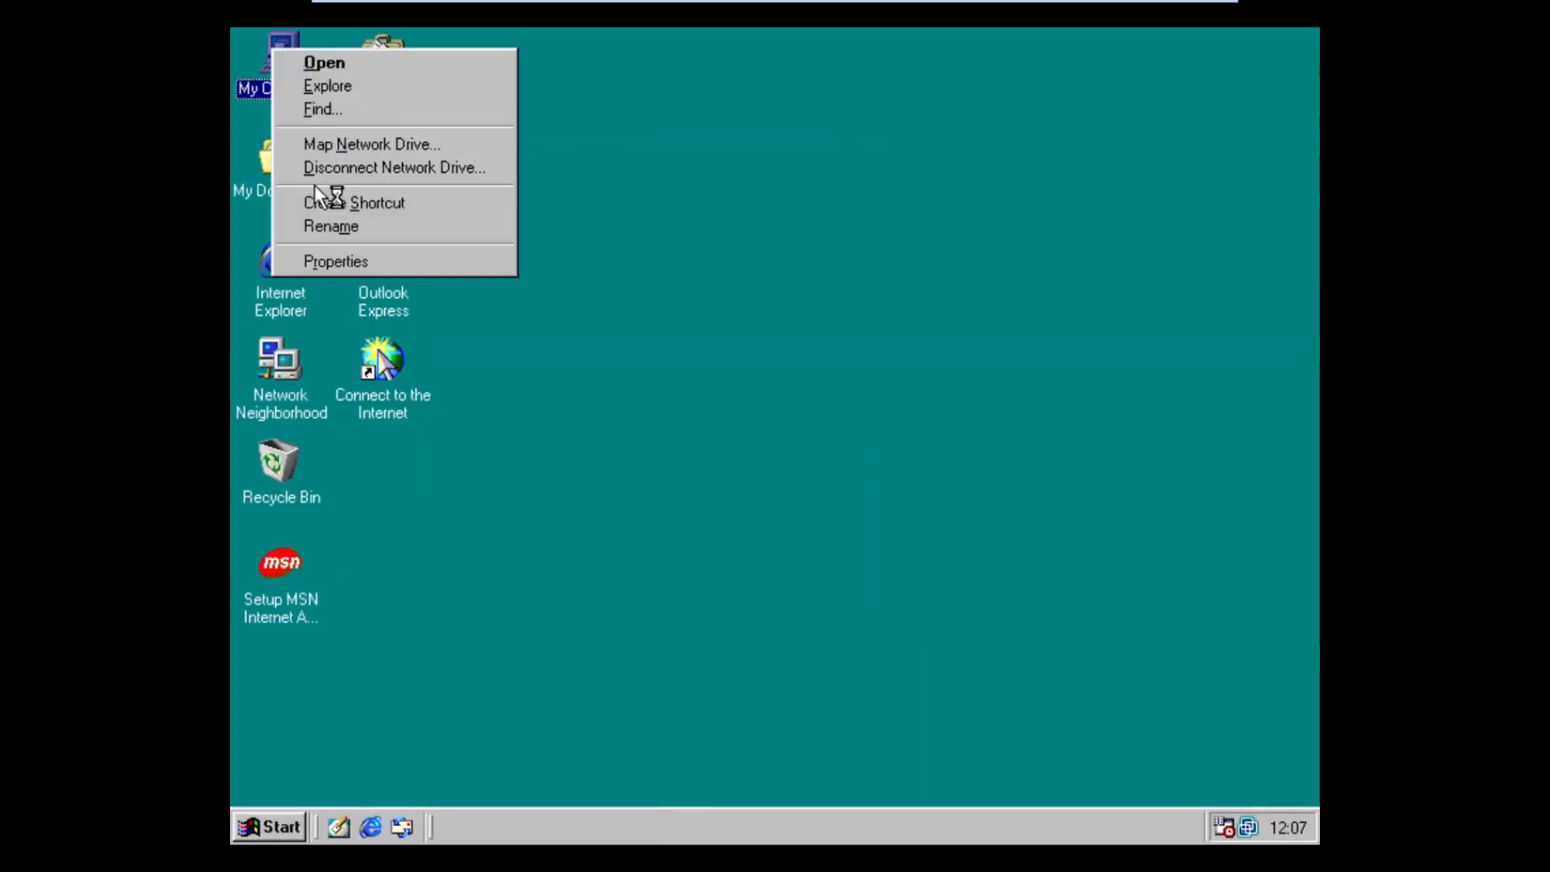
click(335, 261)
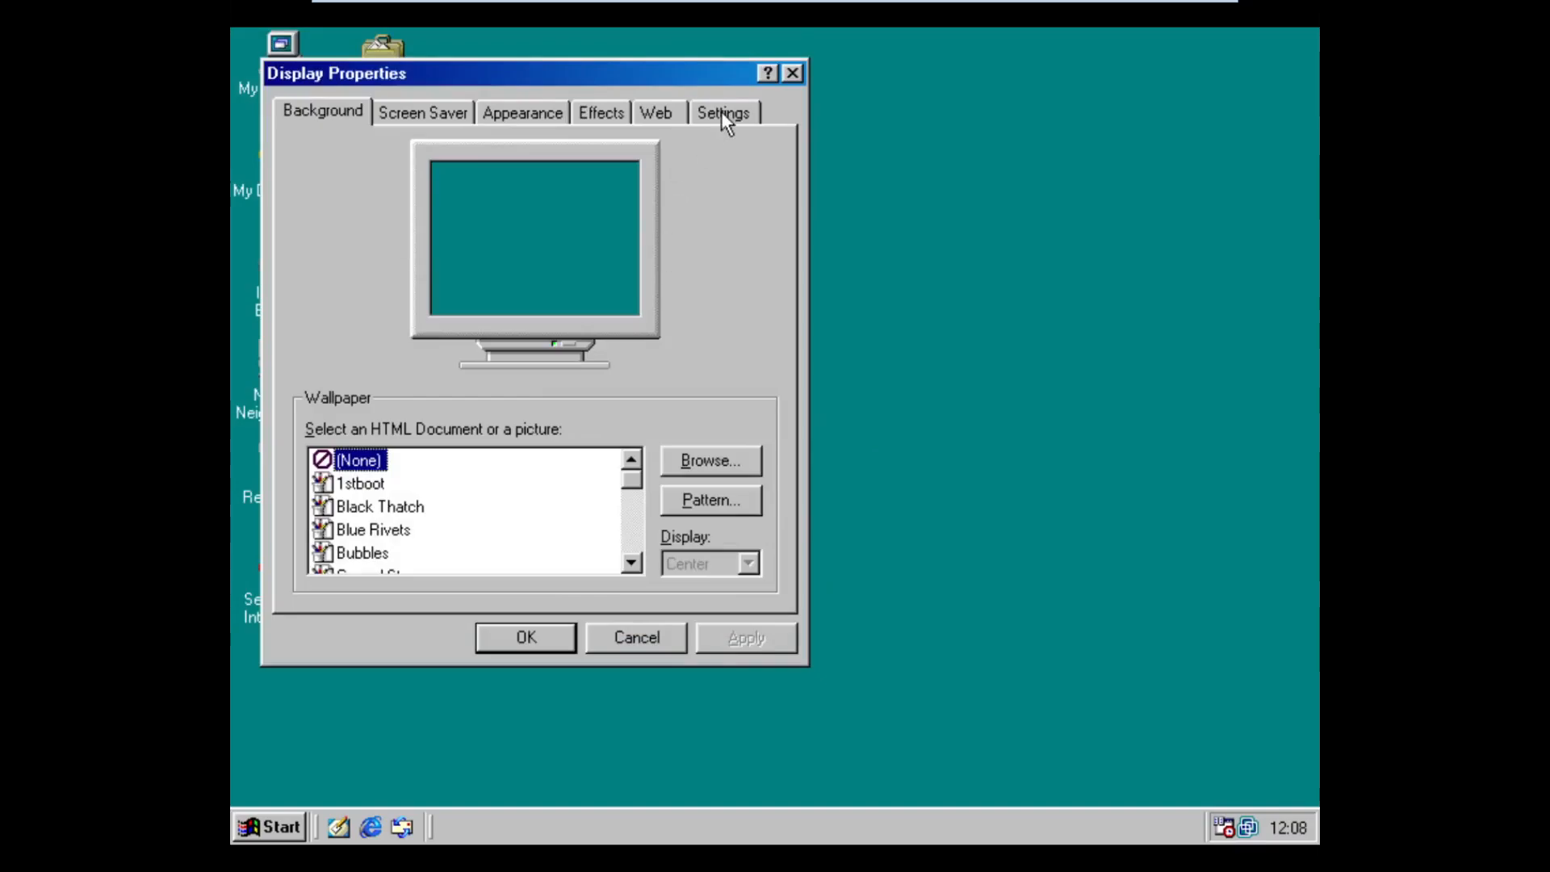
click(723, 111)
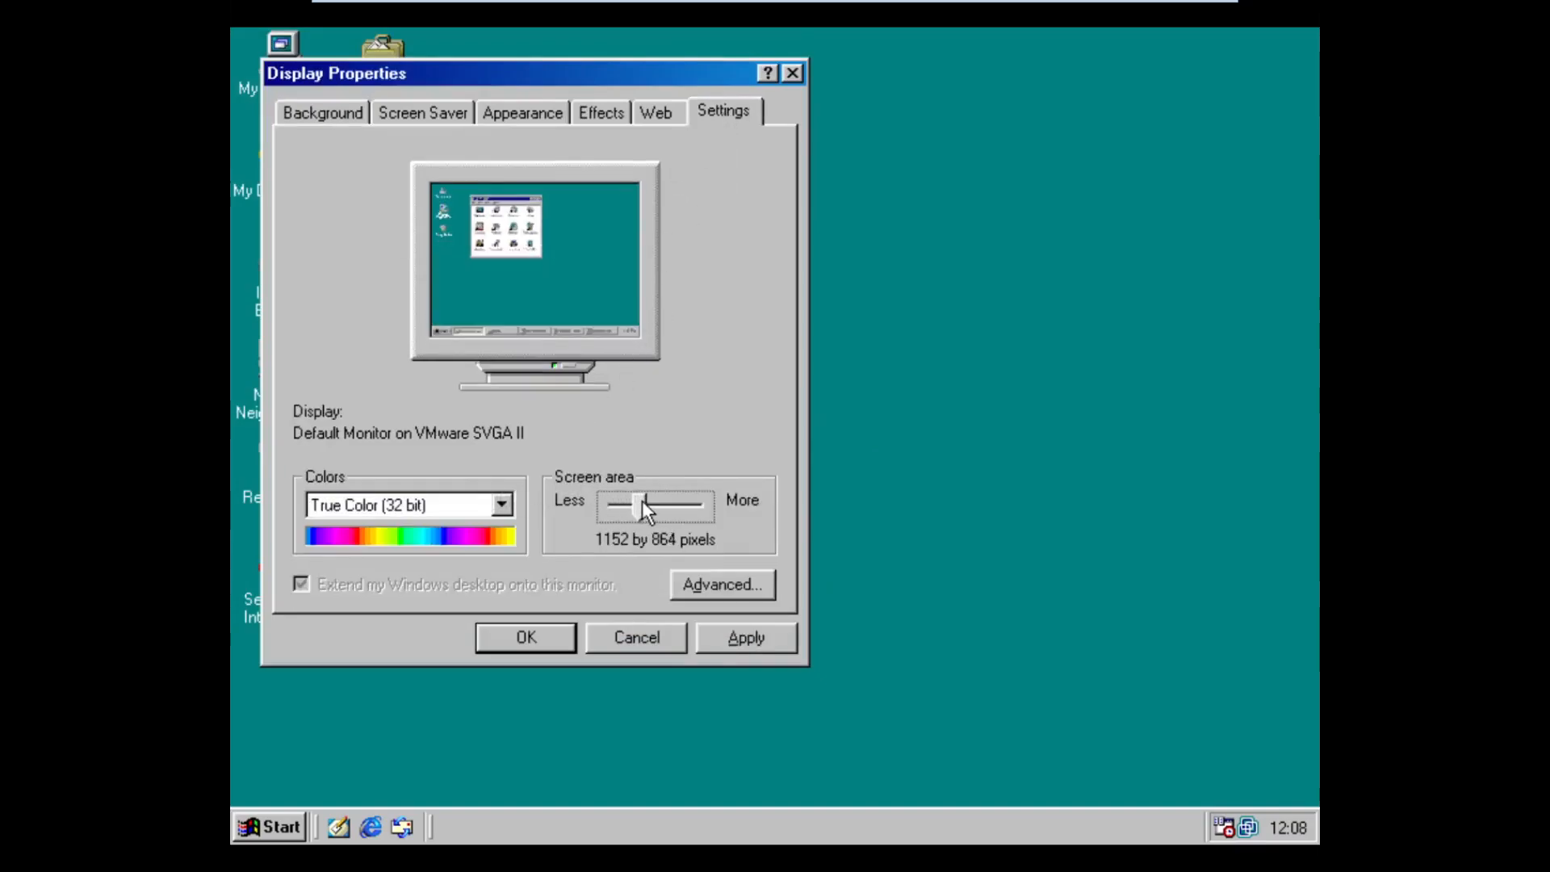
drag(637, 505, 658, 505)
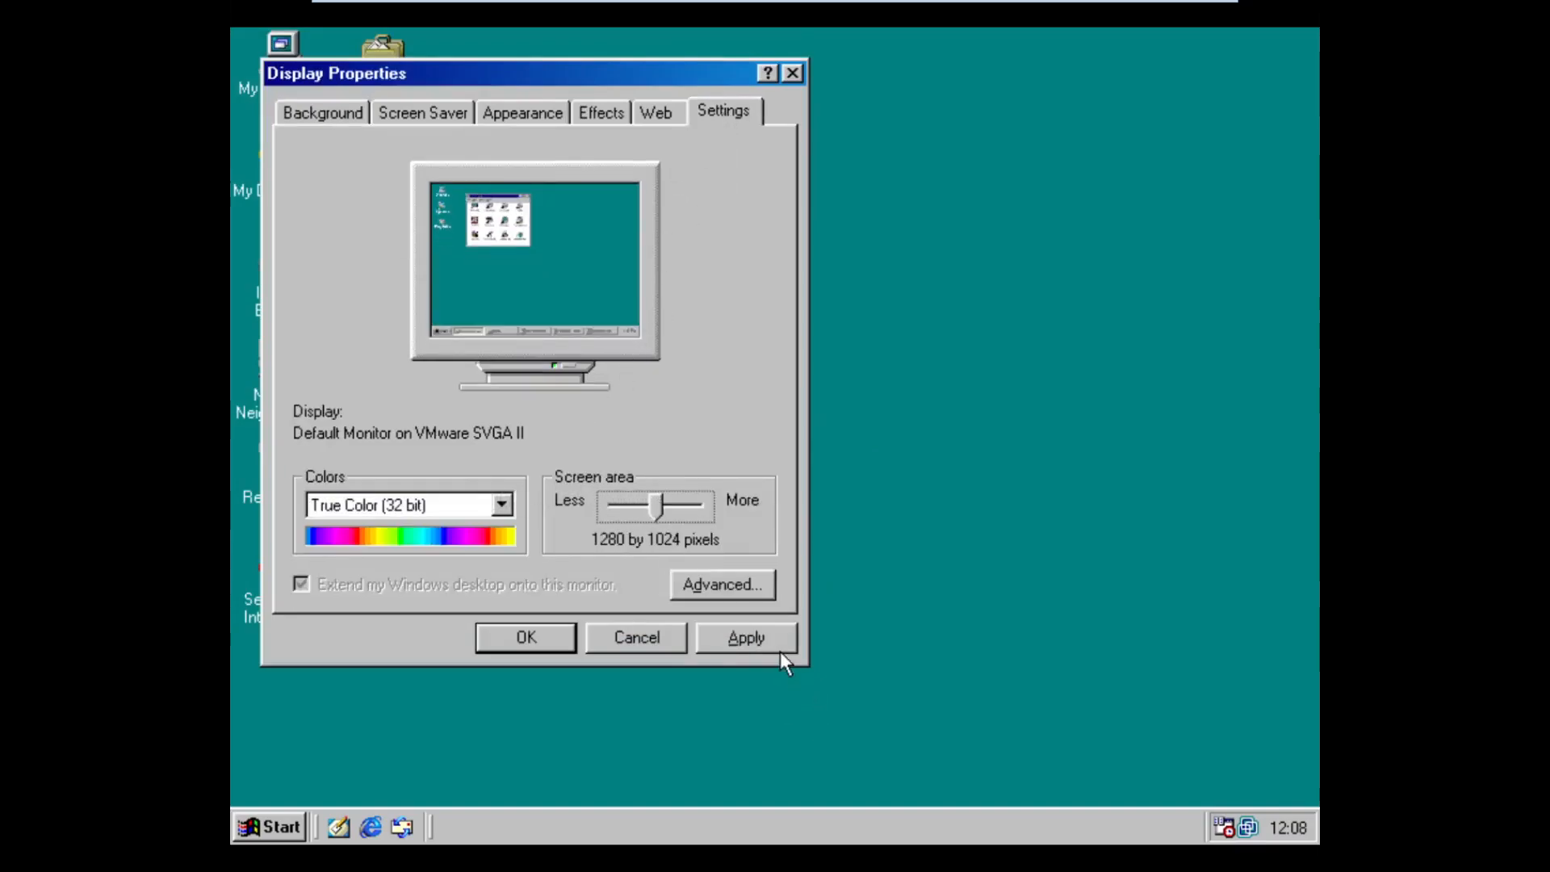
click(746, 637)
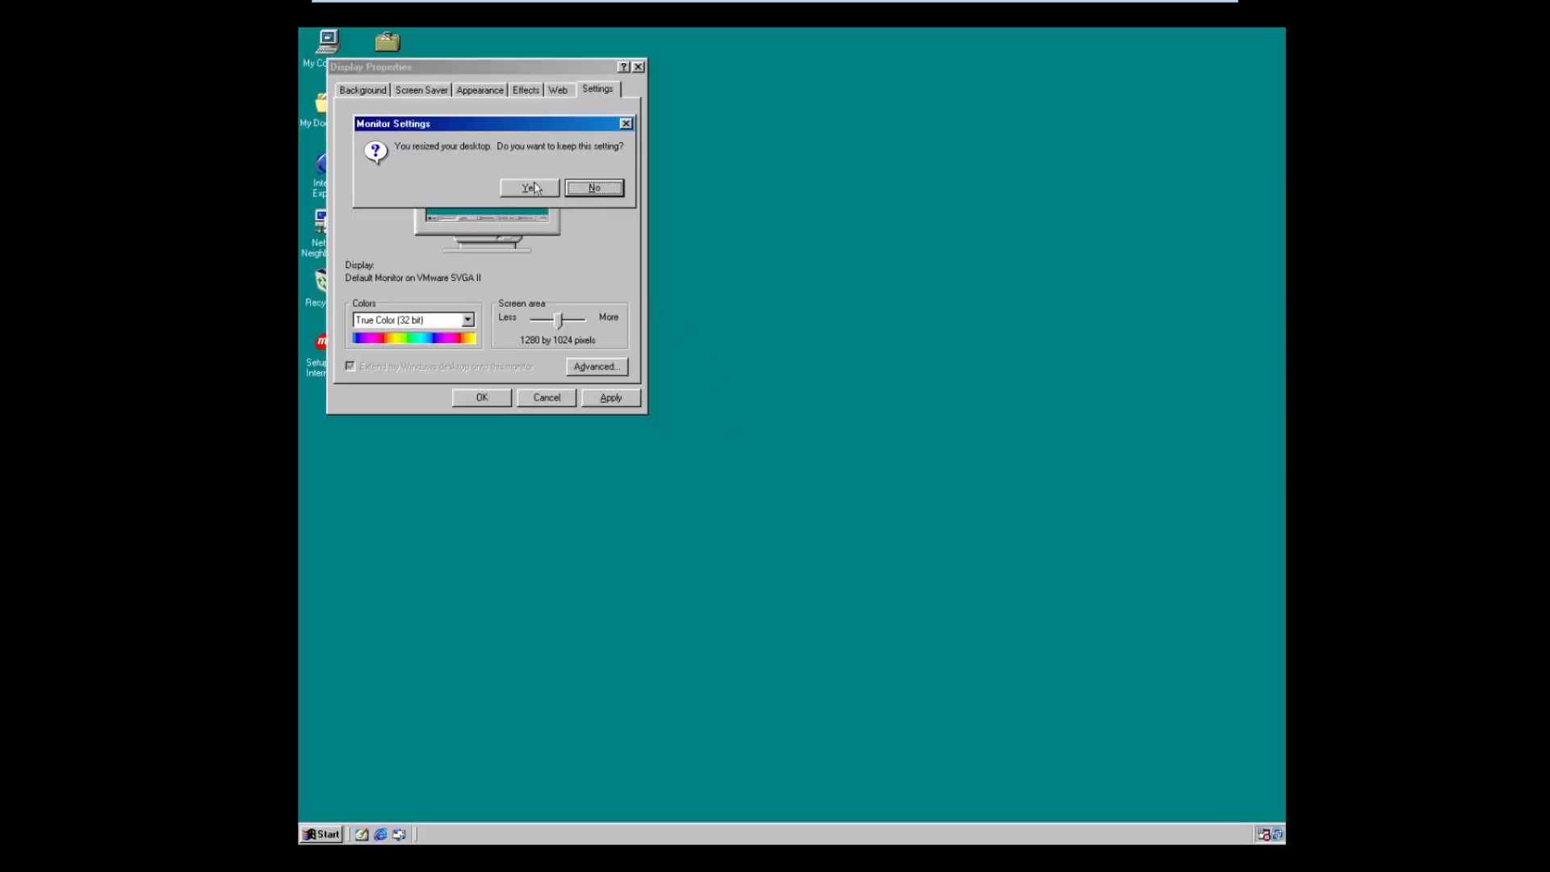
click(529, 188)
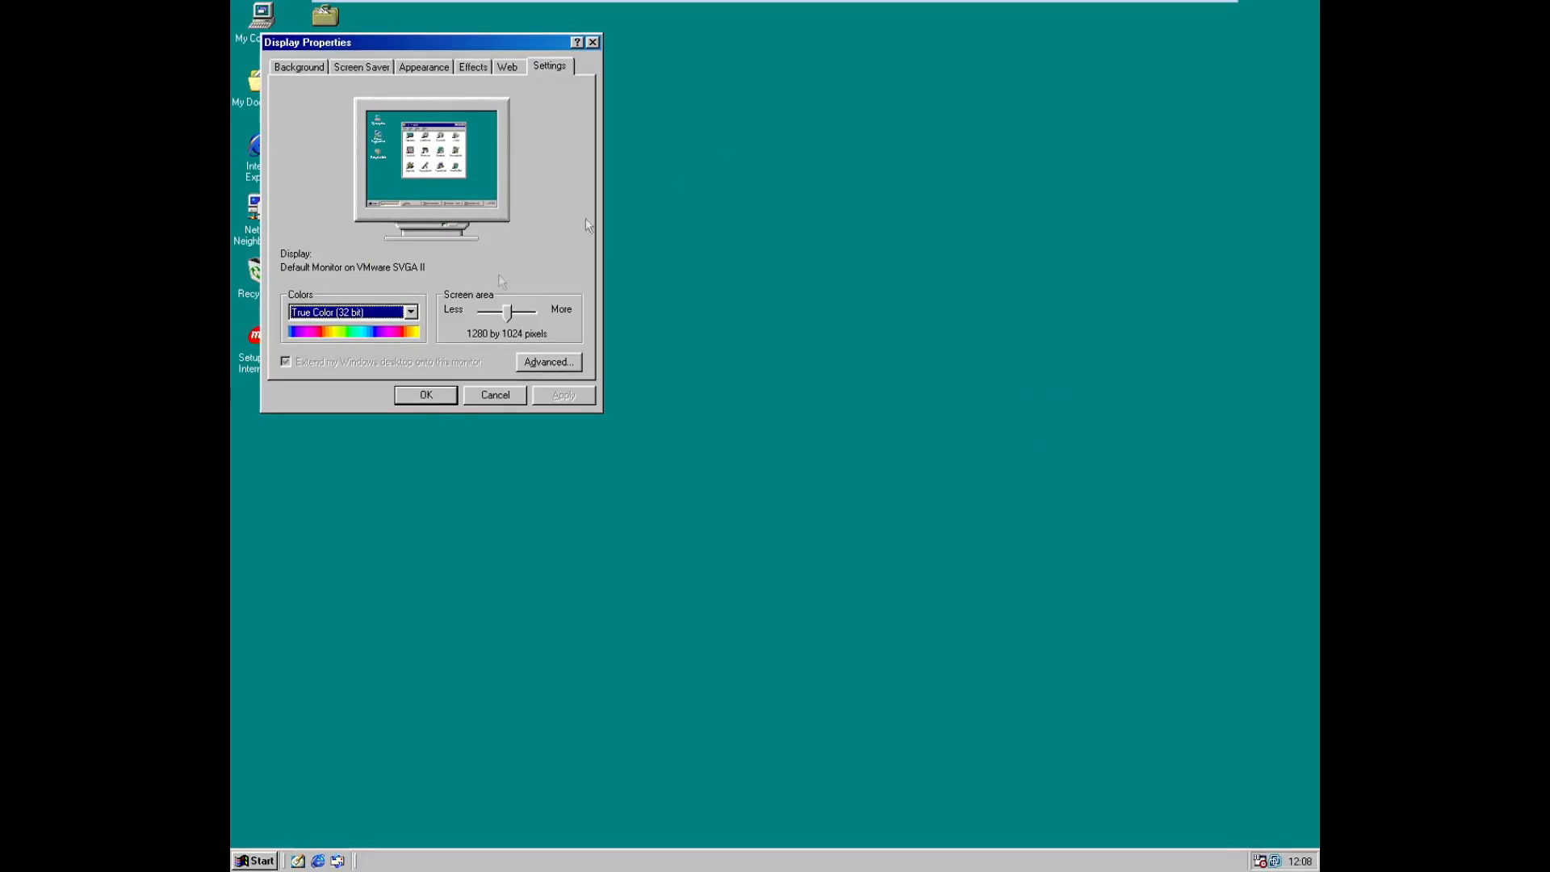
click(494, 394)
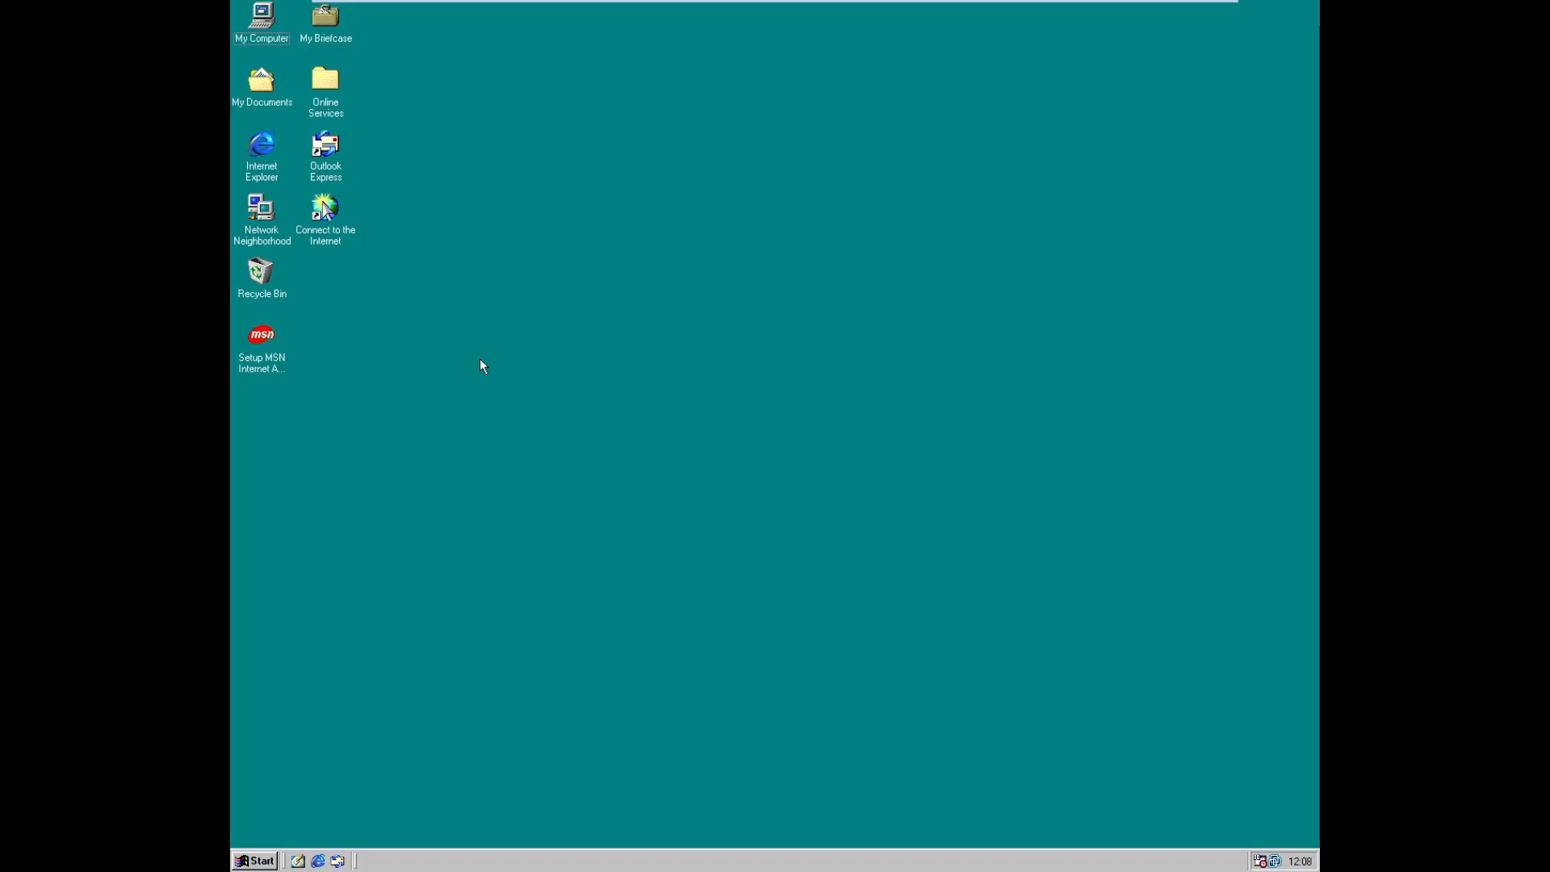
mouse_move(446, 369)
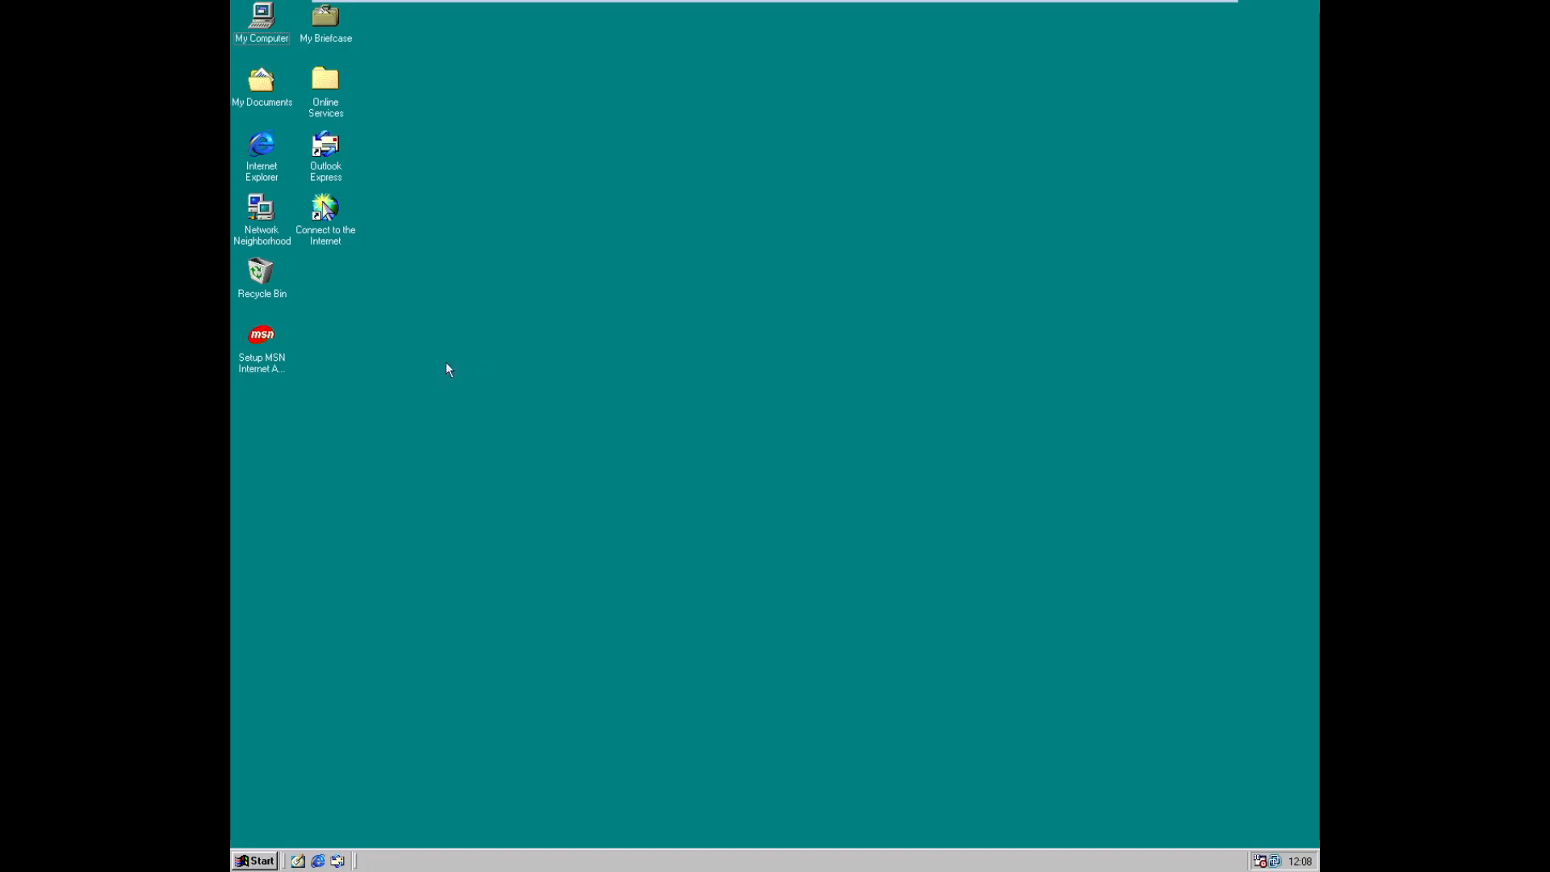
mouse_move(439, 370)
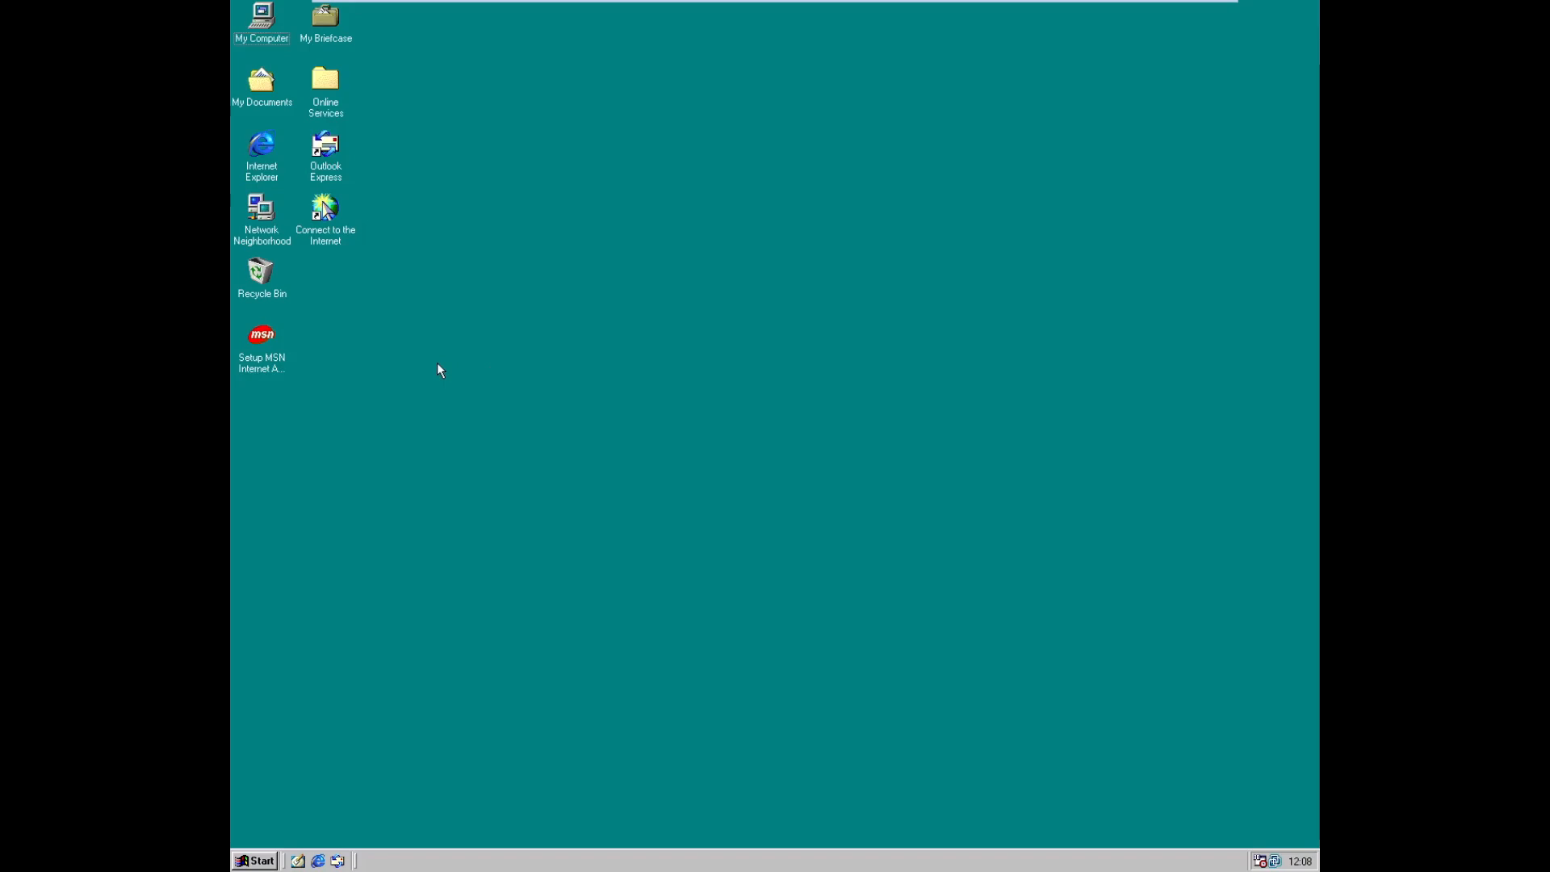